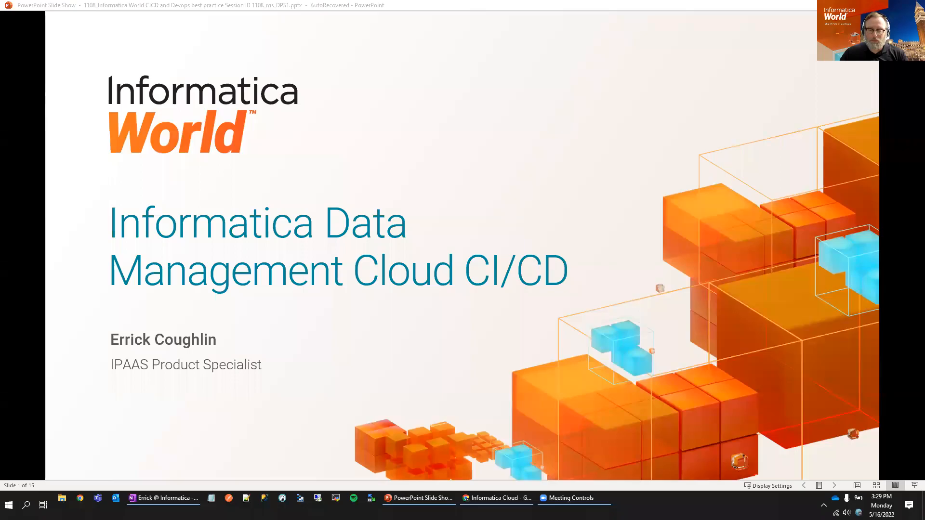
mouse_move(608, 181)
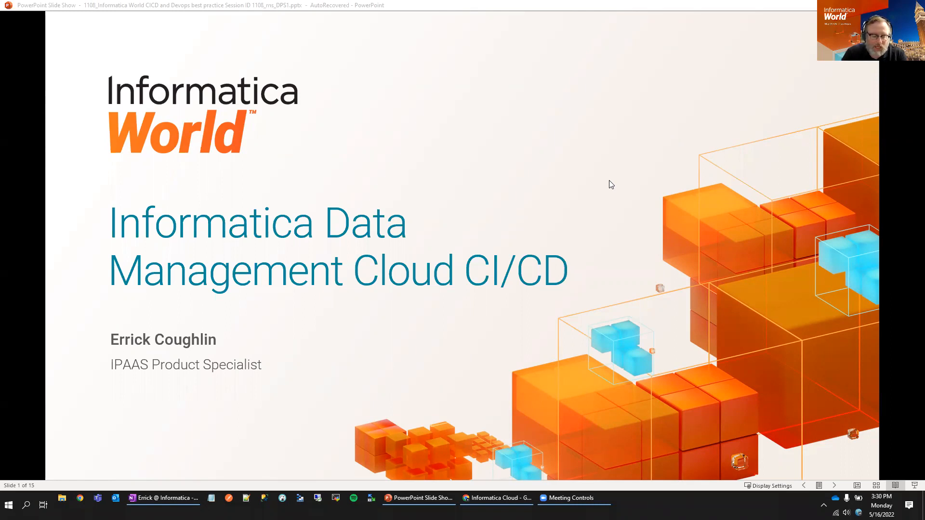
mouse_move(526, 296)
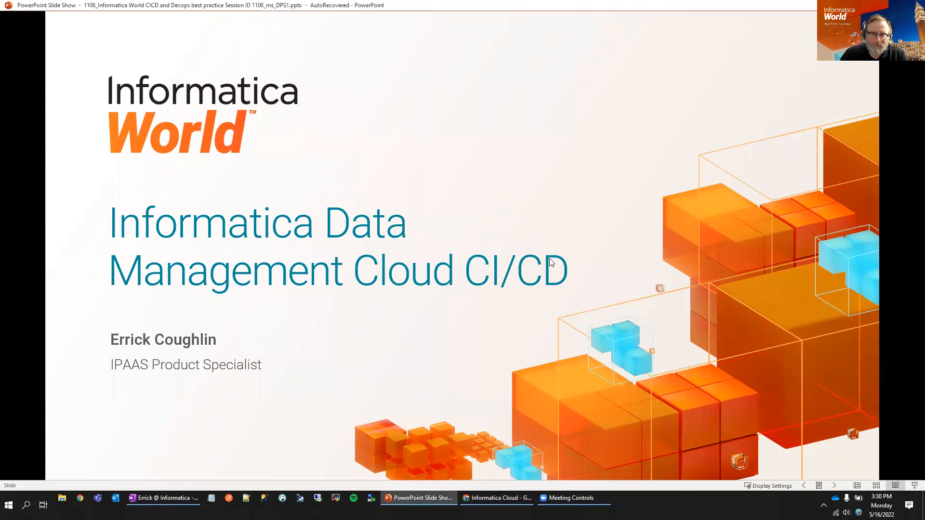
Advance past the safe harbor and agenda slides to slide 4, the IDMC–Git integrations table.
key("Right")
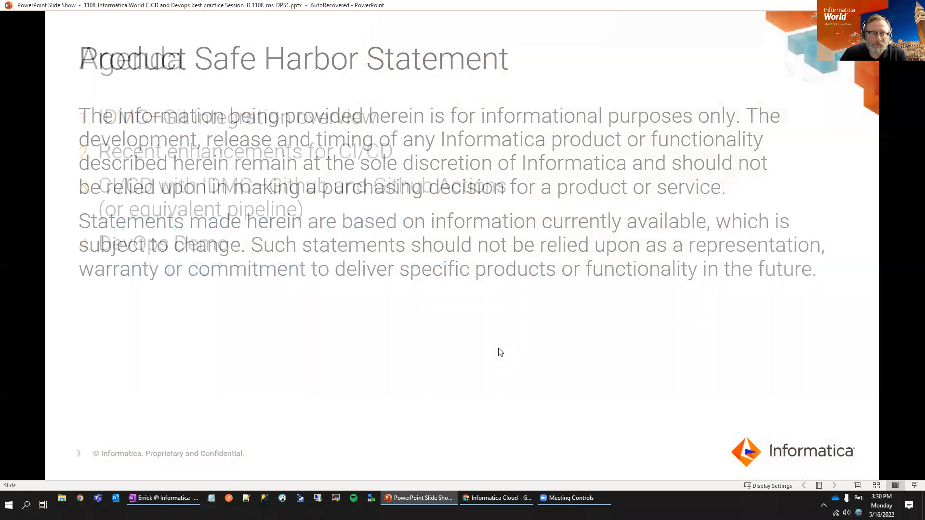
key("Right")
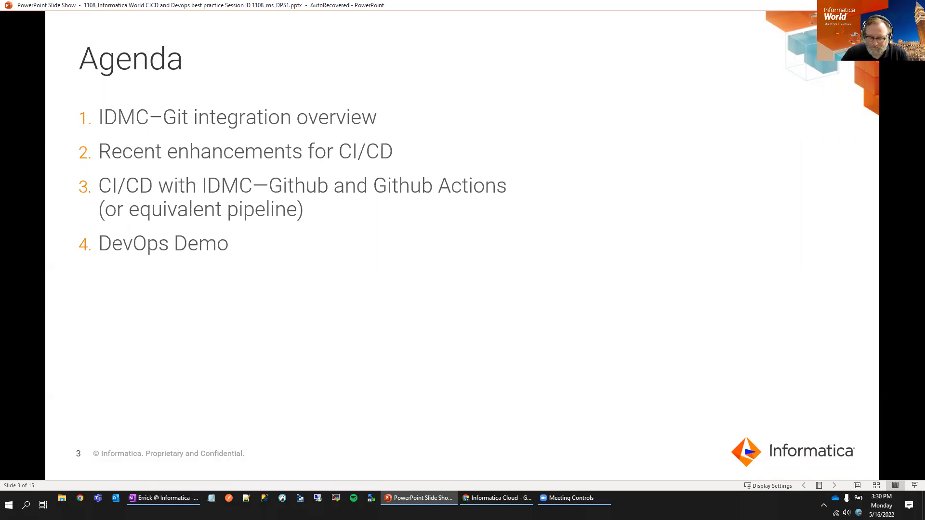
mouse_move(469, 224)
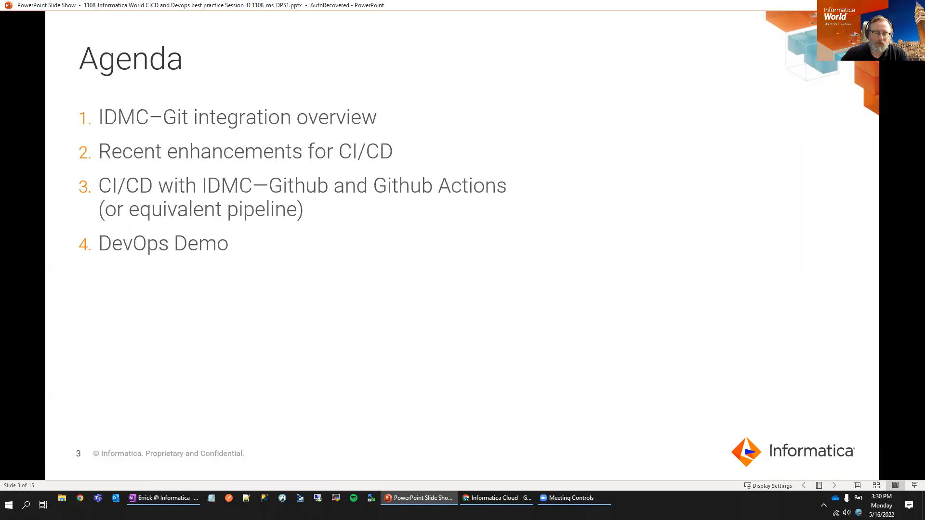
mouse_move(518, 165)
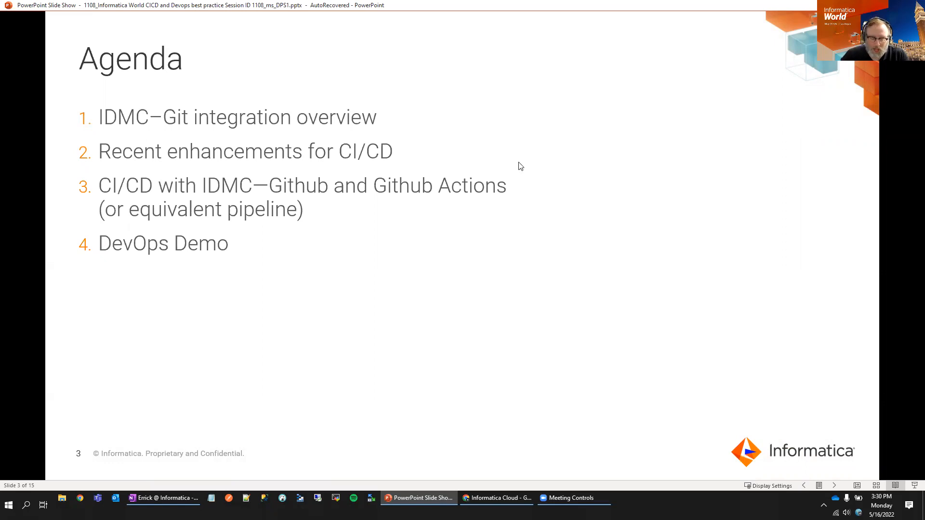
key("right")
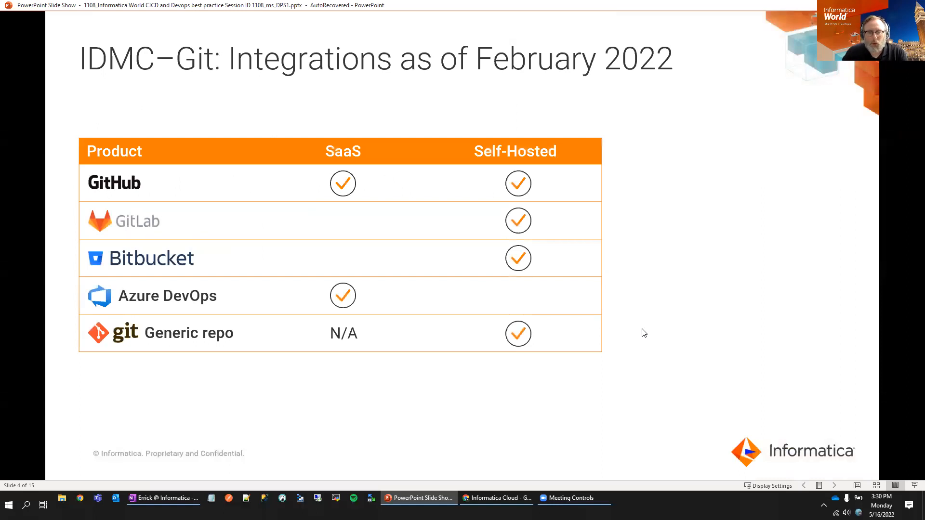
Advance to slide 5, the SaaS Git repo integration diagram with GitHub and Azure DevOps.
key("right")
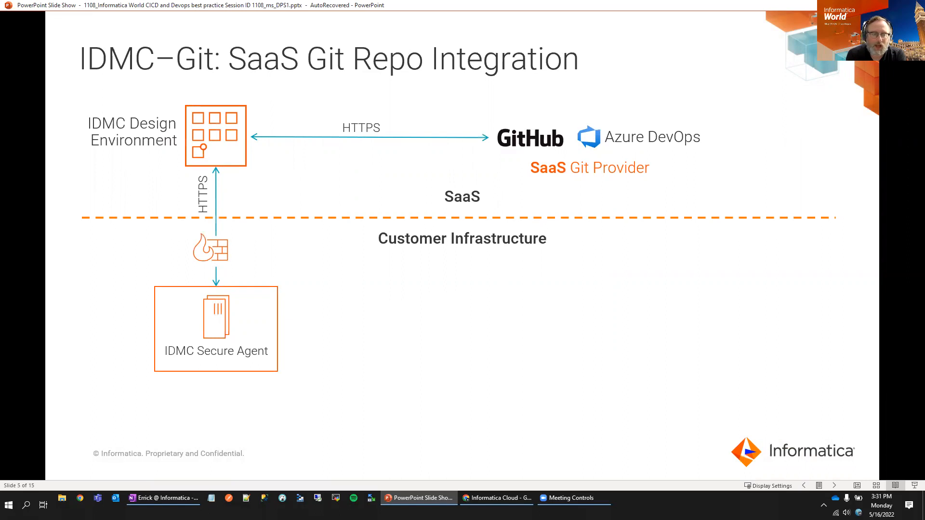
mouse_move(123, 146)
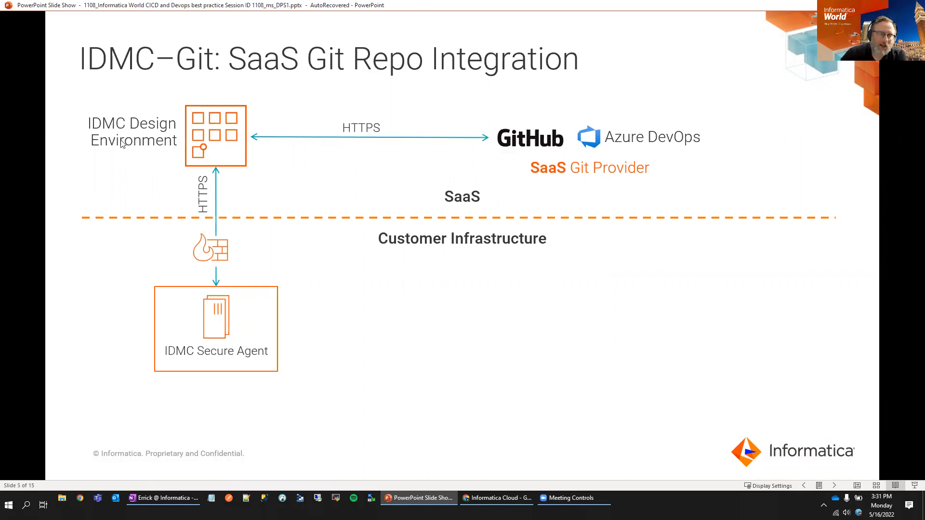
mouse_move(186, 177)
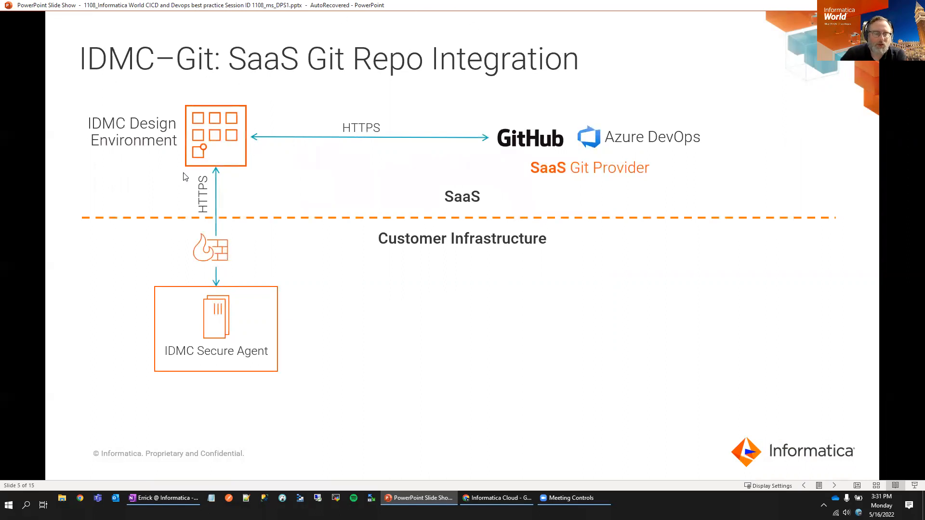
mouse_move(261, 153)
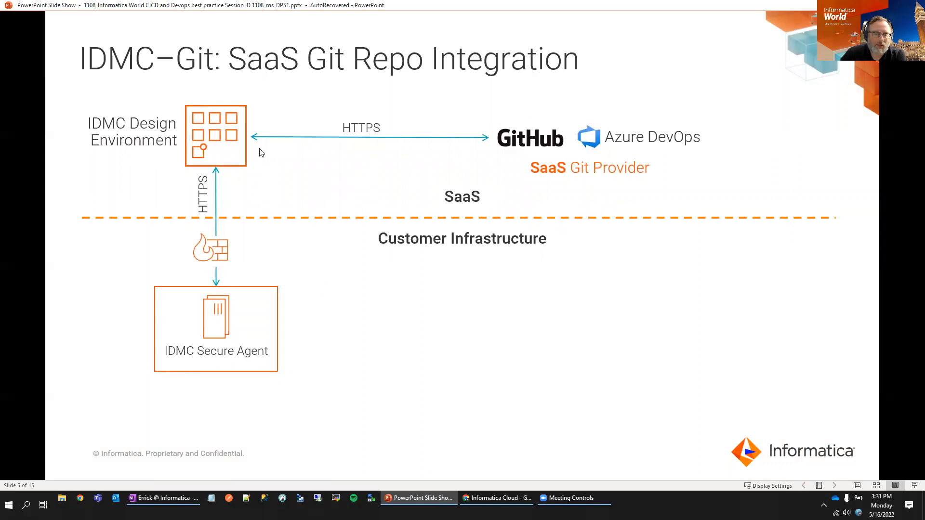
mouse_move(266, 196)
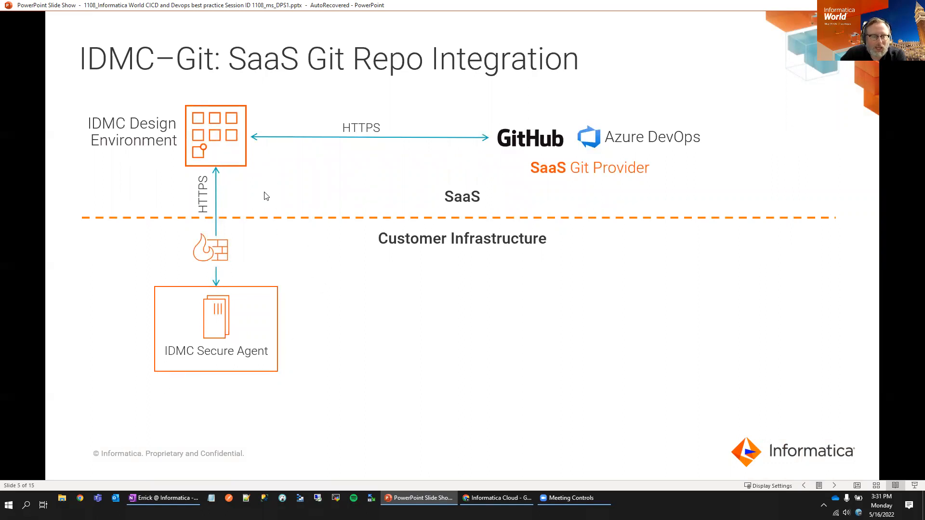
mouse_move(565, 144)
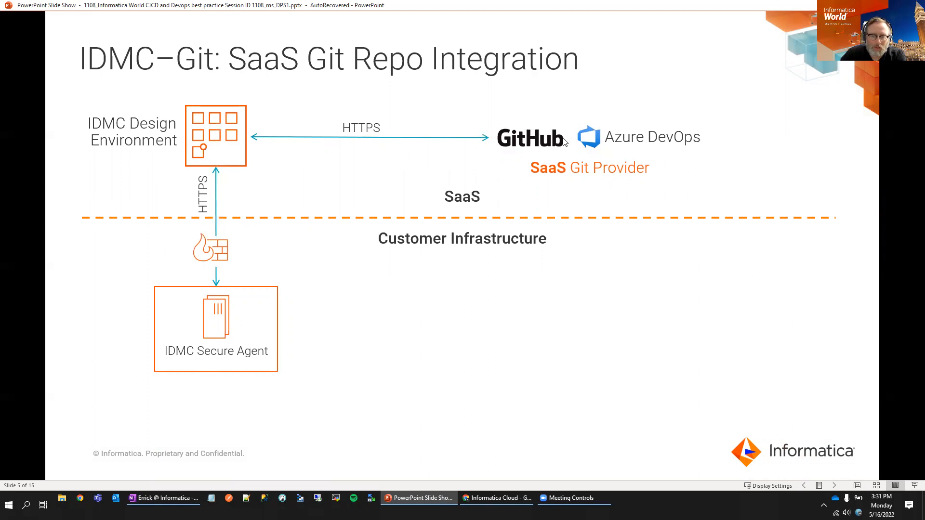
mouse_move(318, 138)
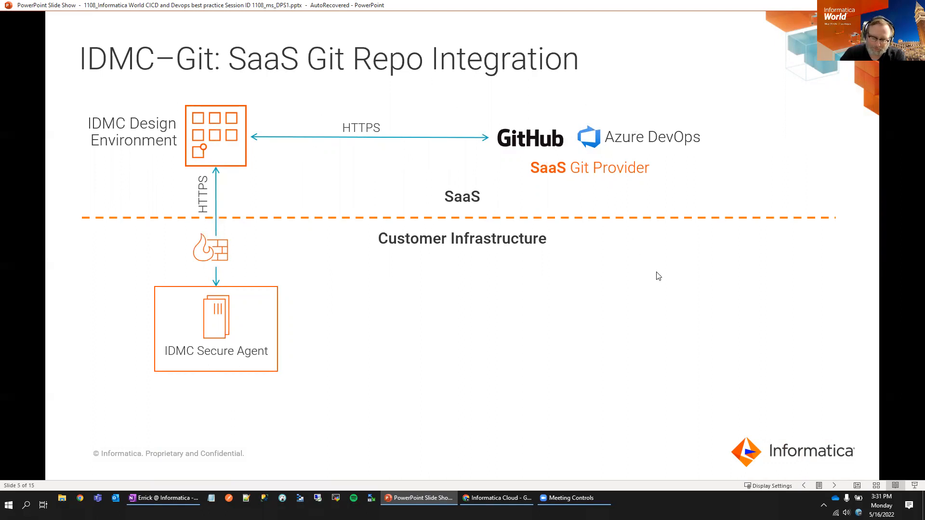
Advance to slide 6 on on-premise Git integration with GitHub, git and GitLab servers.
key("Right")
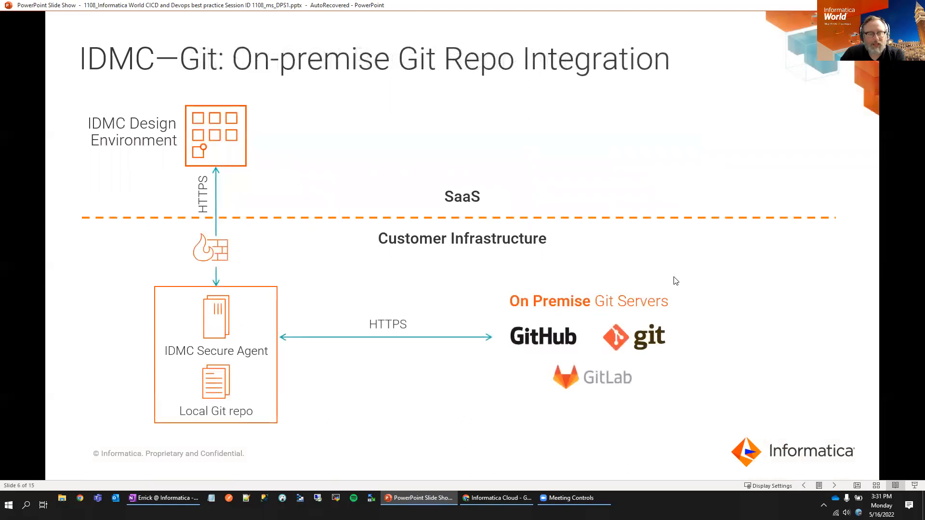
mouse_move(685, 358)
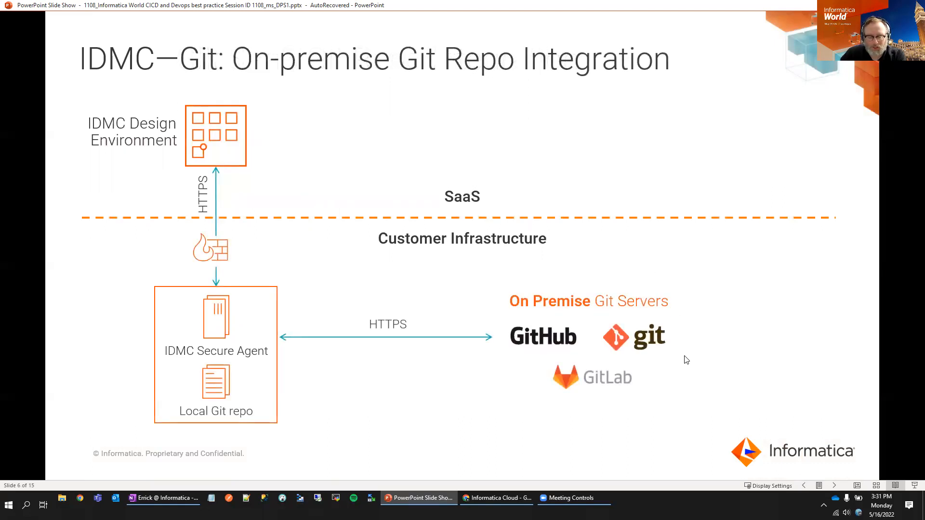
mouse_move(694, 365)
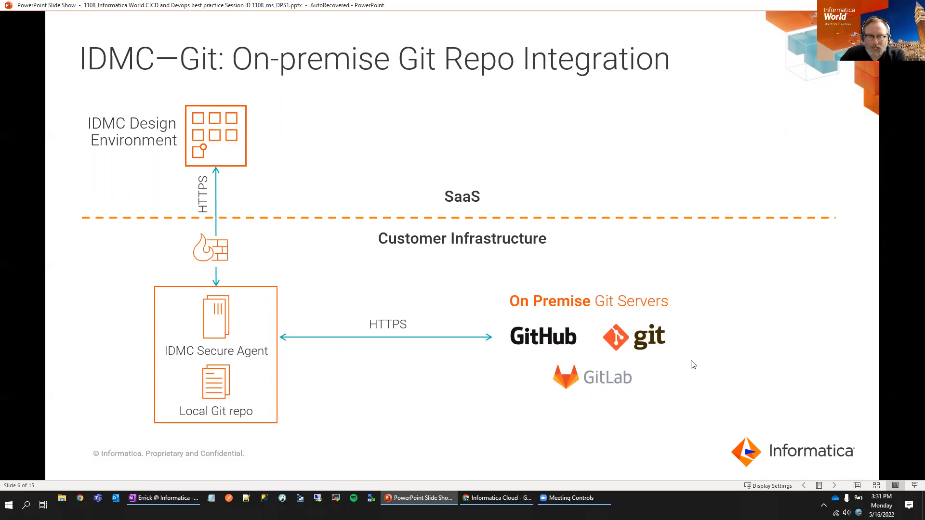
mouse_move(261, 394)
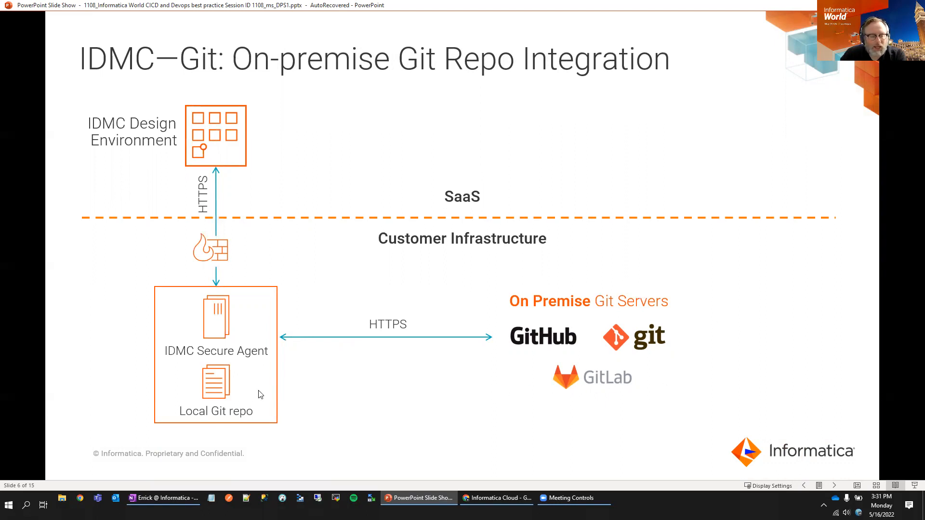
mouse_move(257, 352)
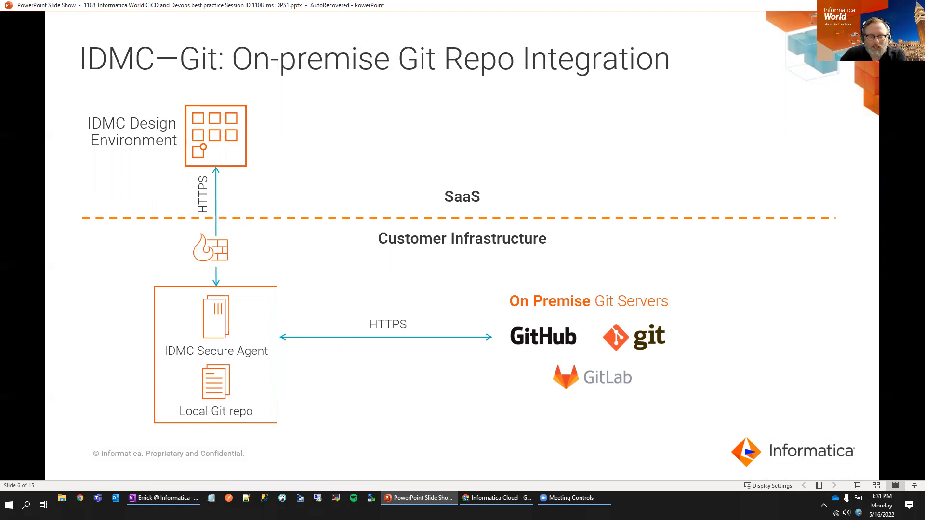
mouse_move(201, 341)
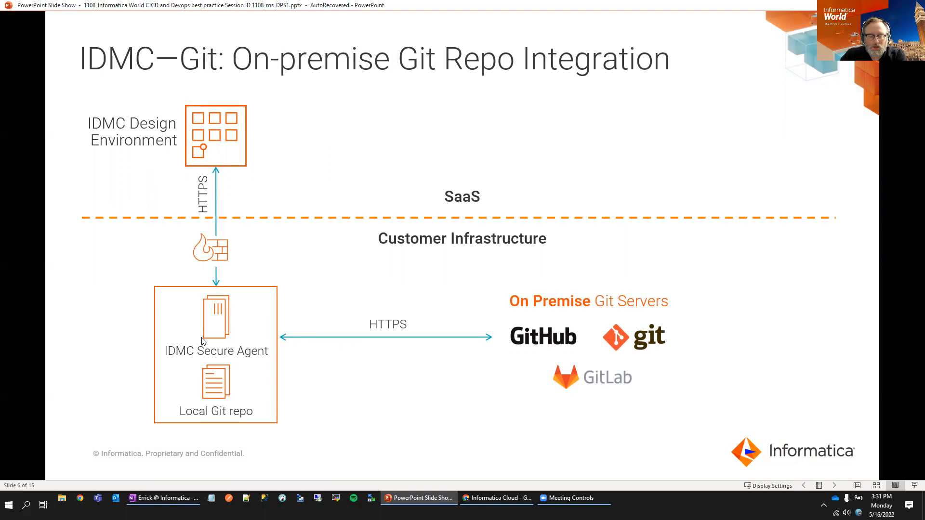
mouse_move(569, 348)
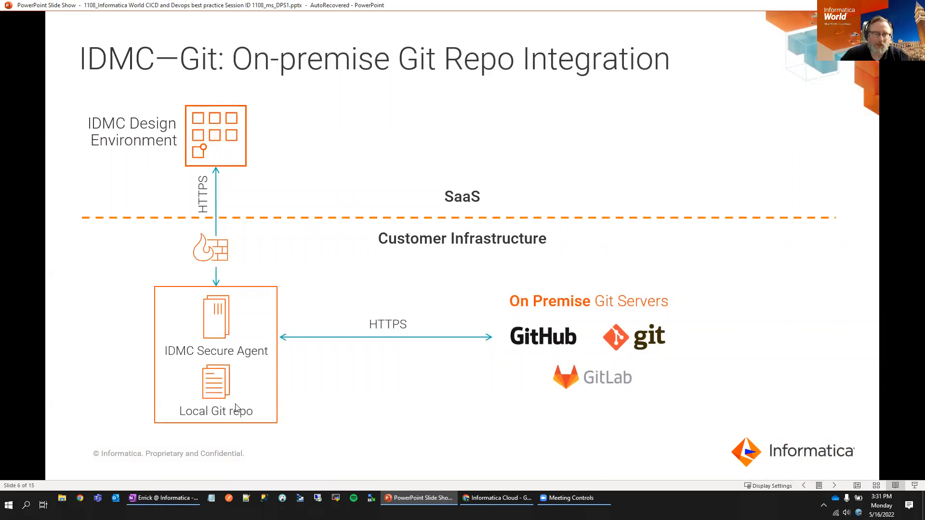
mouse_move(789, 261)
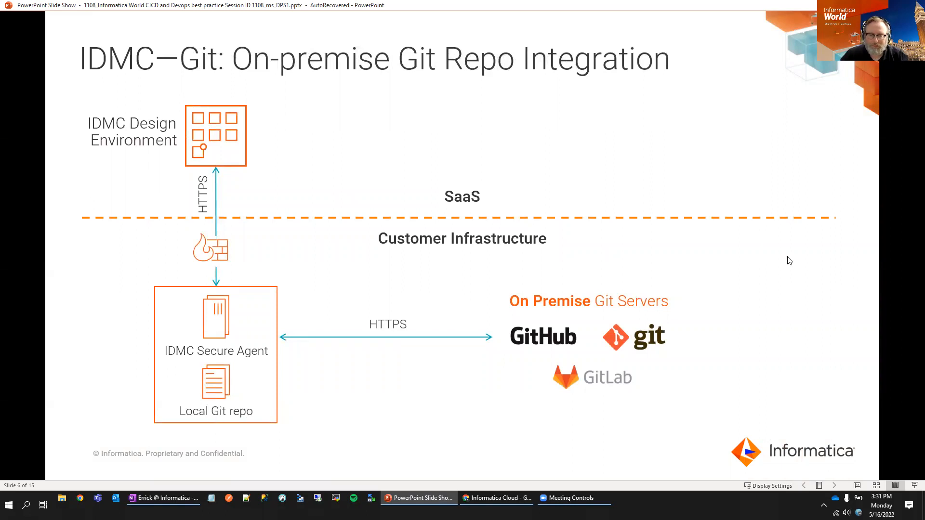
Advance to slide 7, org-level branching mapping each org to a Gitflow branch.
key("Right")
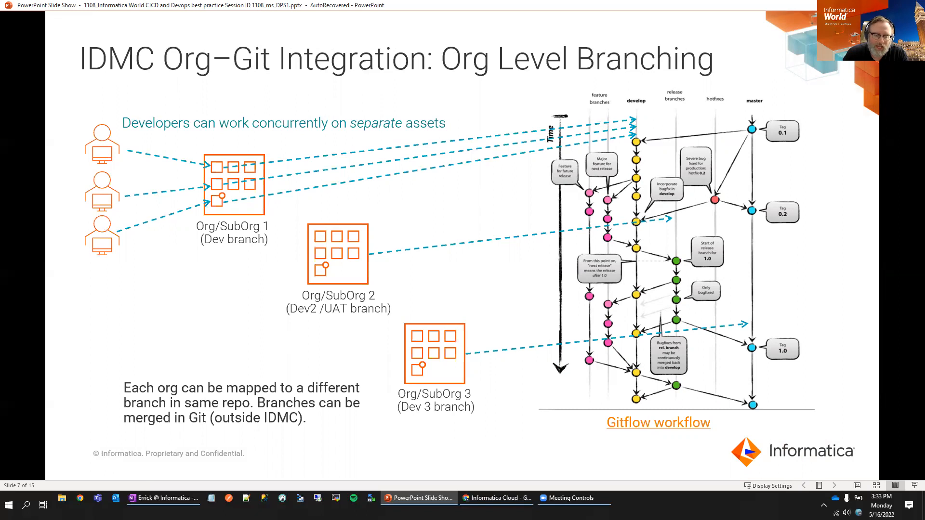
mouse_move(707, 115)
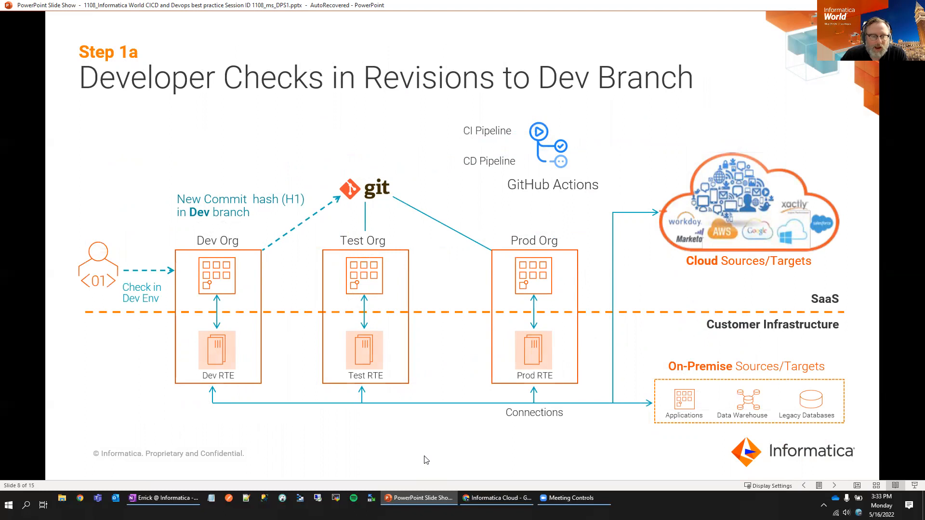
mouse_move(300, 455)
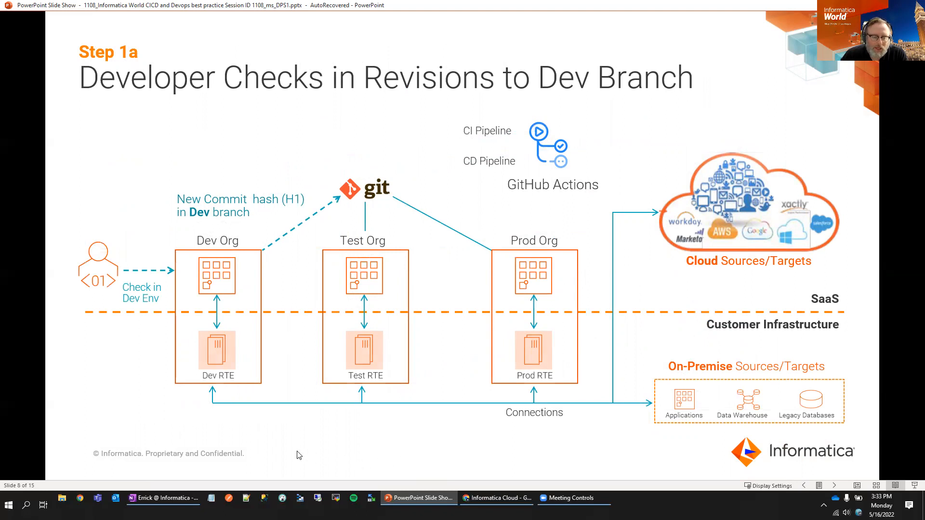
mouse_move(257, 435)
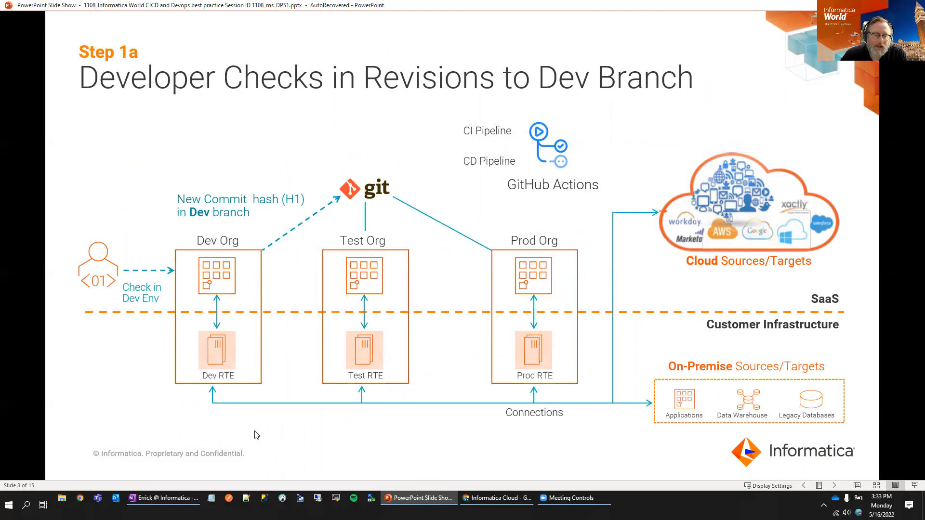
mouse_move(354, 420)
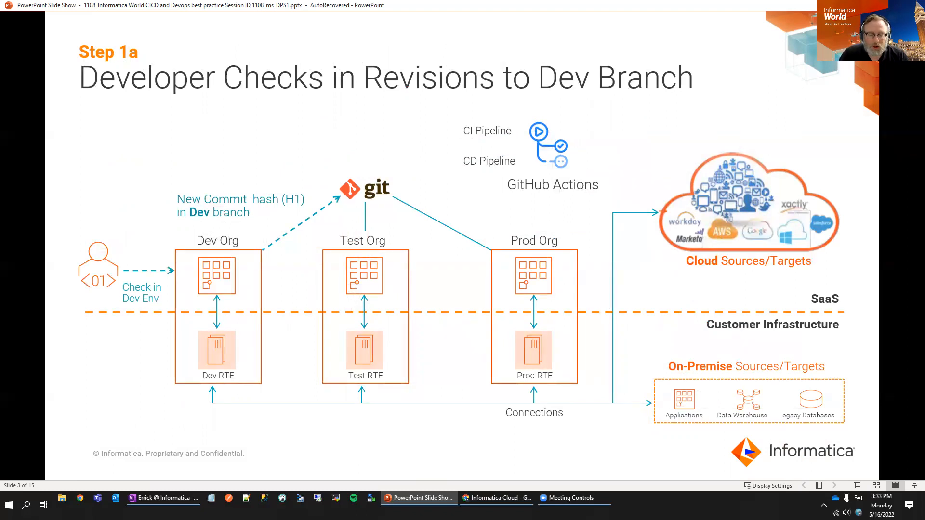
mouse_move(537, 420)
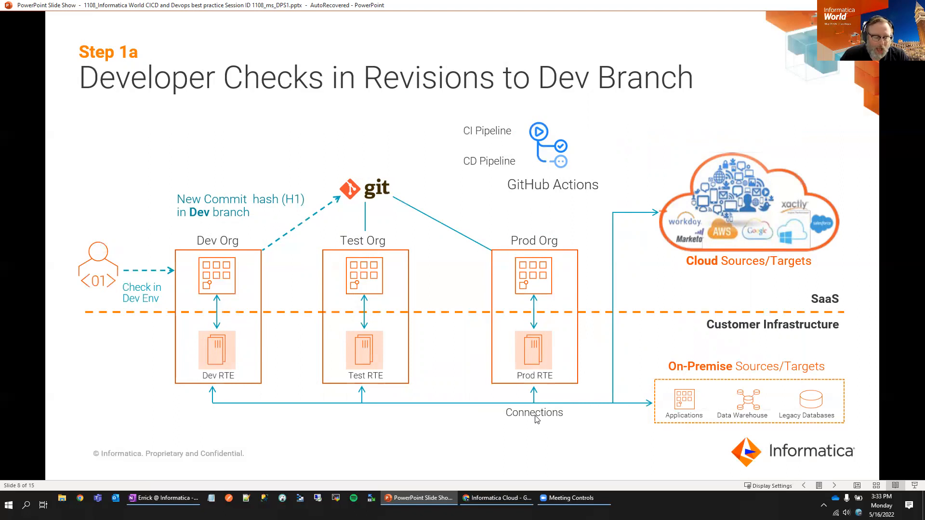
mouse_move(573, 416)
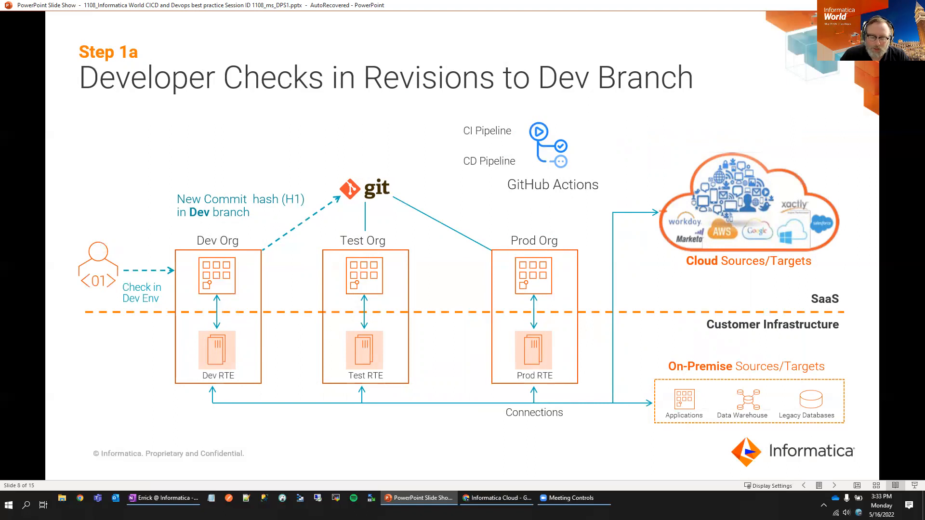
mouse_move(213, 372)
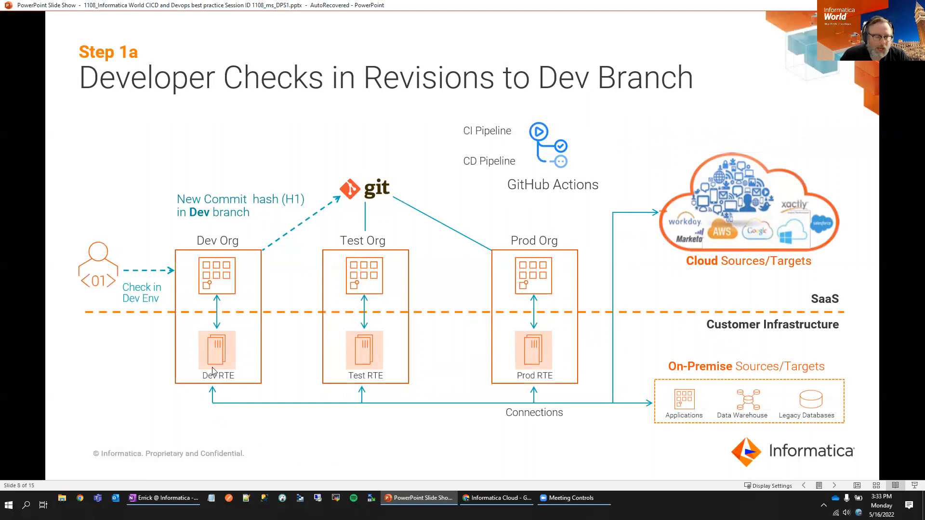
mouse_move(232, 261)
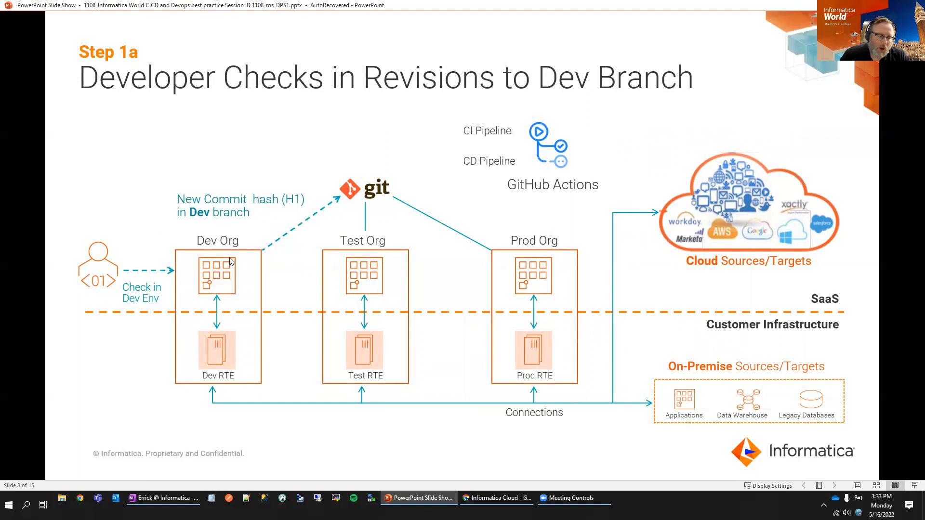
mouse_move(201, 272)
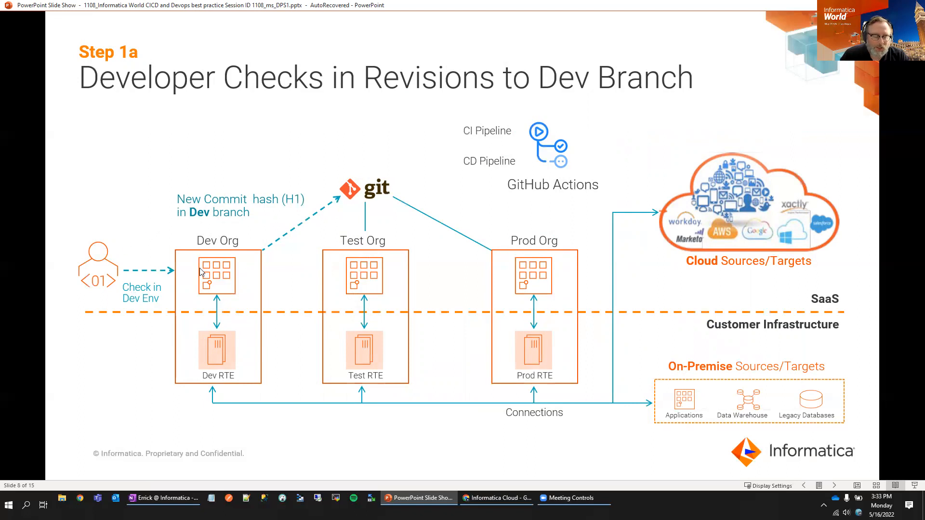
mouse_move(212, 277)
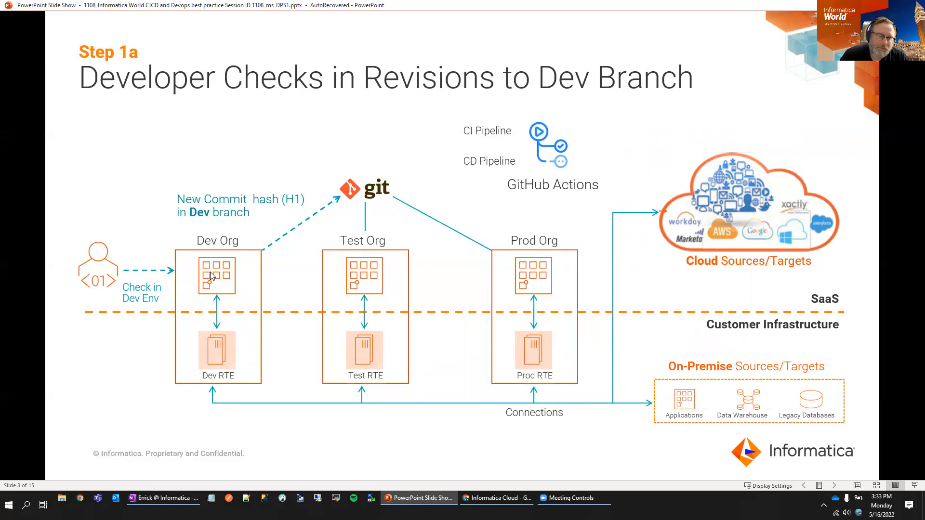
mouse_move(254, 266)
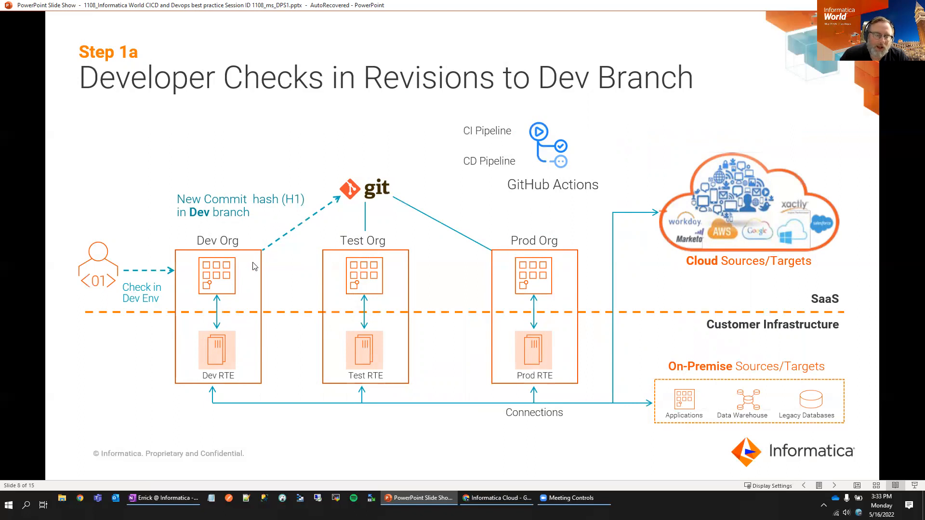
mouse_move(303, 248)
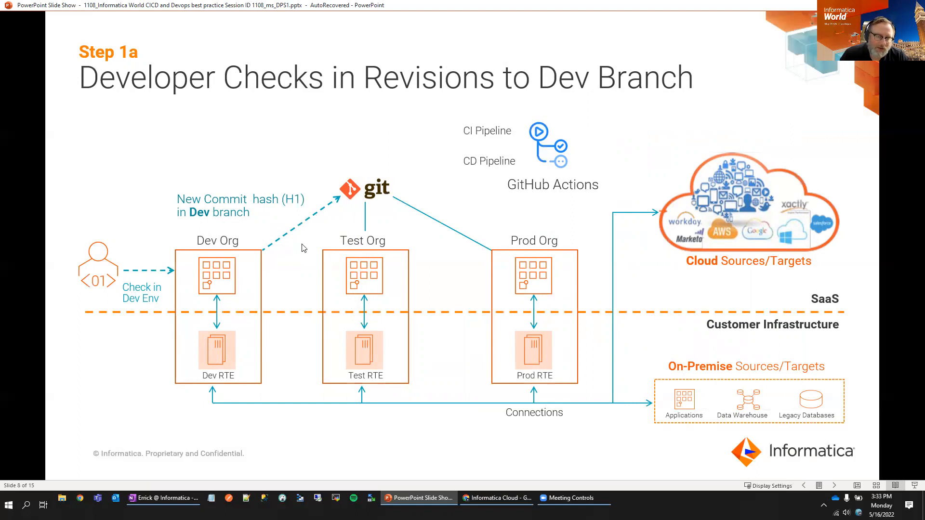
mouse_move(202, 287)
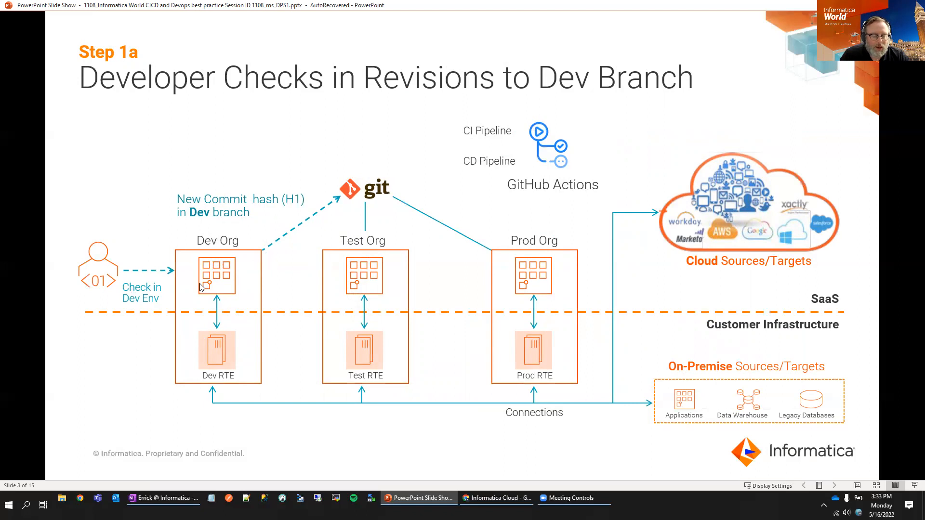
mouse_move(317, 218)
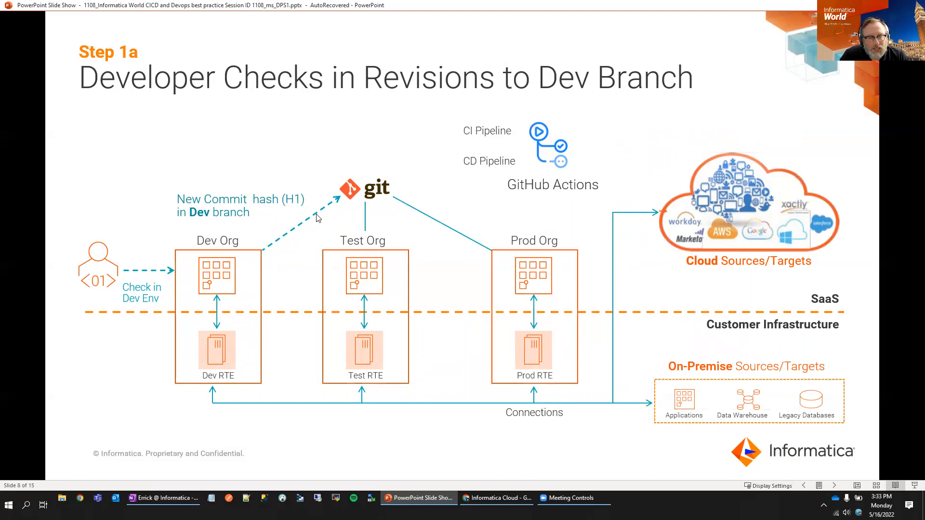
mouse_move(323, 199)
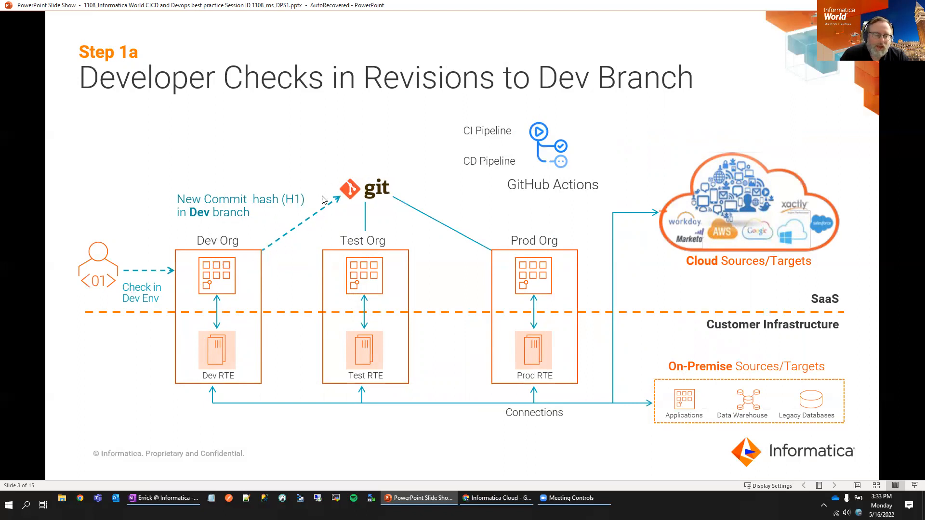
mouse_move(122, 380)
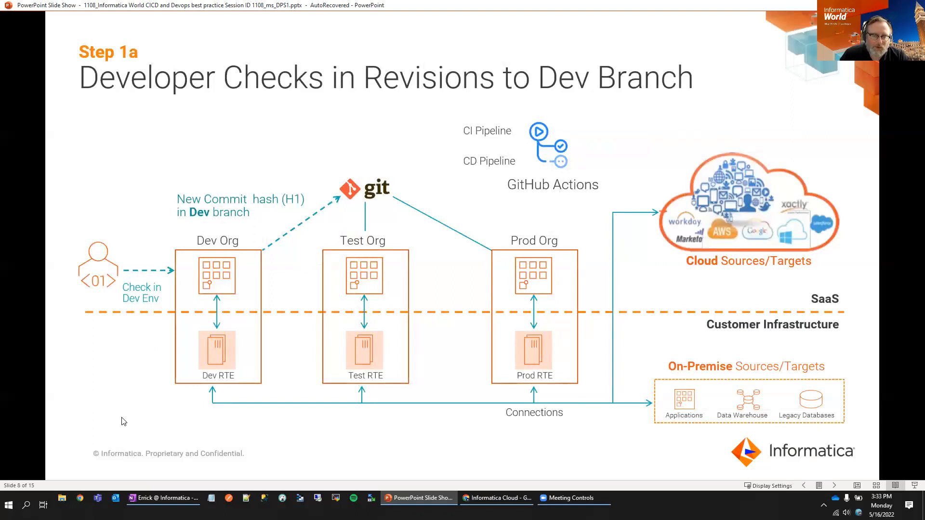
mouse_move(479, 199)
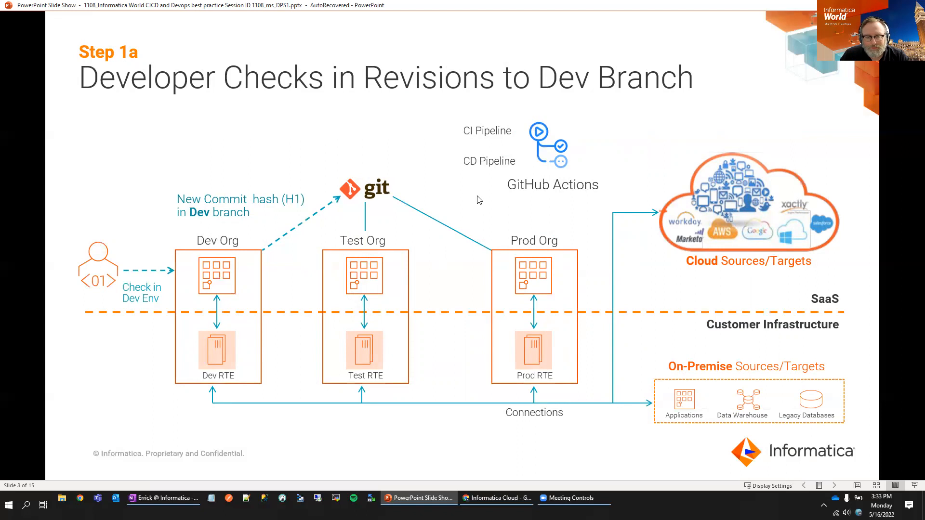
Advance to slide 9, Step 1b, where Git passes hash H1 to the CI pipeline.
key("right")
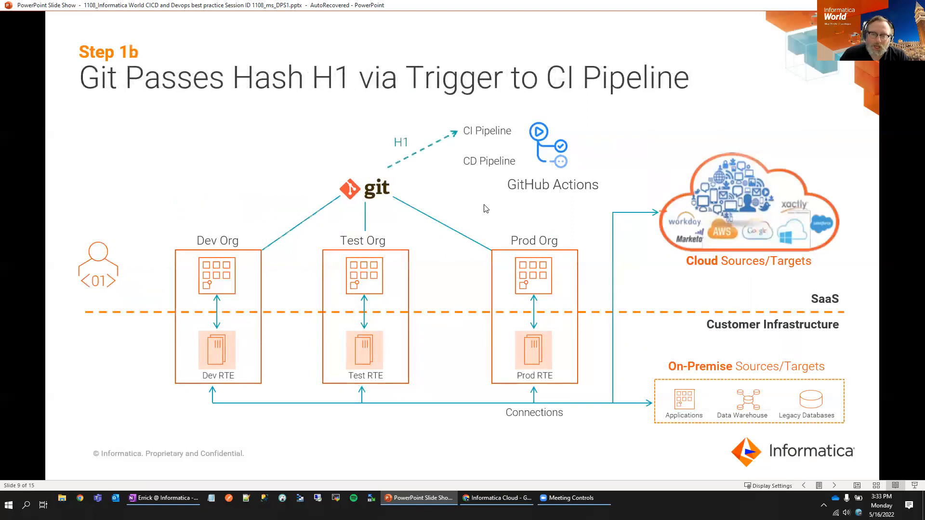
mouse_move(479, 166)
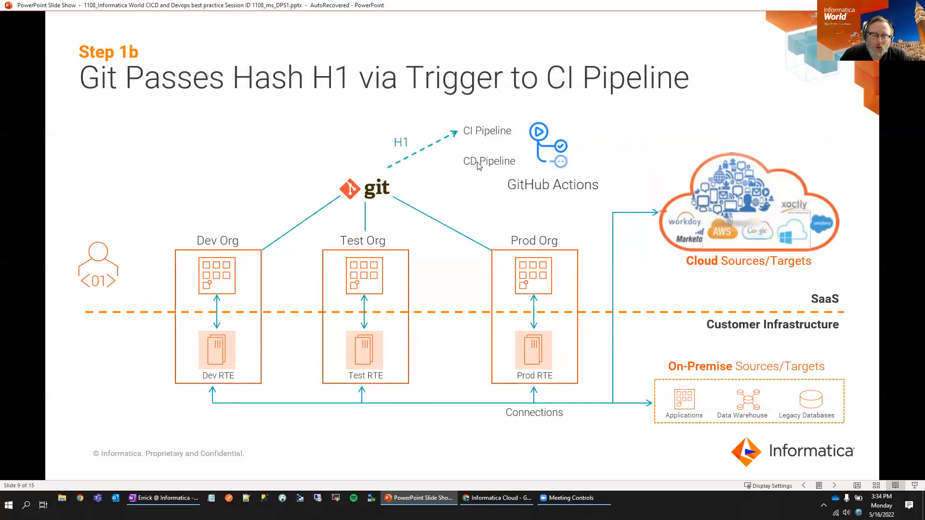
mouse_move(568, 200)
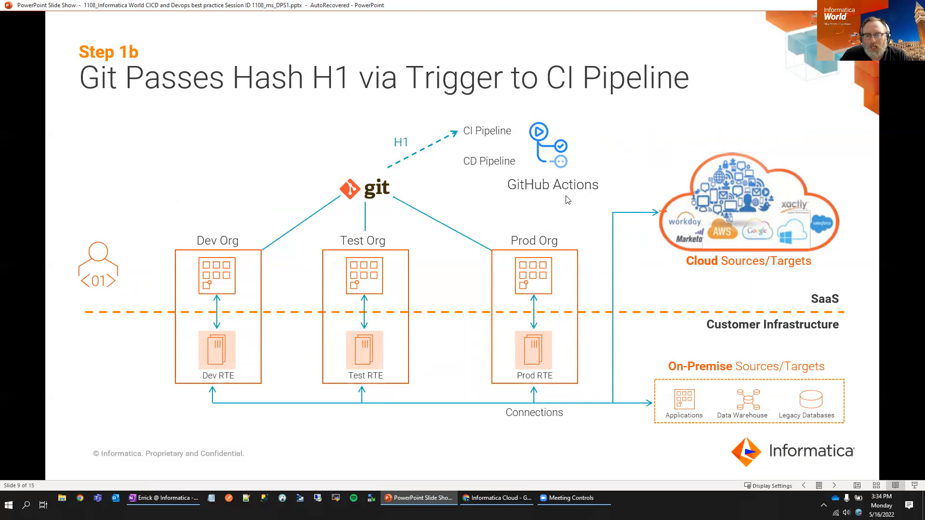
mouse_move(357, 208)
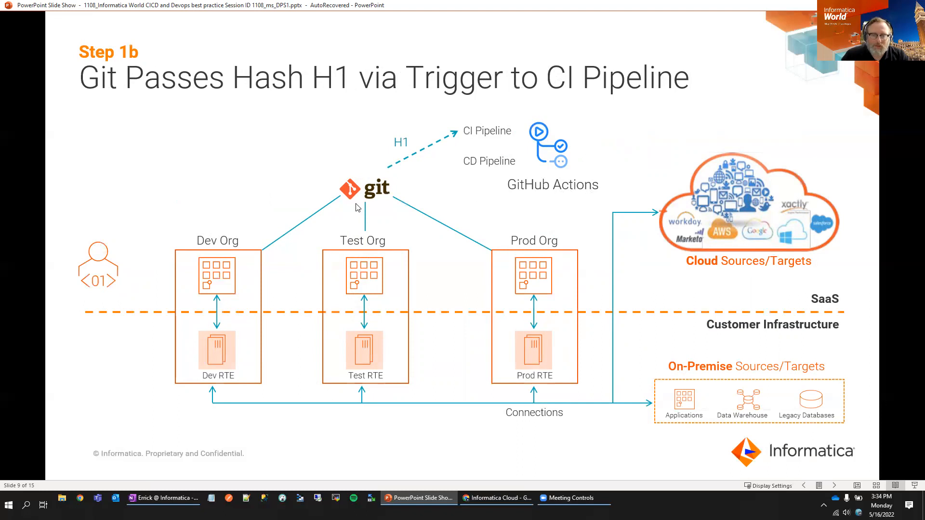
mouse_move(312, 230)
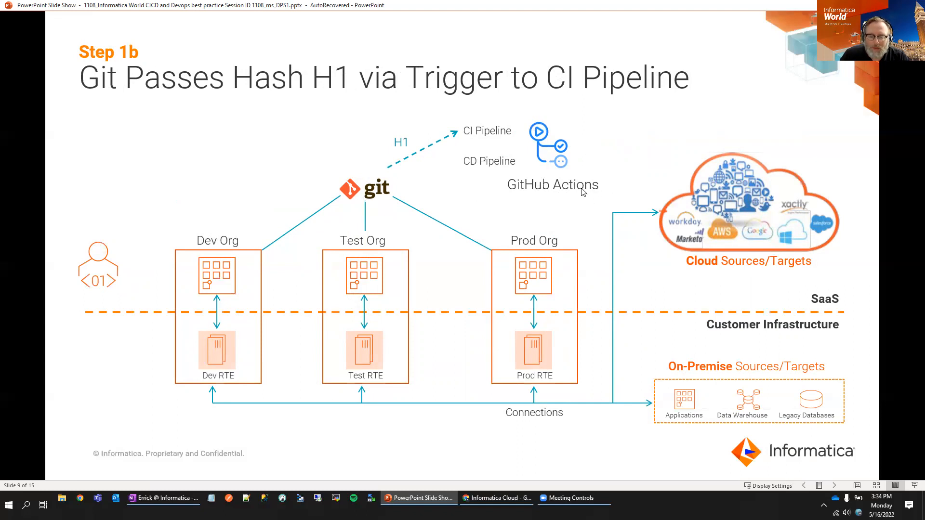
mouse_move(590, 189)
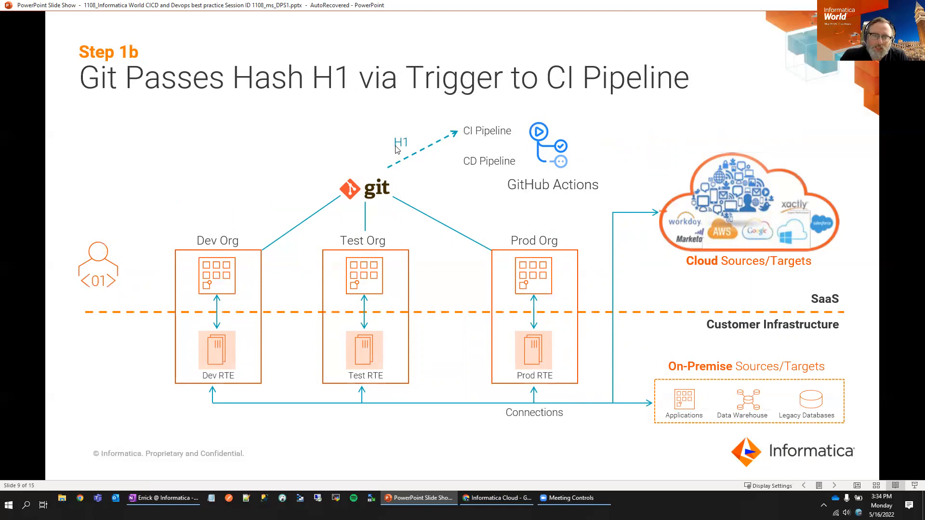
mouse_move(403, 152)
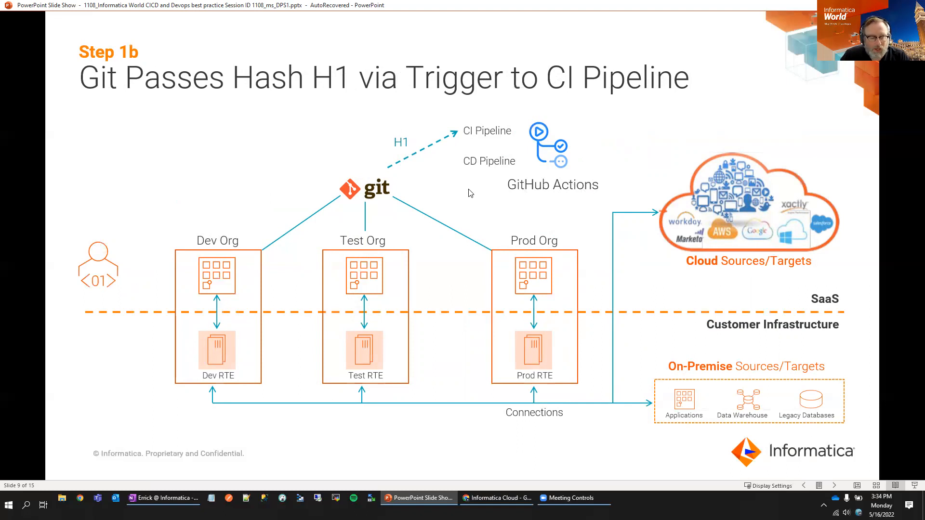
mouse_move(498, 196)
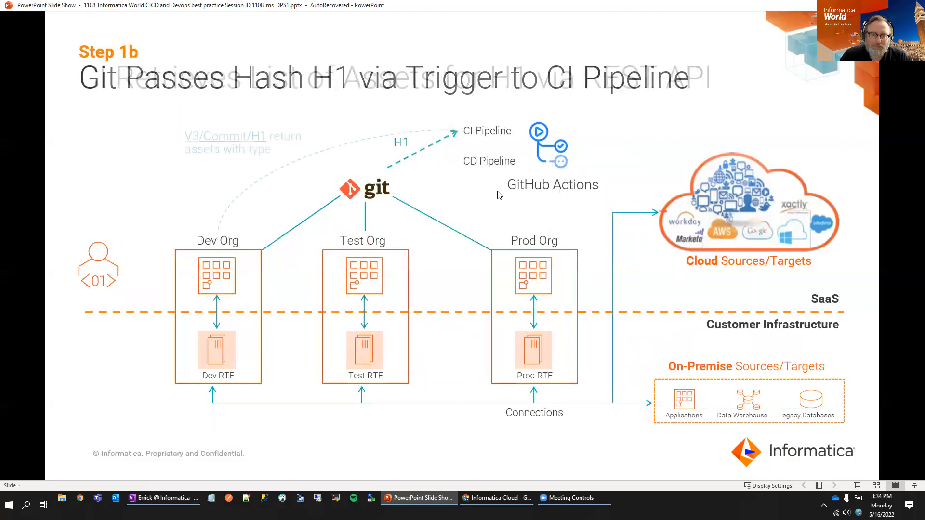
Advance to slide 10, Step 1c, where CI retrieves the H1 asset list via REST API.
key("right")
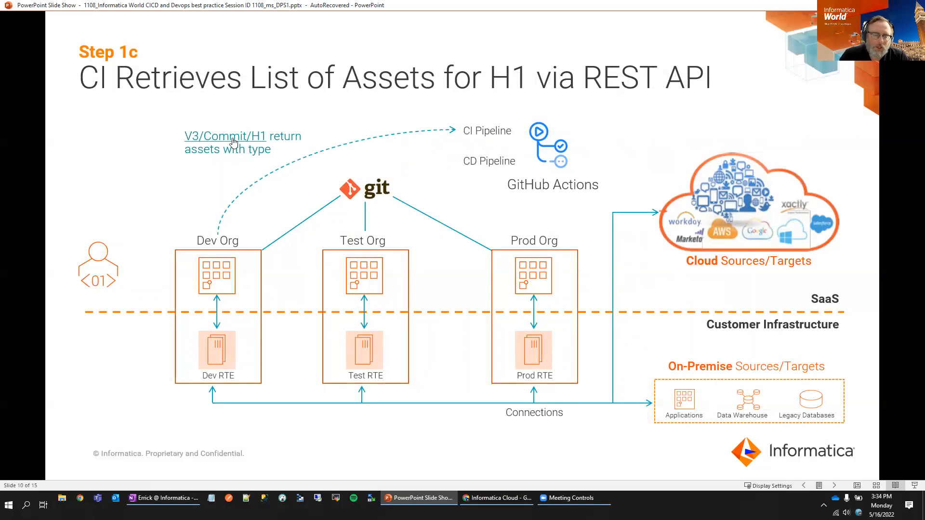
mouse_move(198, 144)
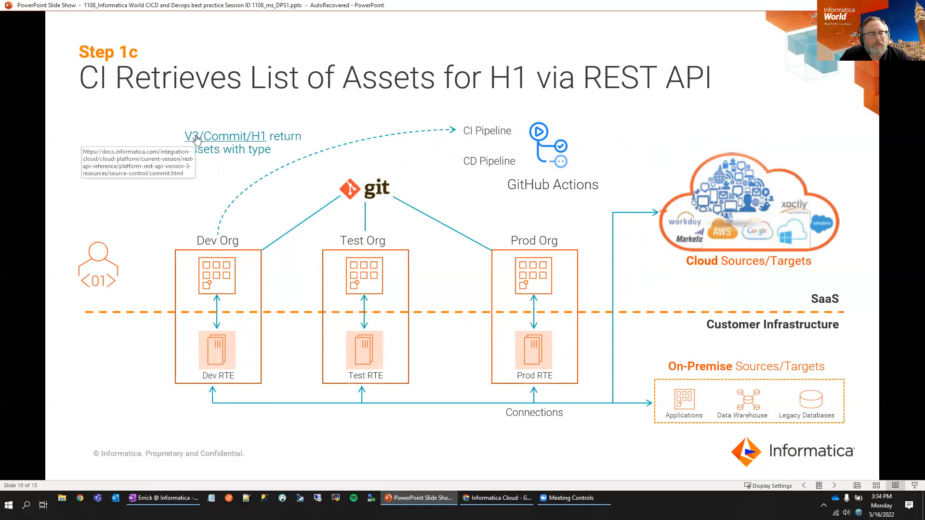
mouse_move(217, 139)
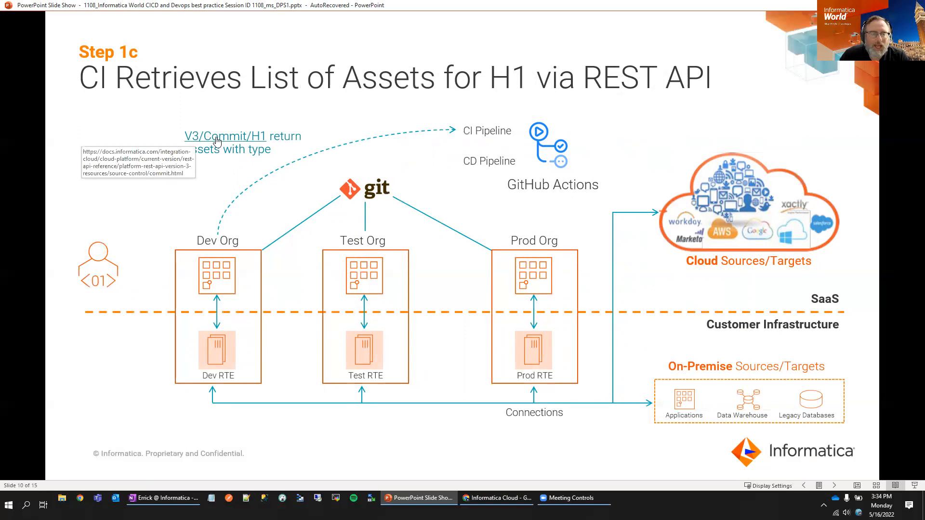
mouse_move(237, 149)
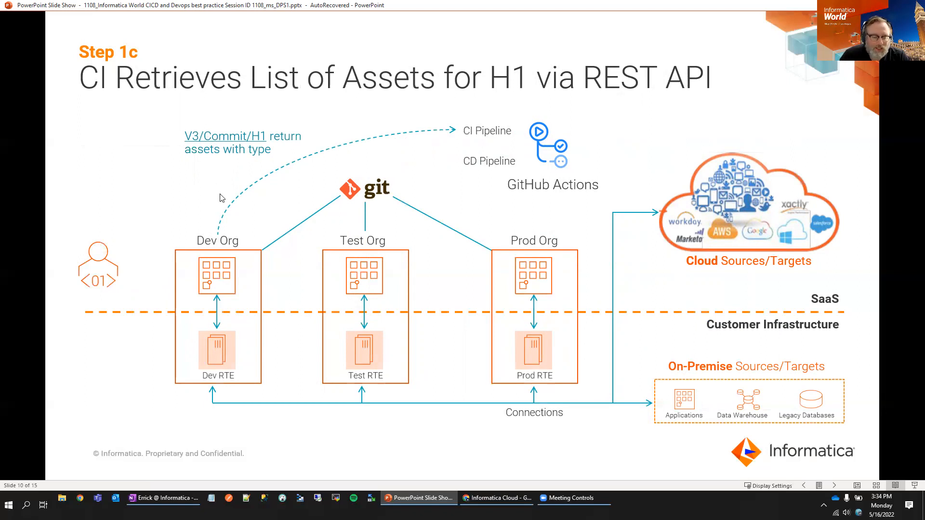
mouse_move(216, 200)
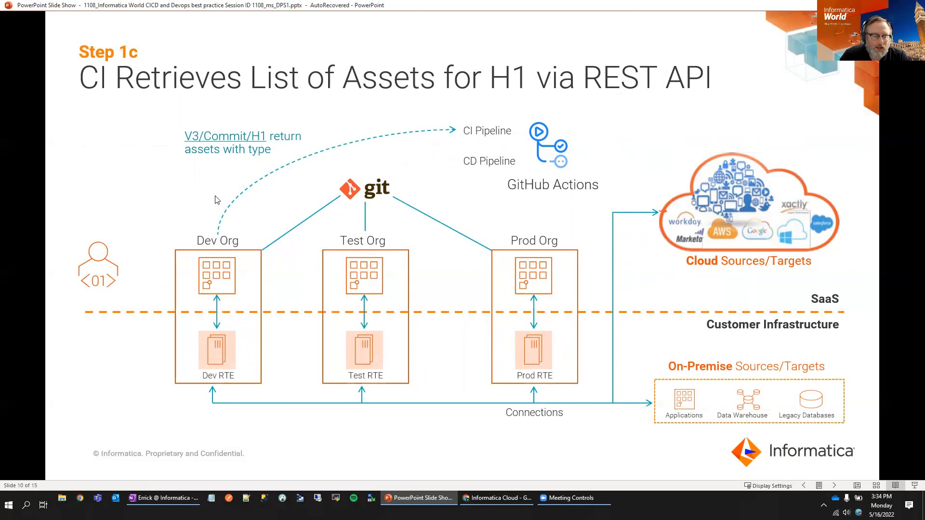
mouse_move(205, 209)
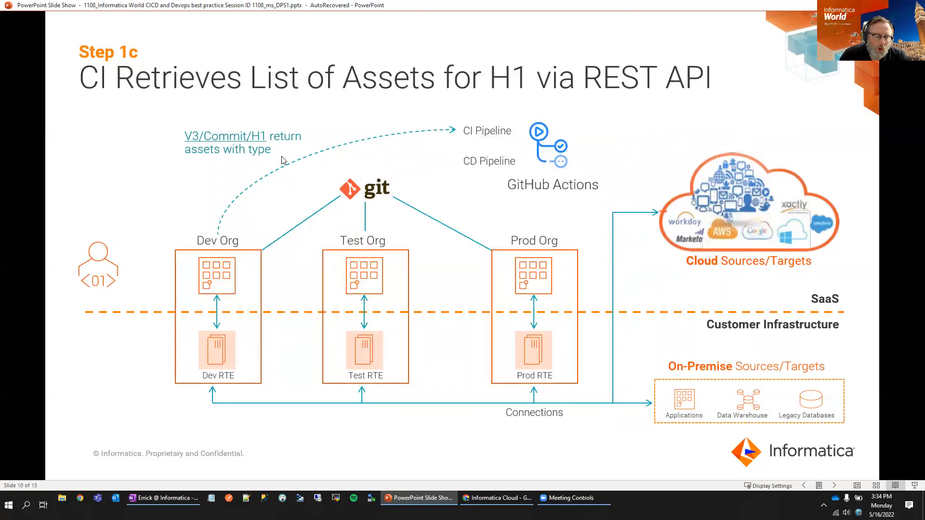
mouse_move(275, 173)
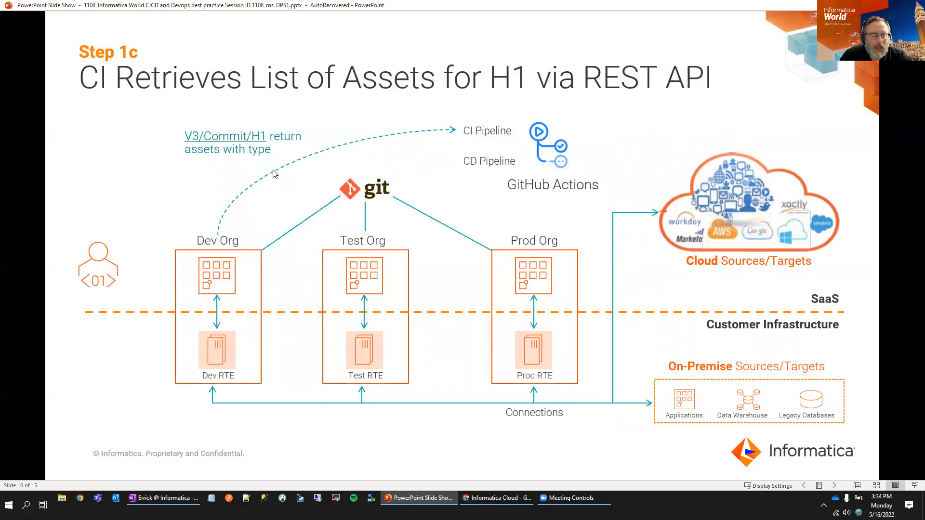
mouse_move(228, 152)
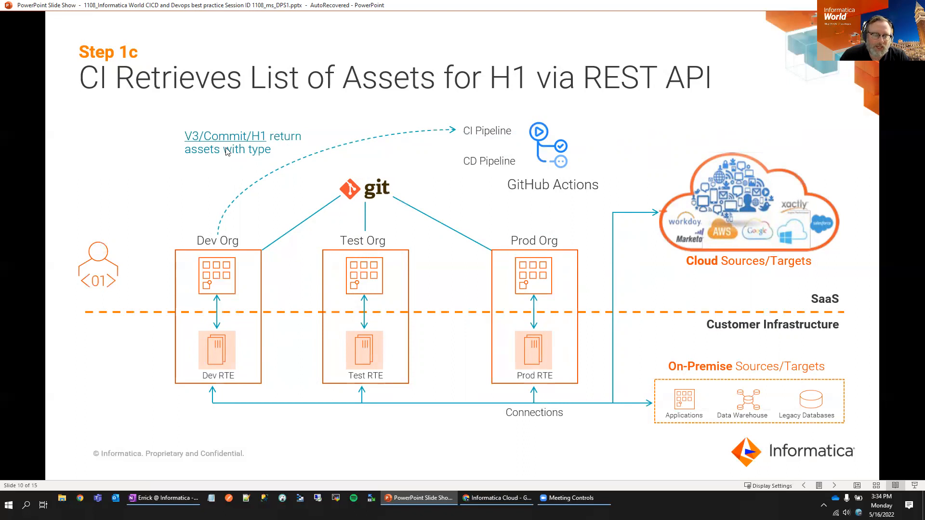
mouse_move(502, 189)
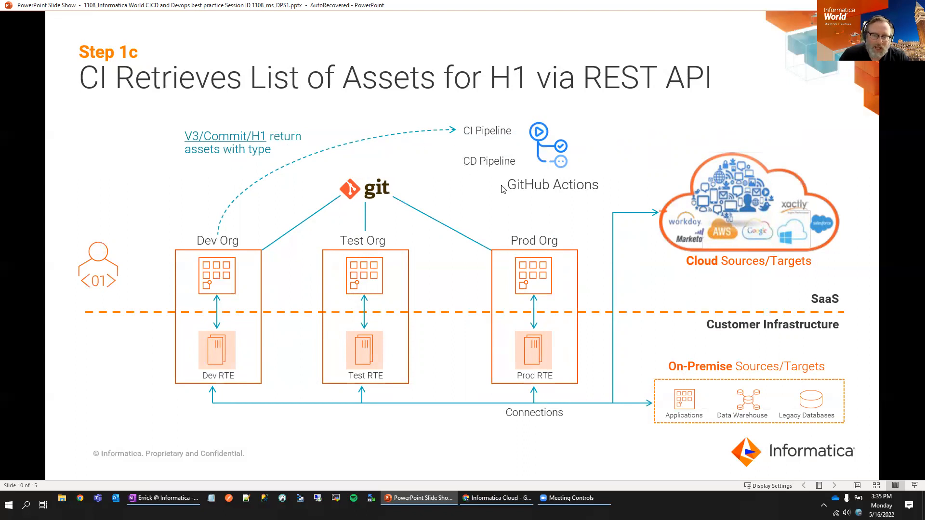
Advance two slides to slide 12, Step 1d, CI test status returned to the developer.
key("Right")
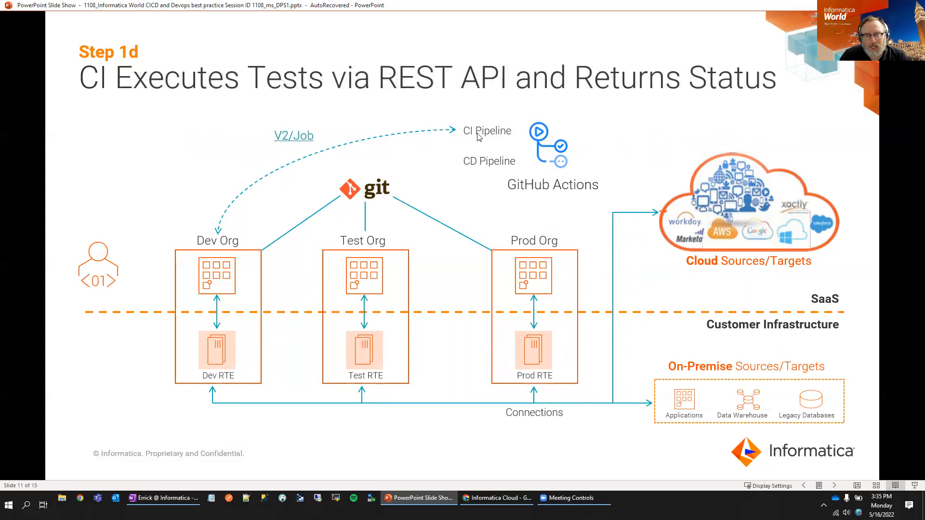
mouse_move(467, 145)
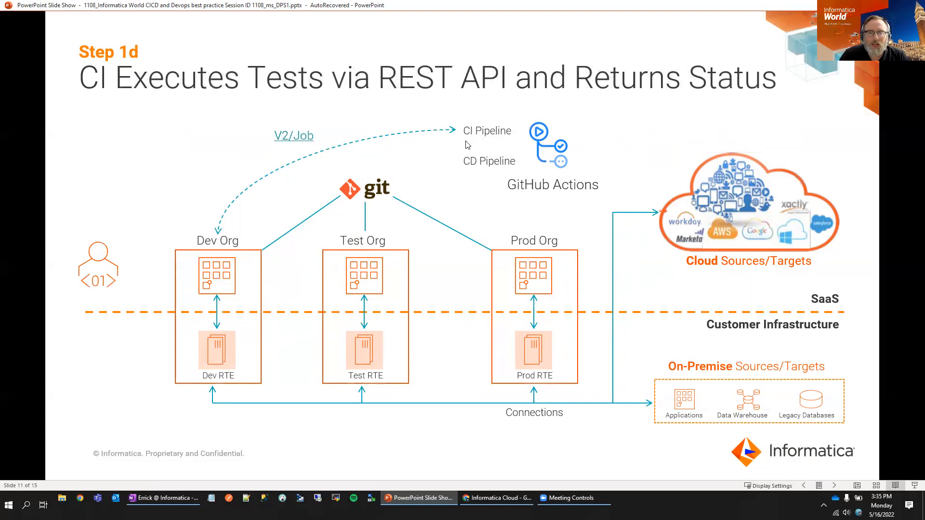
mouse_move(494, 145)
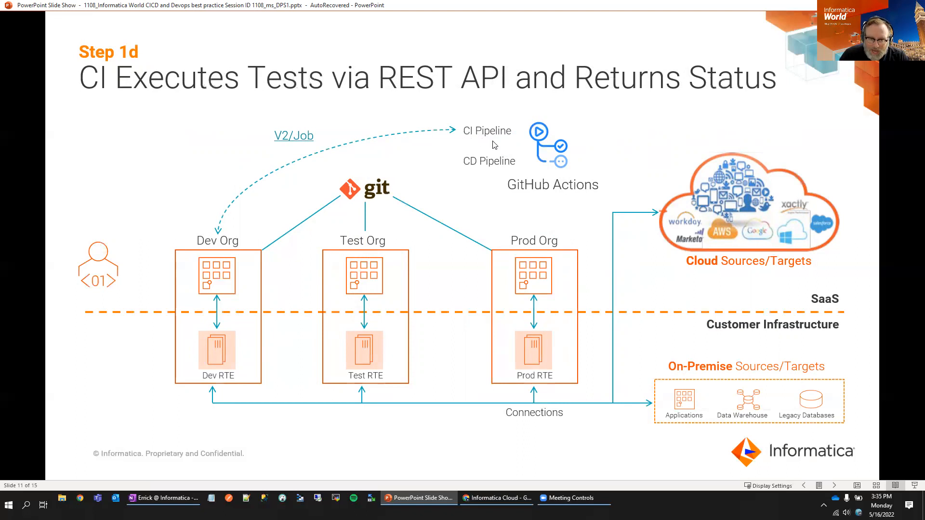
mouse_move(287, 142)
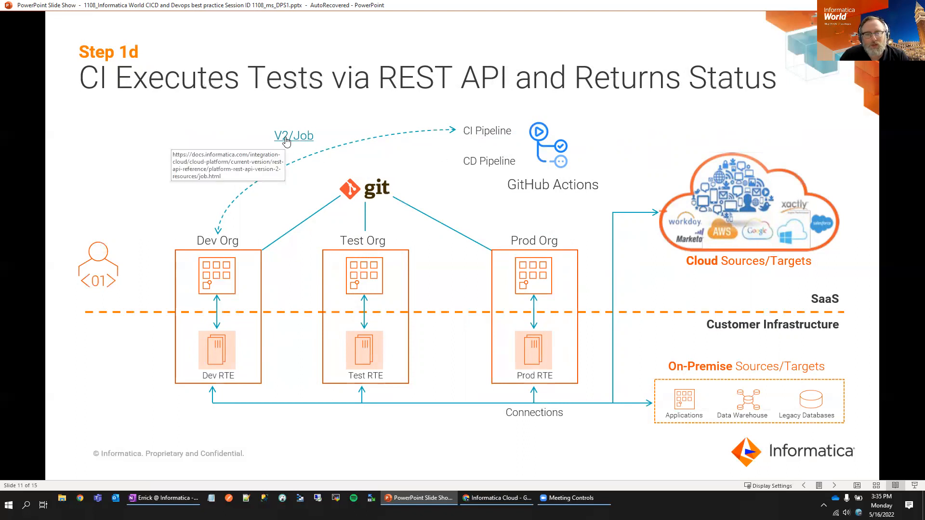
mouse_move(296, 142)
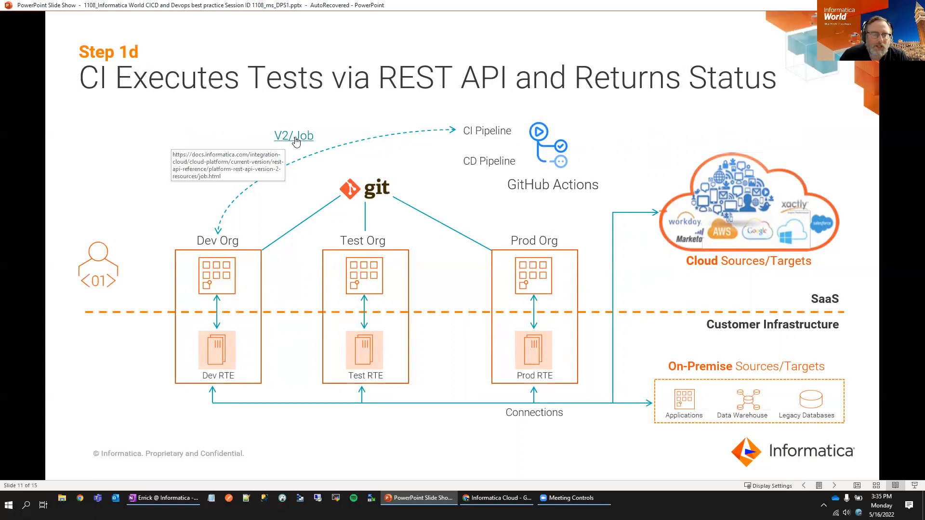
mouse_move(270, 159)
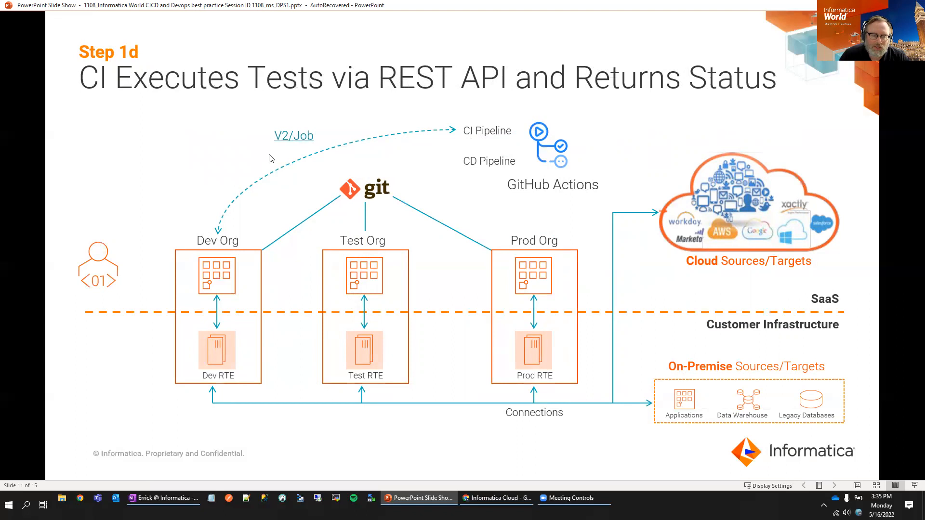
key("Right")
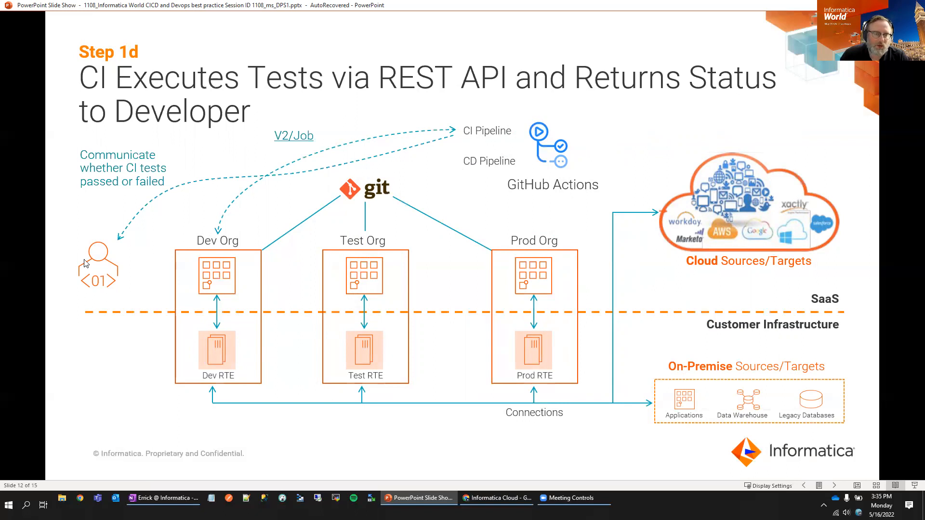
mouse_move(422, 208)
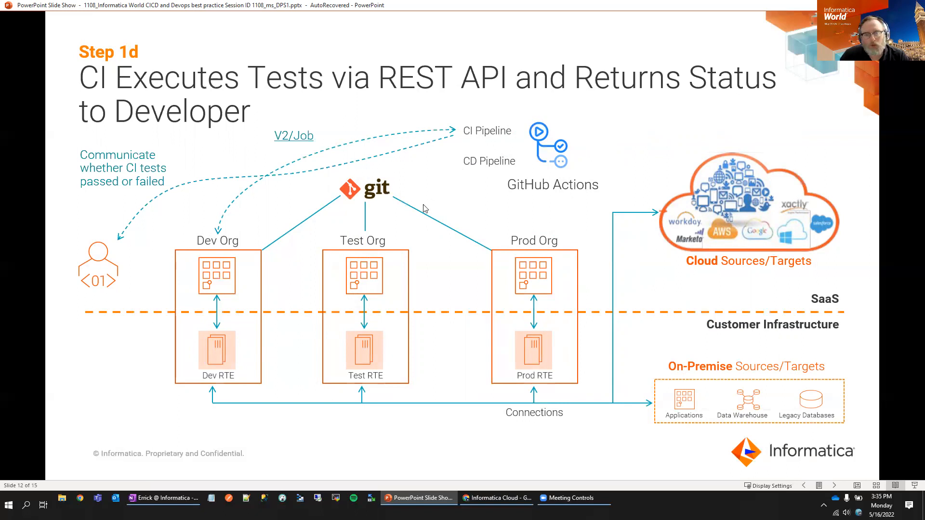
mouse_move(131, 266)
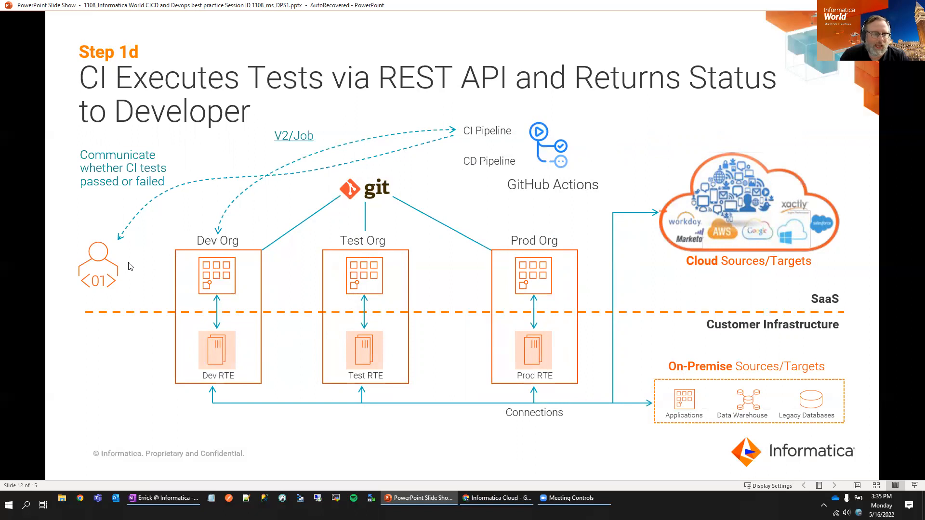
mouse_move(111, 273)
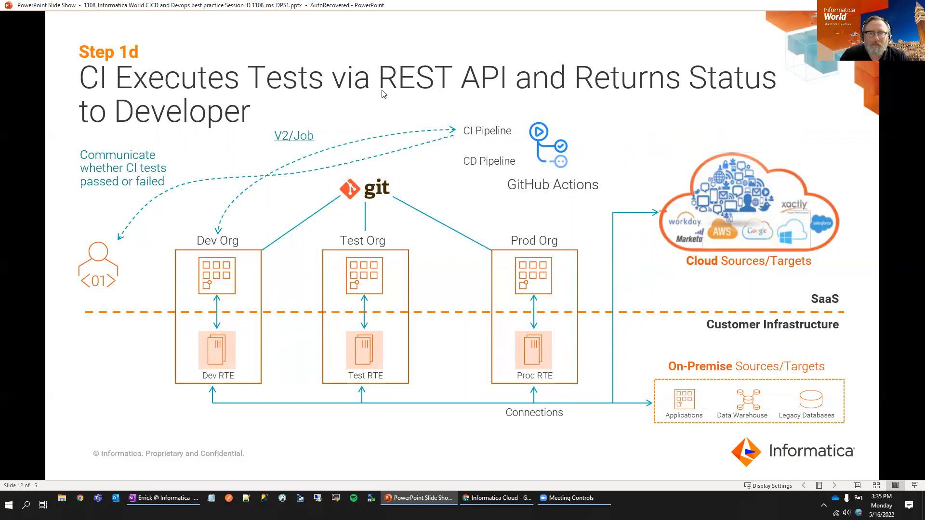
mouse_move(527, 210)
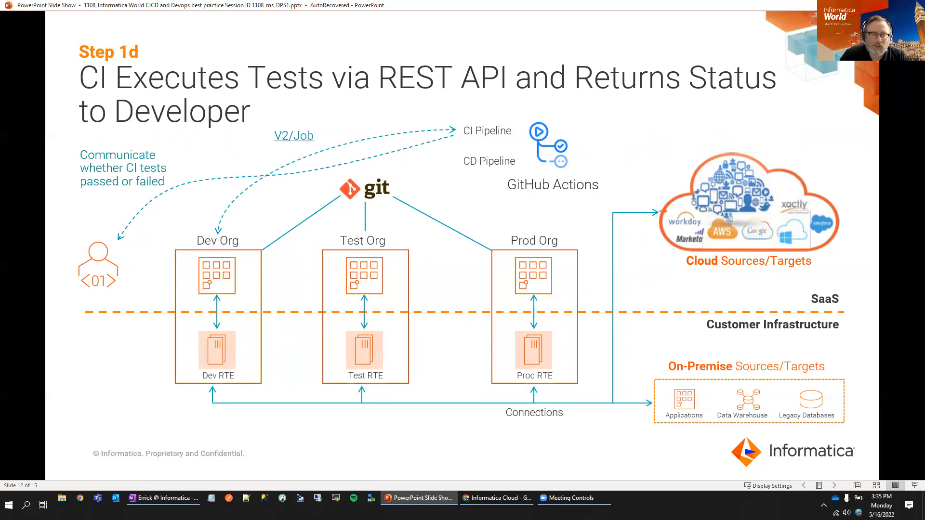
mouse_move(487, 200)
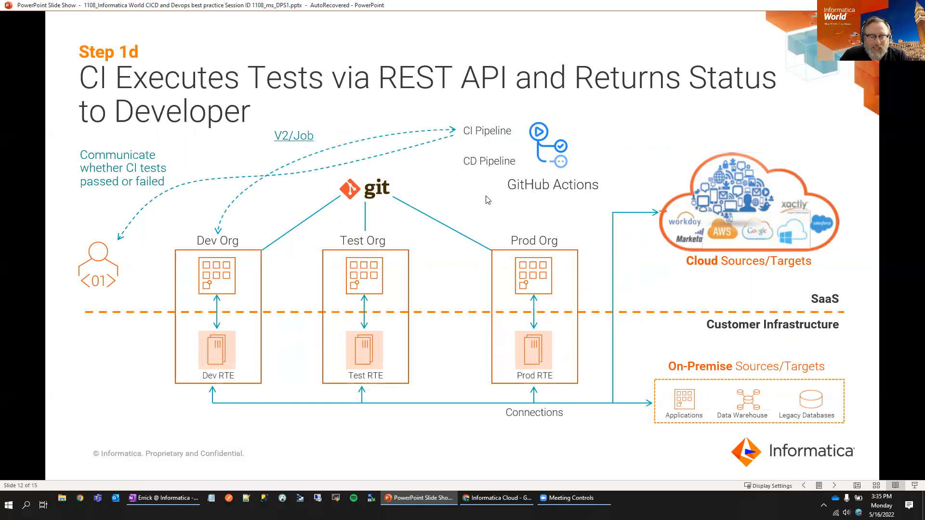
mouse_move(497, 211)
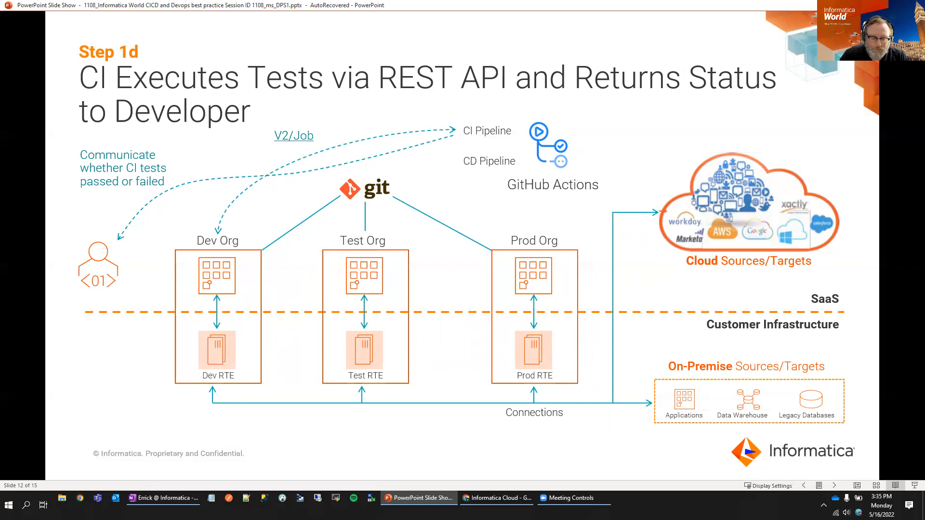
mouse_move(538, 210)
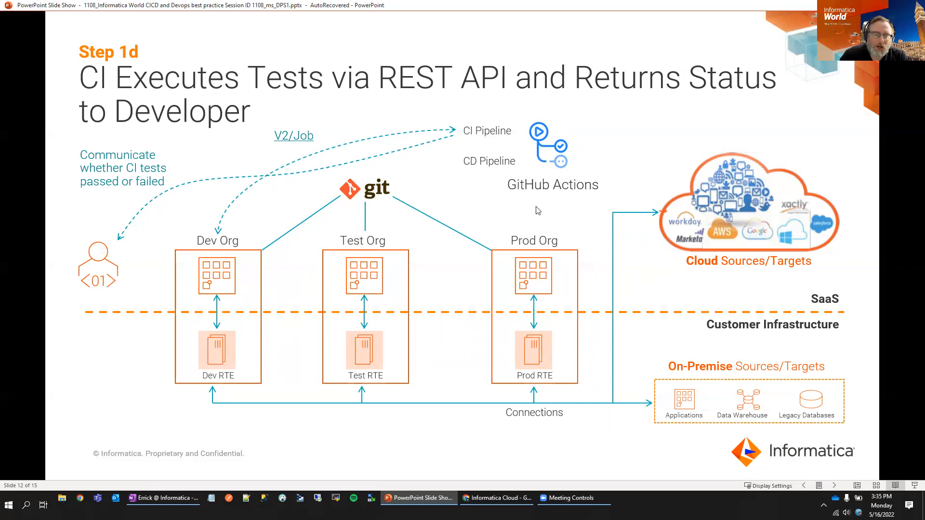
mouse_move(290, 174)
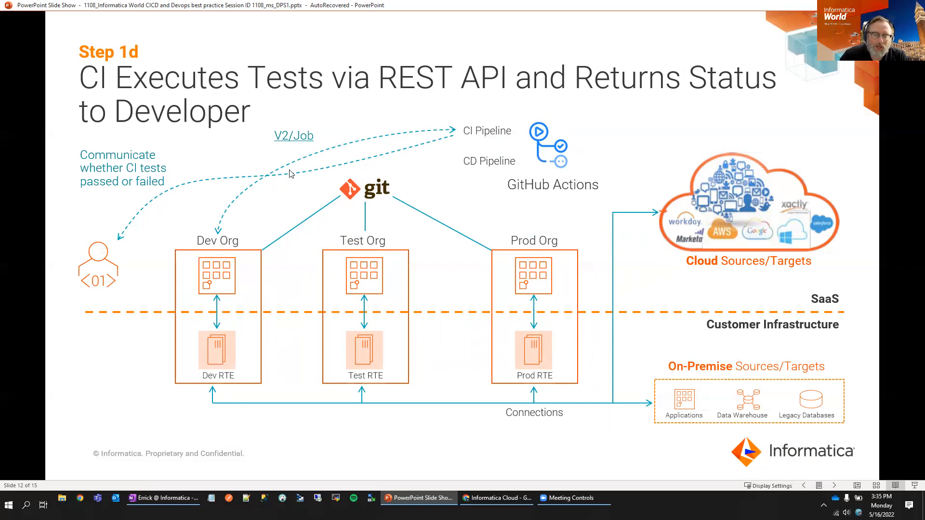
mouse_move(538, 205)
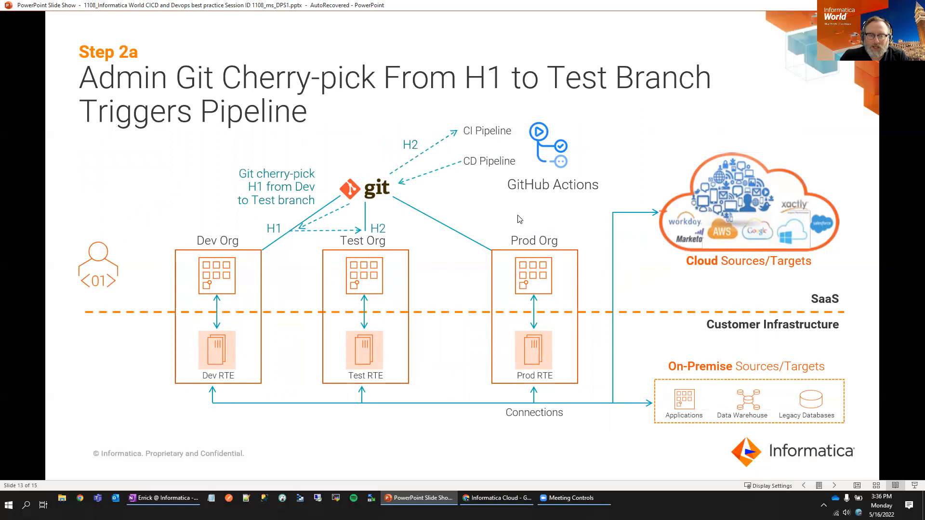
mouse_move(485, 236)
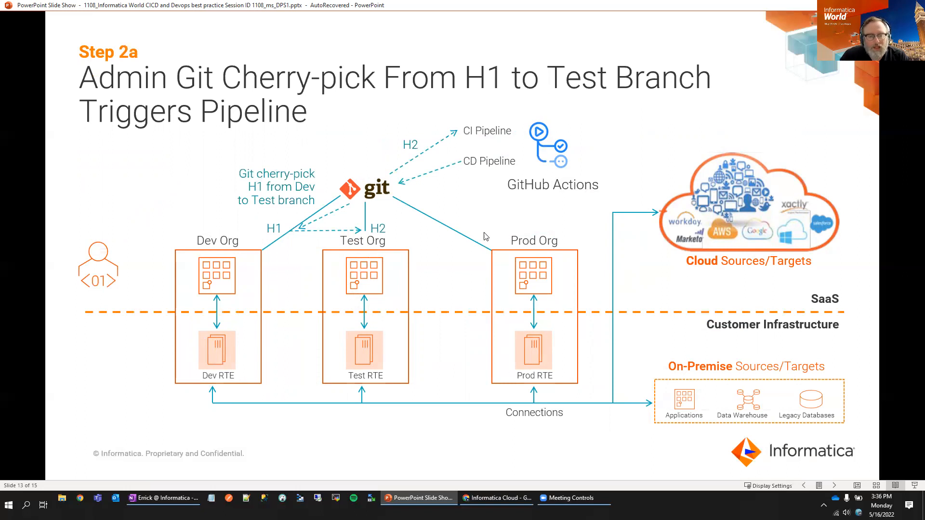
mouse_move(330, 242)
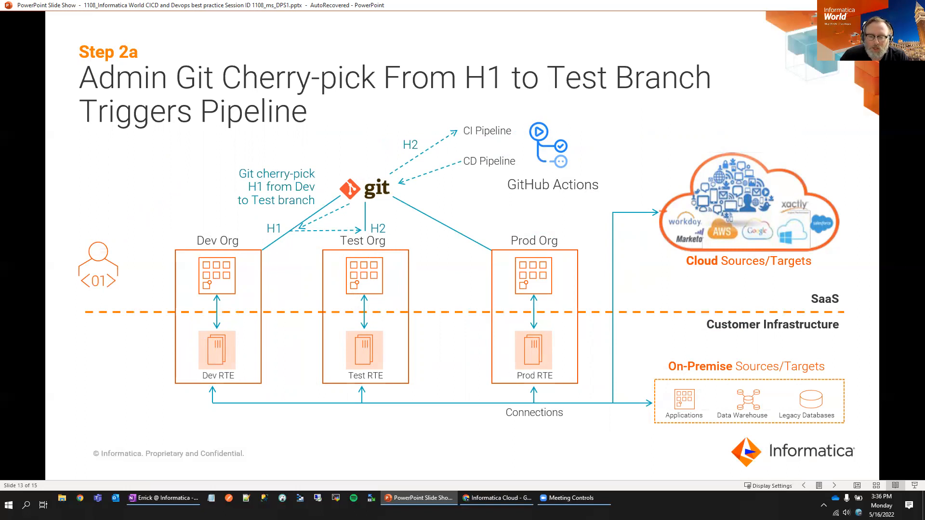
mouse_move(284, 247)
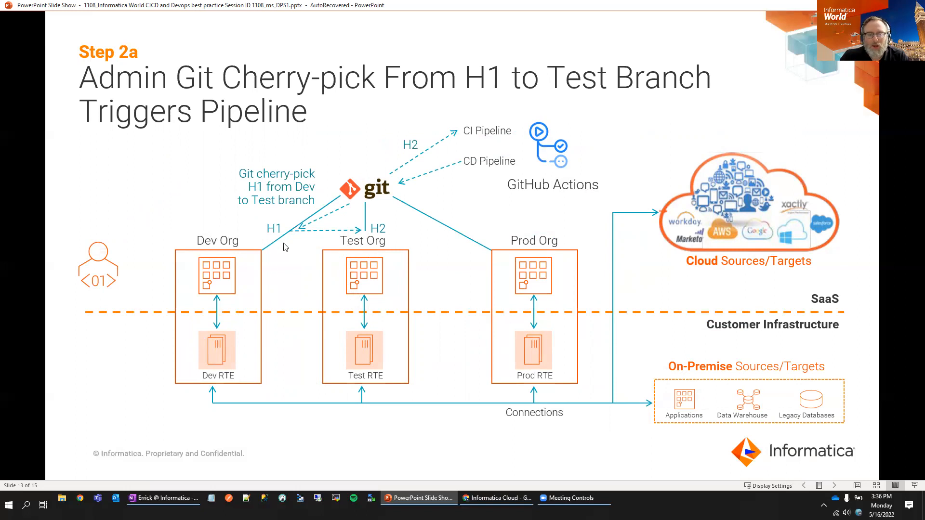
mouse_move(327, 247)
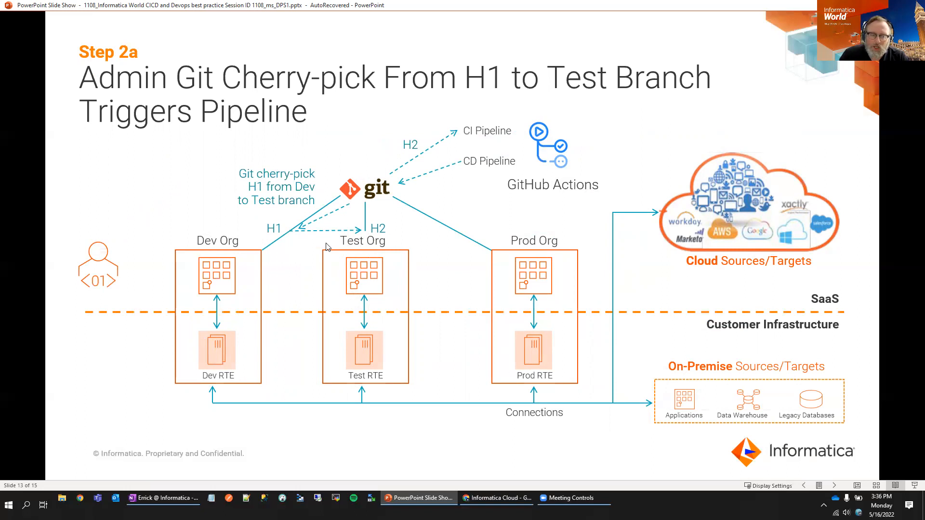
mouse_move(247, 283)
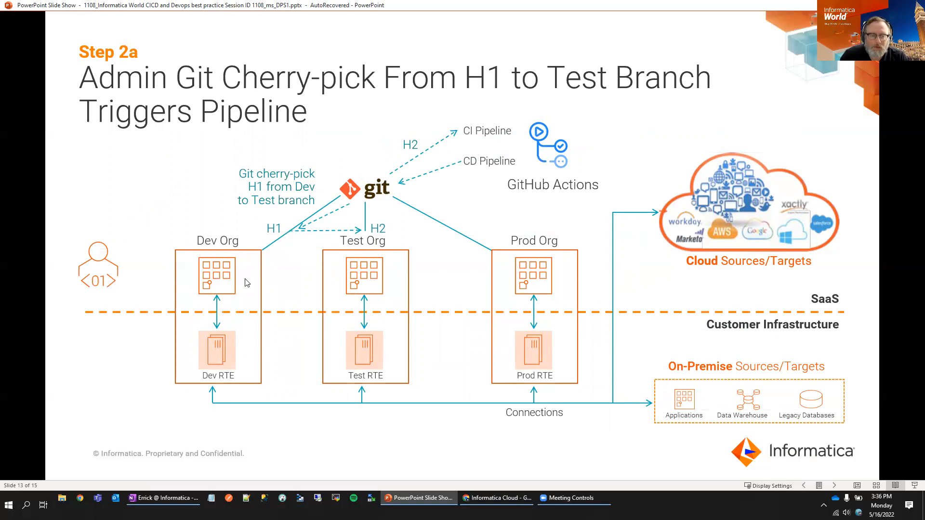
mouse_move(243, 226)
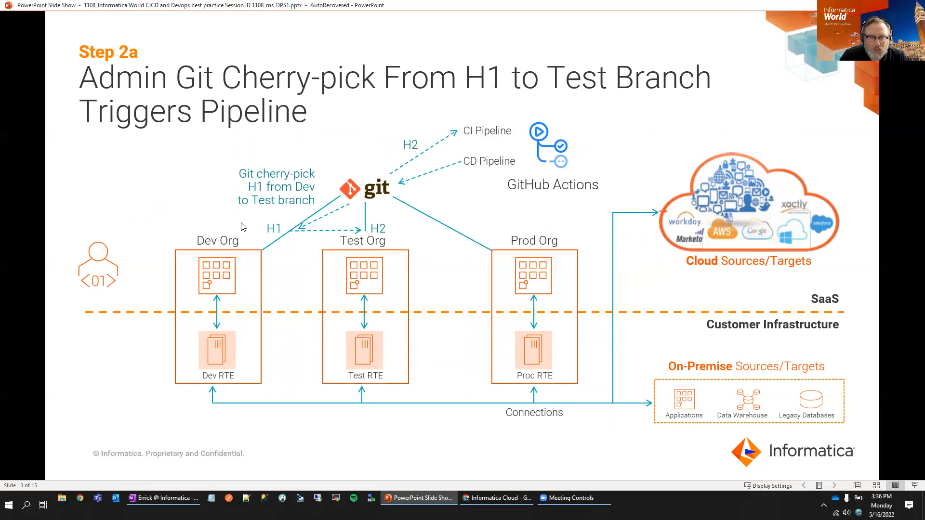
mouse_move(344, 250)
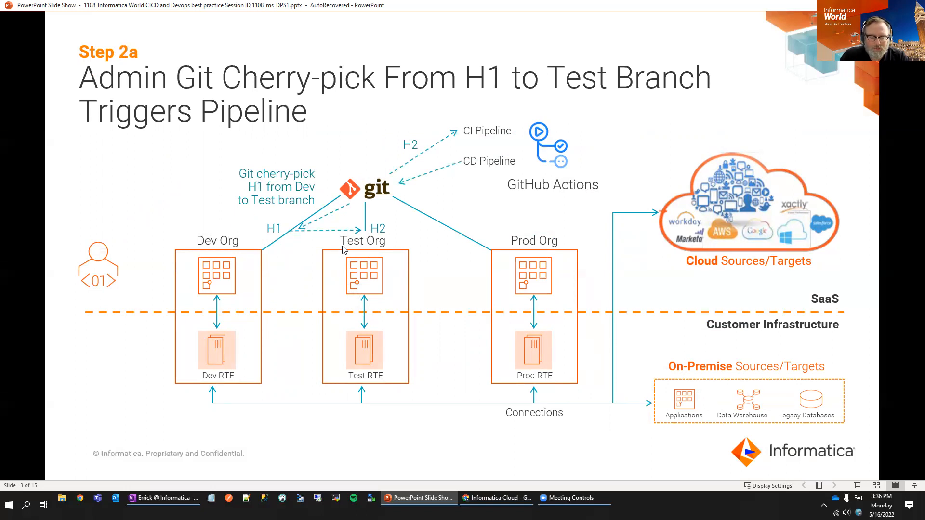
mouse_move(547, 223)
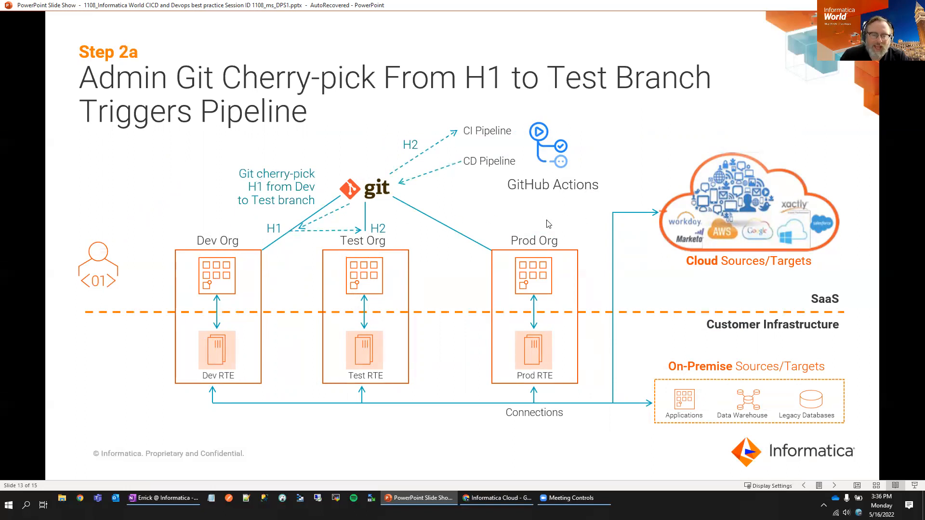
mouse_move(517, 221)
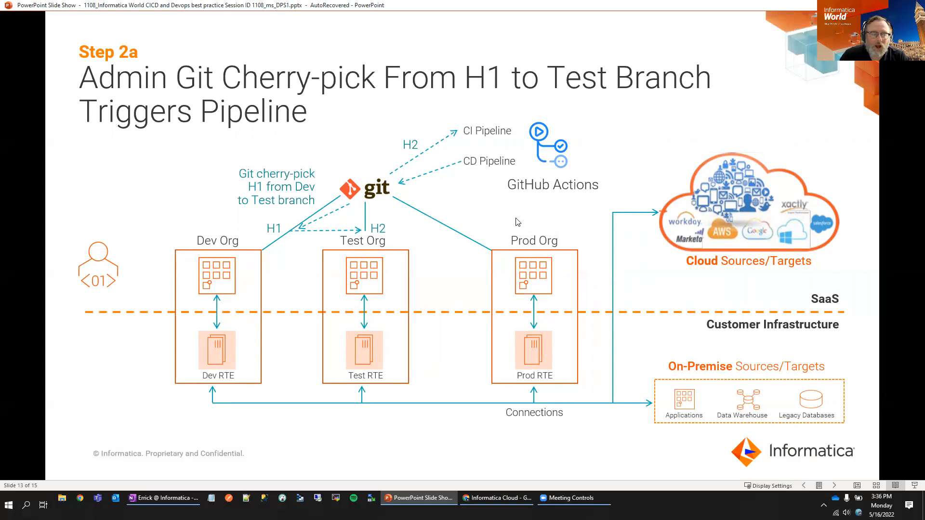
mouse_move(507, 217)
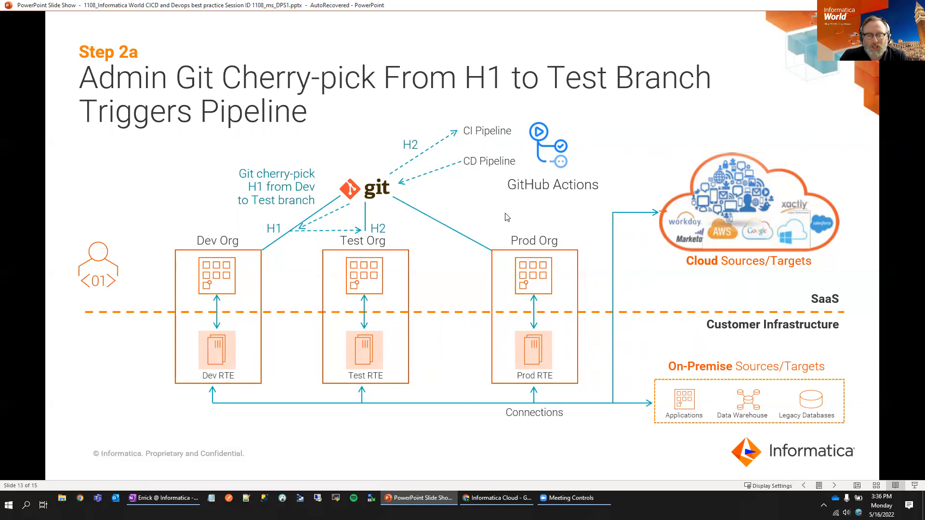
mouse_move(500, 220)
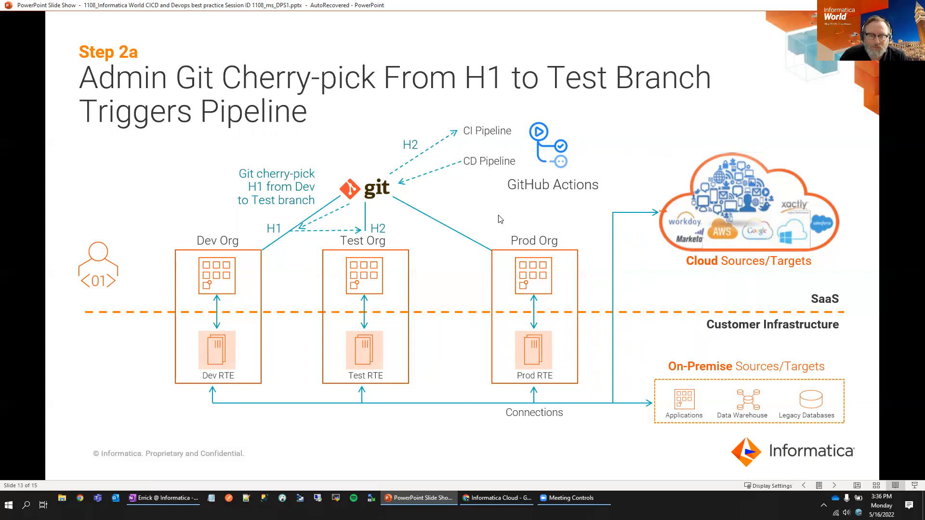
Advance through Step 2b to slide 15, Step 2c, CI repeating tests for Prod.
key("right")
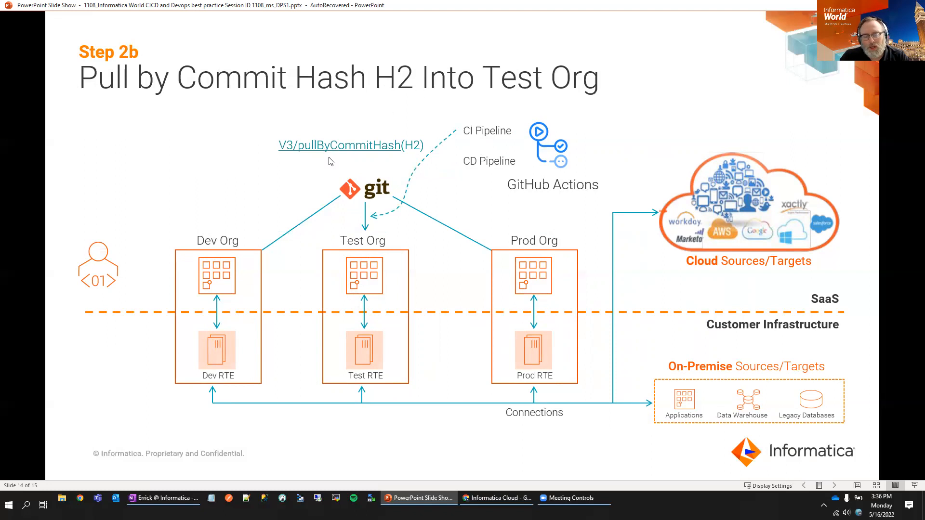
mouse_move(334, 152)
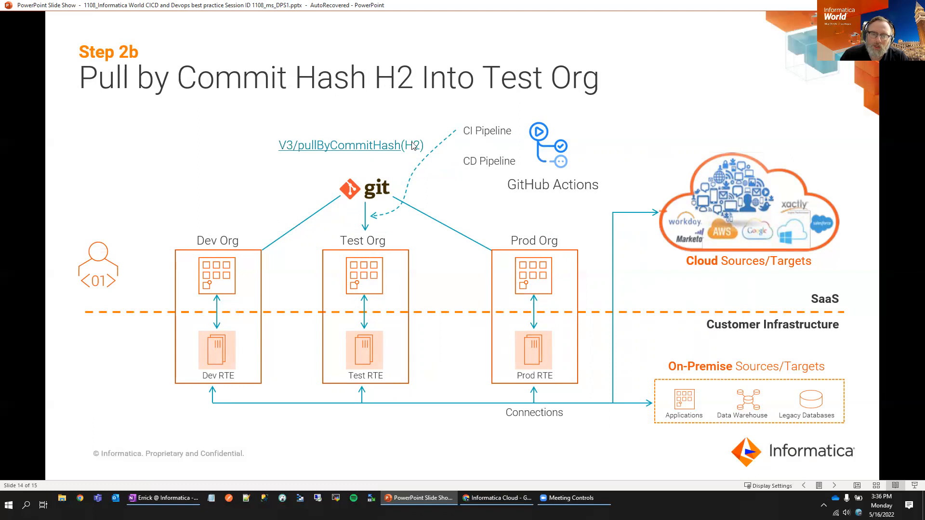
mouse_move(419, 154)
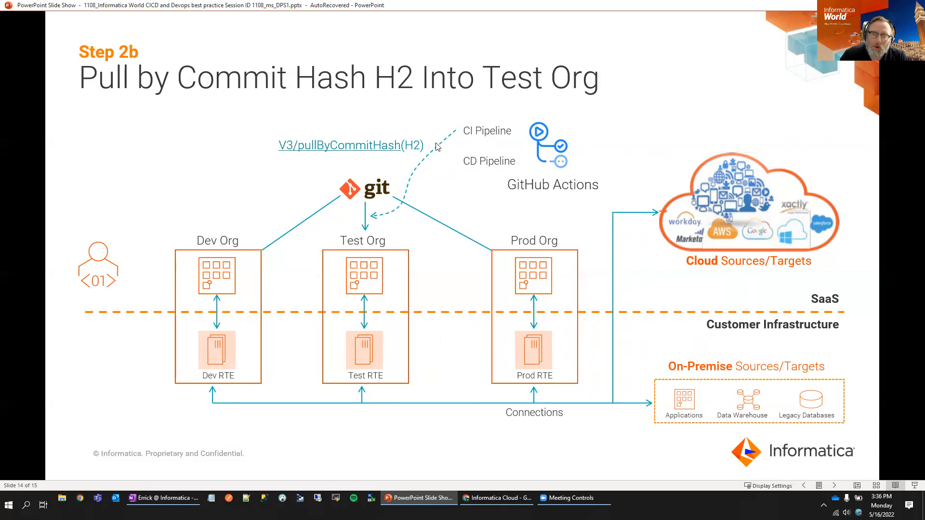
mouse_move(449, 179)
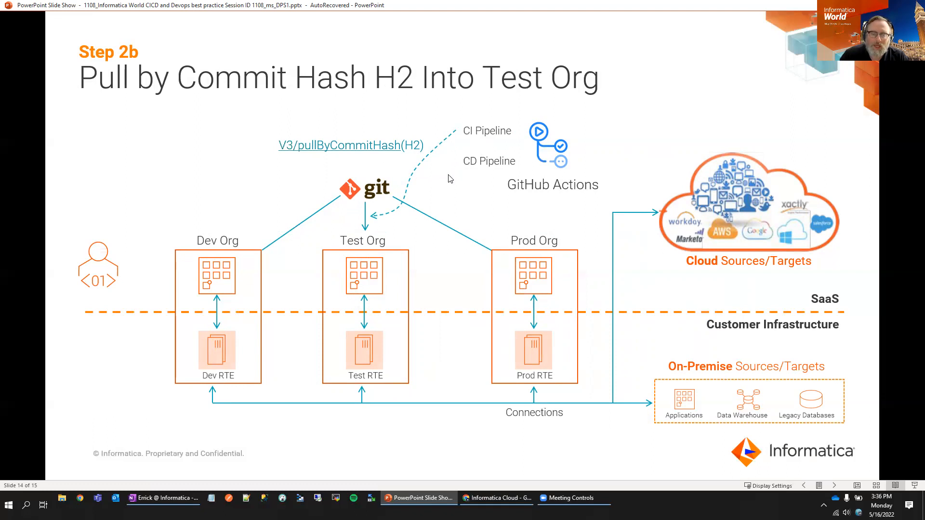
mouse_move(354, 263)
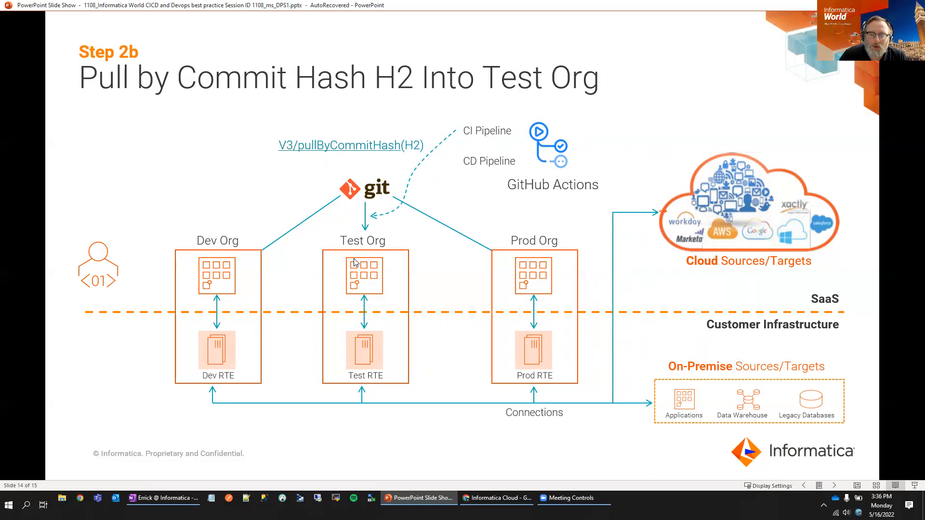
mouse_move(436, 213)
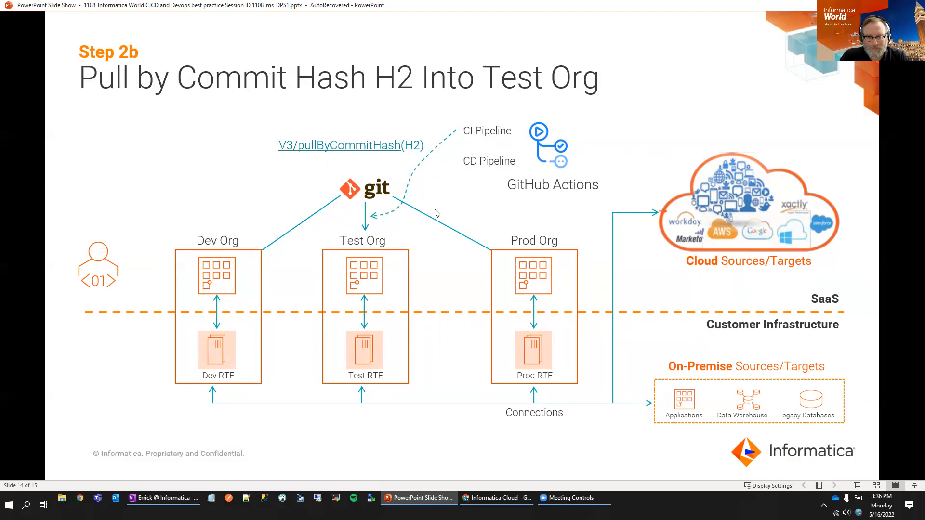
key("Right")
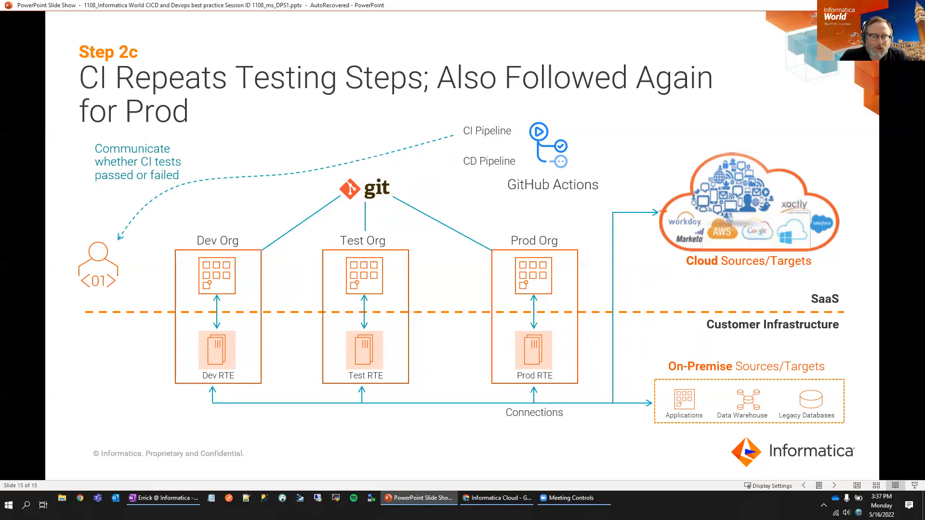
mouse_move(129, 268)
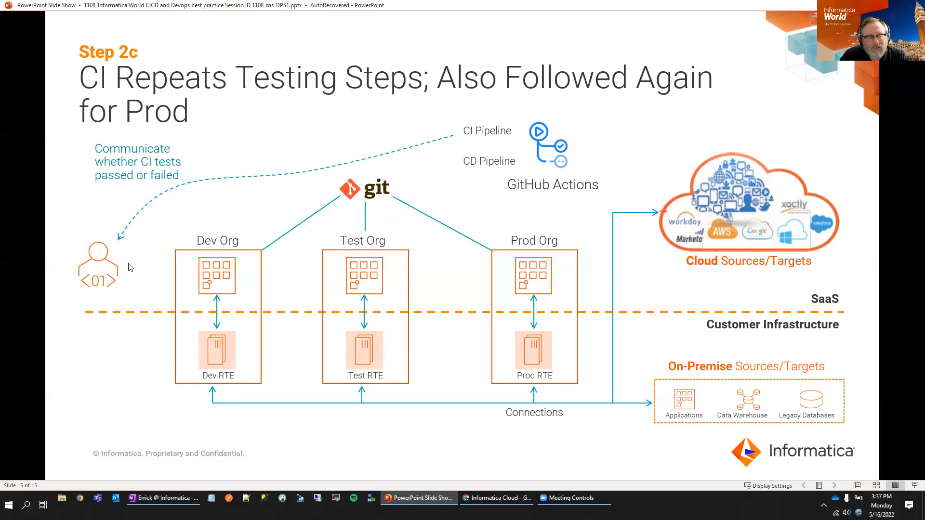
mouse_move(129, 256)
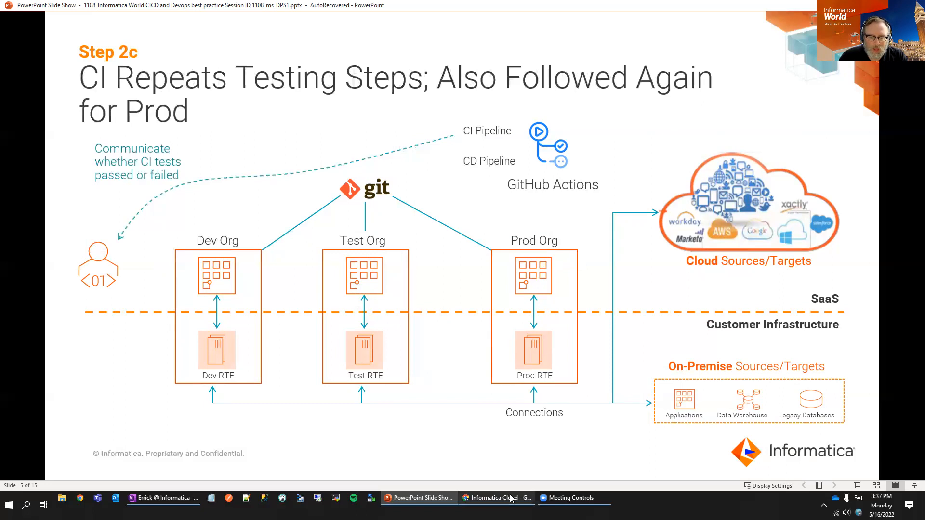
Log in to Informatica Cloud and open Administrator for INFA_CDP_DEV_Sub_Org.
left_click(498, 498)
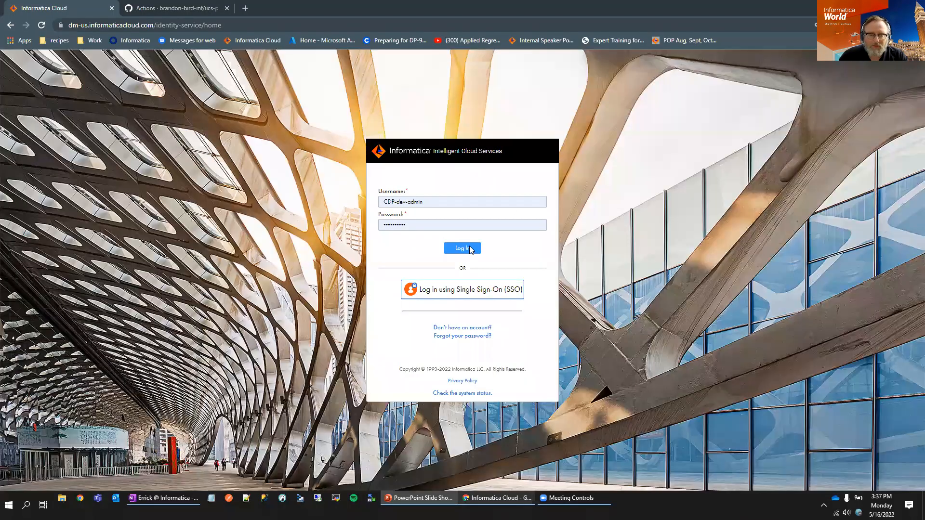
left_click(462, 248)
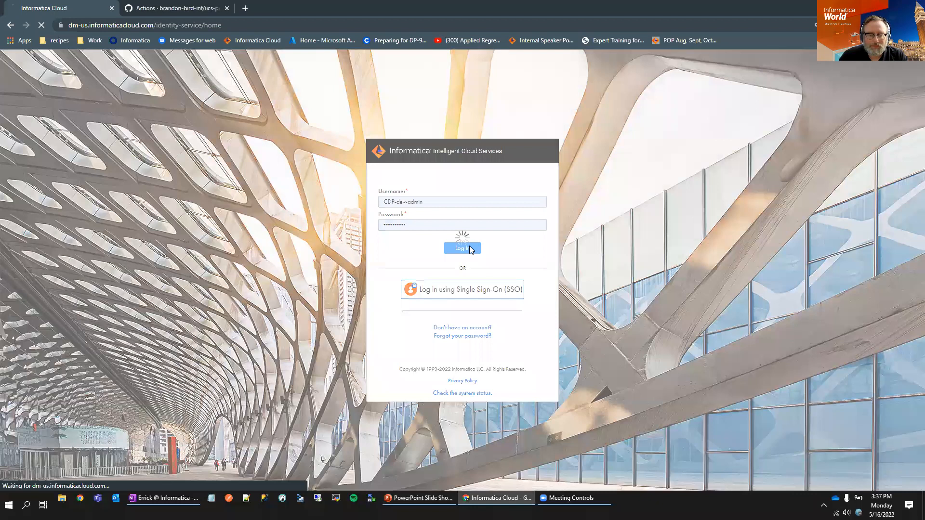
left_click(462, 249)
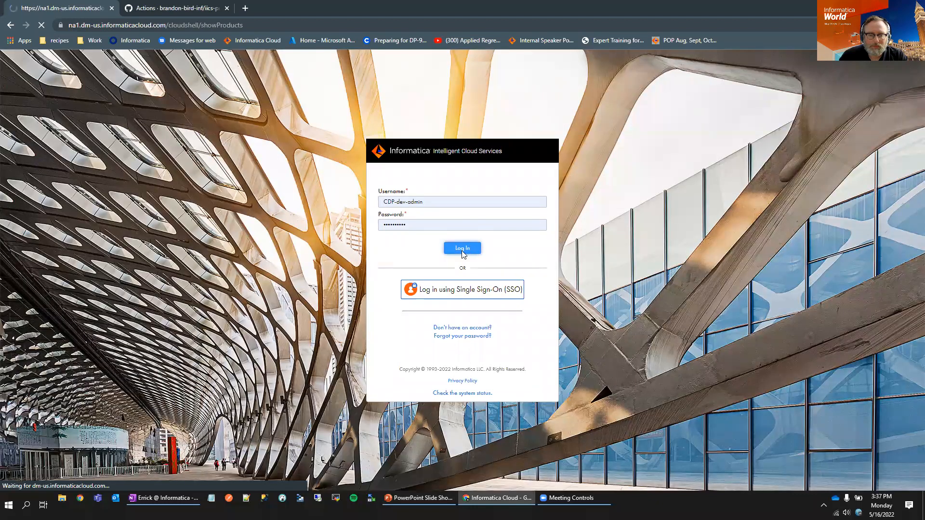
left_click(462, 248)
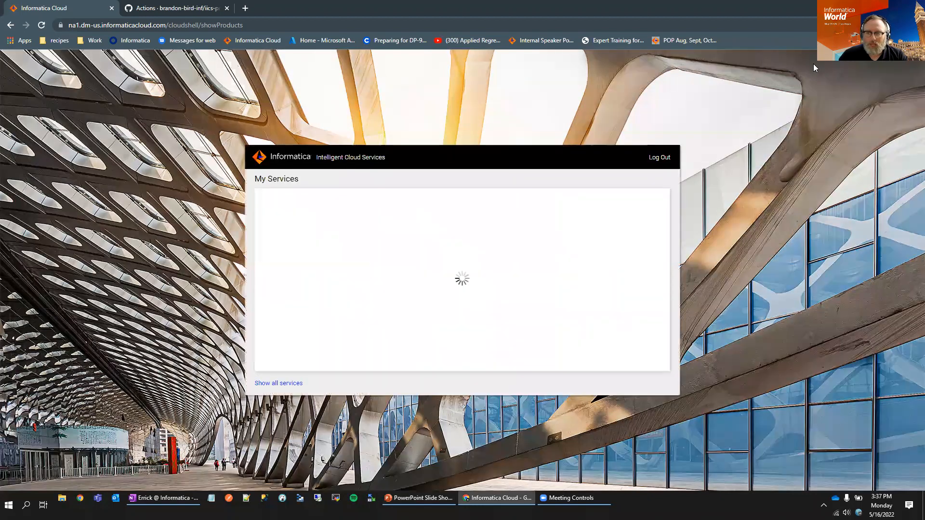
mouse_move(363, 331)
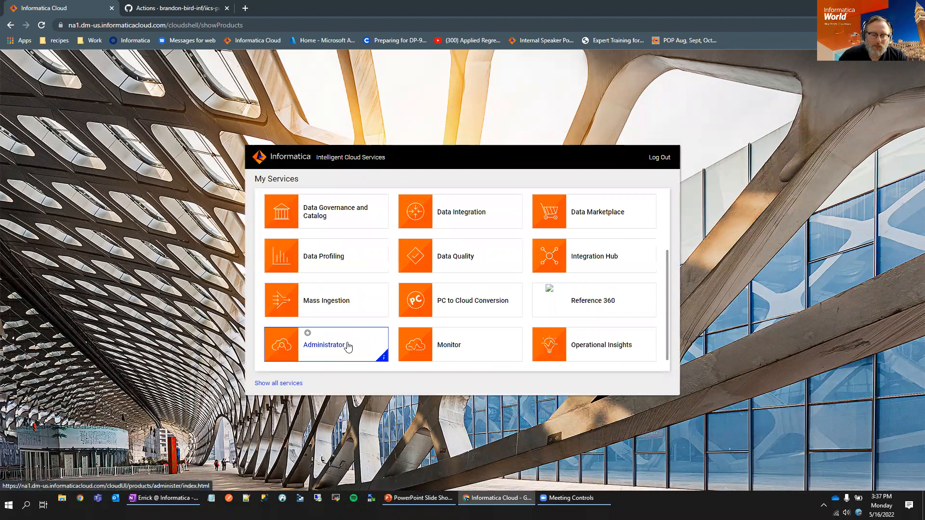
left_click(326, 345)
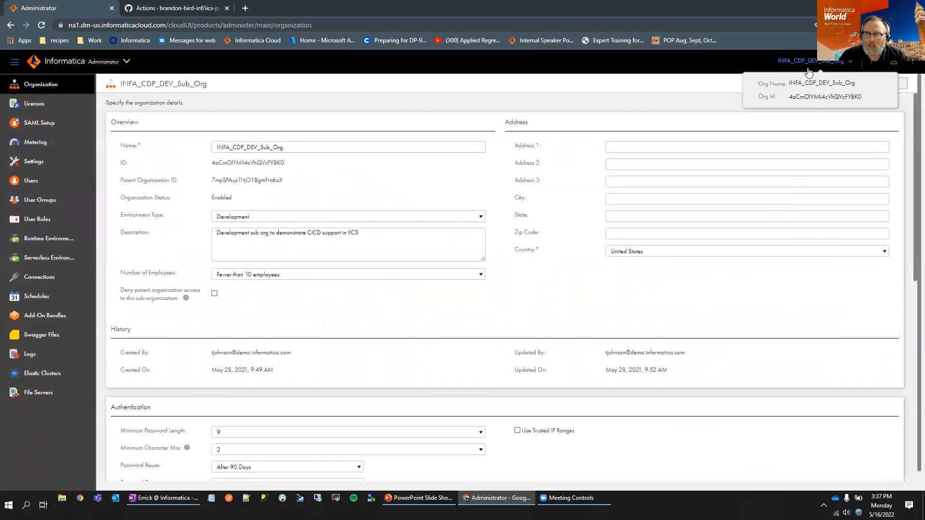
mouse_move(38, 164)
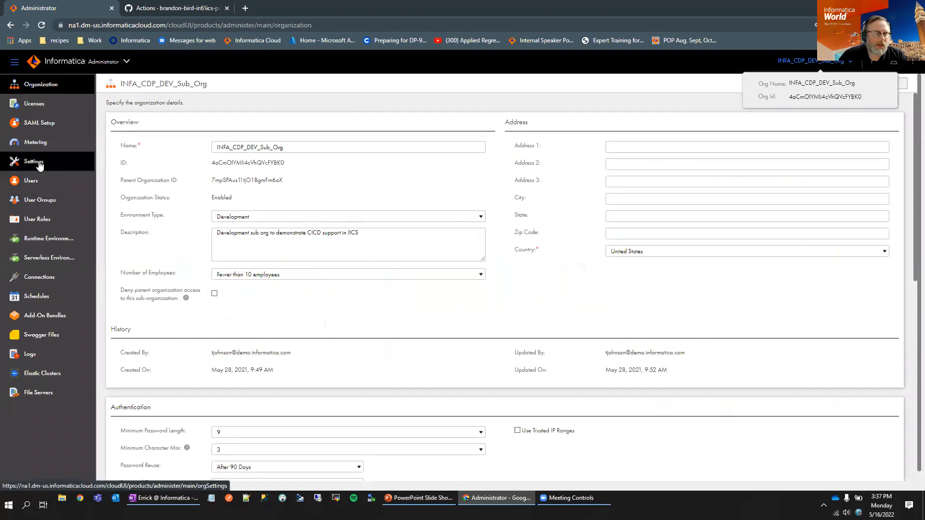
Review the Source Control settings: repo IICS-CDP-CICD-demo.git, branch Dev, then cancel editing.
left_click(31, 161)
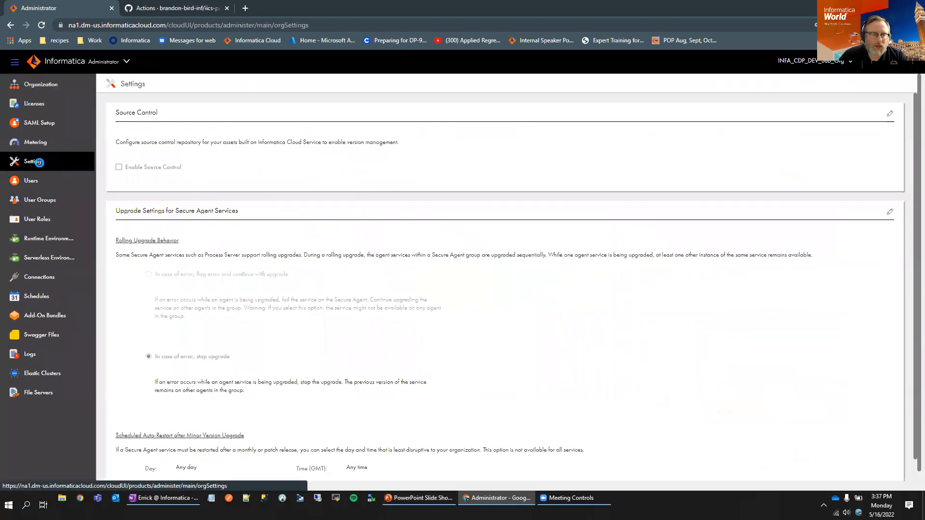
left_click(119, 167)
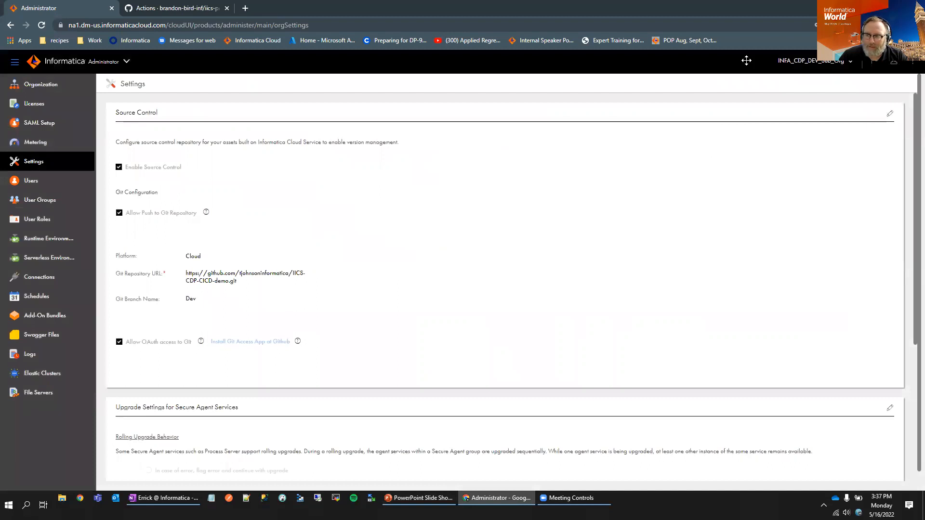
left_click(891, 113)
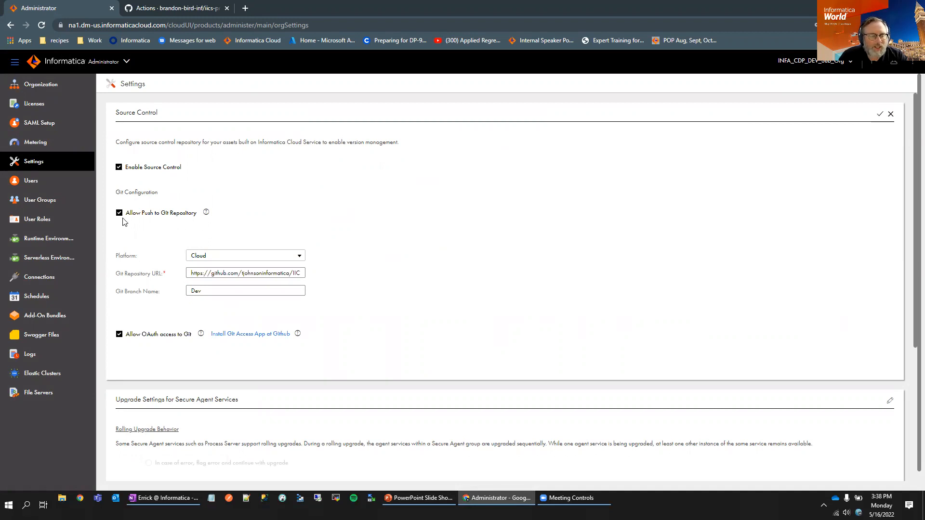
mouse_move(154, 234)
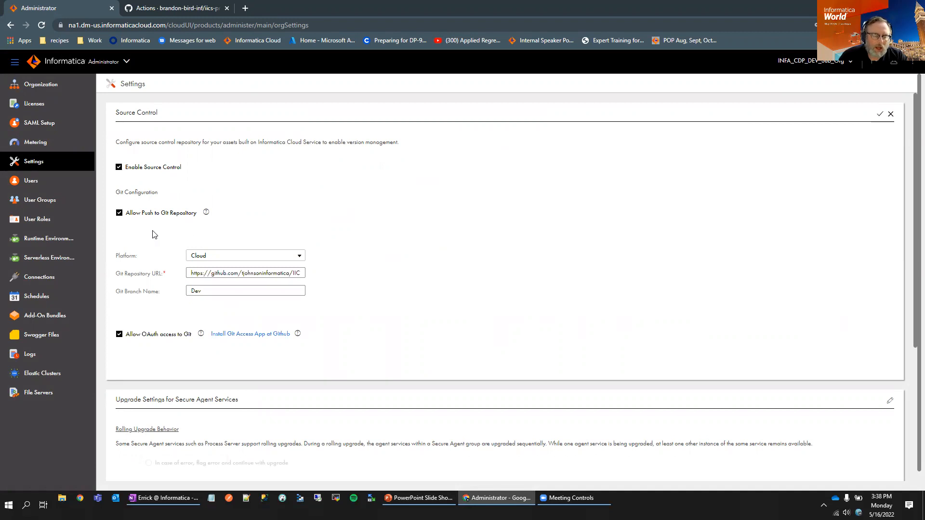
mouse_move(151, 229)
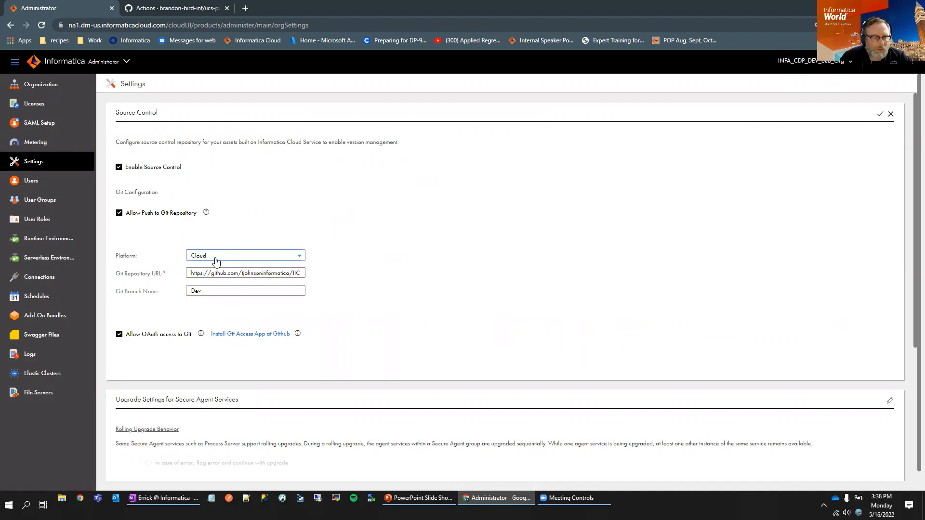
mouse_move(328, 254)
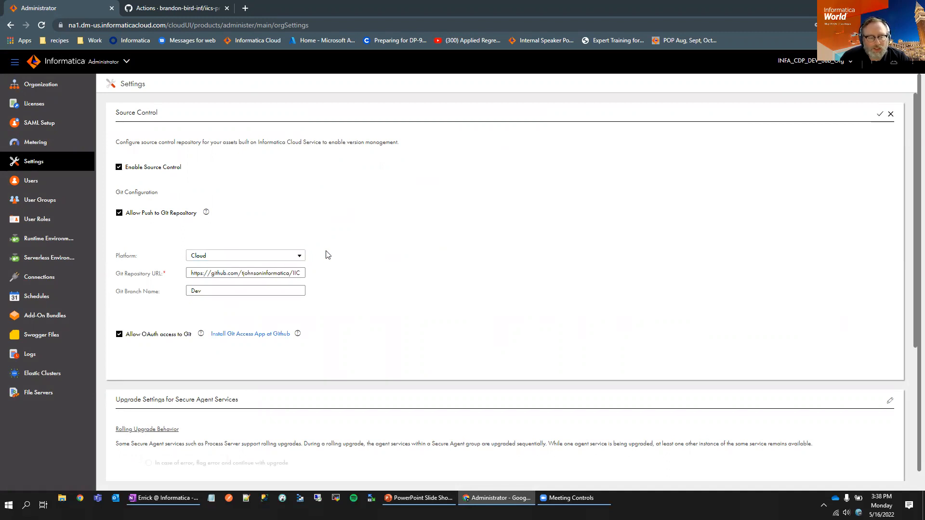
double_click(245, 272)
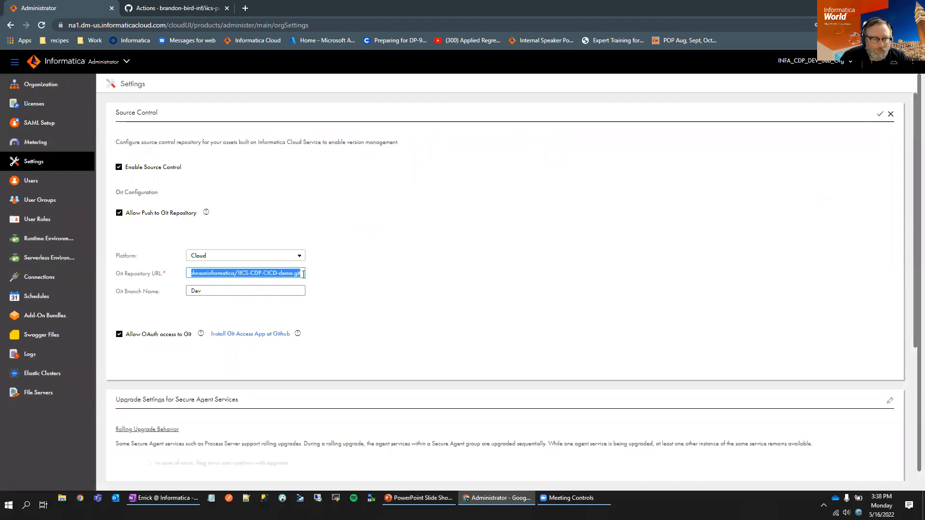
left_click(244, 291)
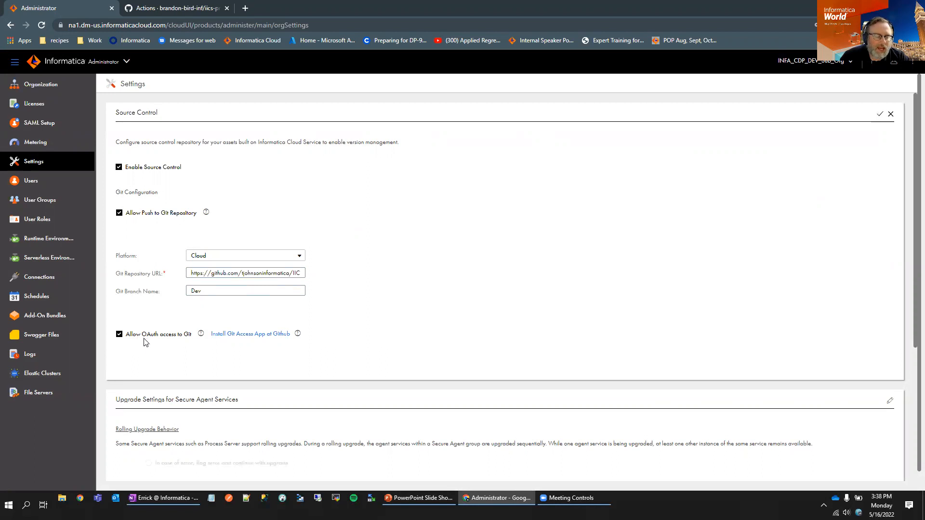
mouse_move(159, 342)
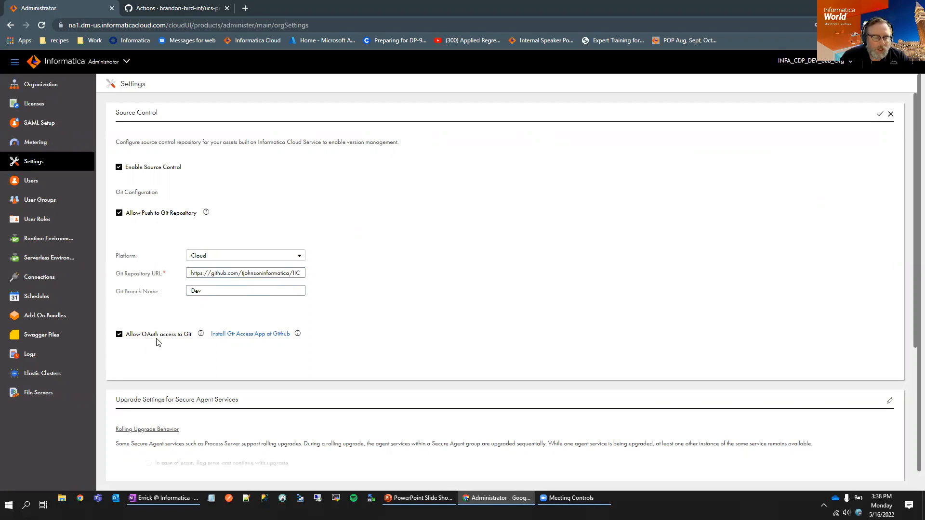
mouse_move(181, 384)
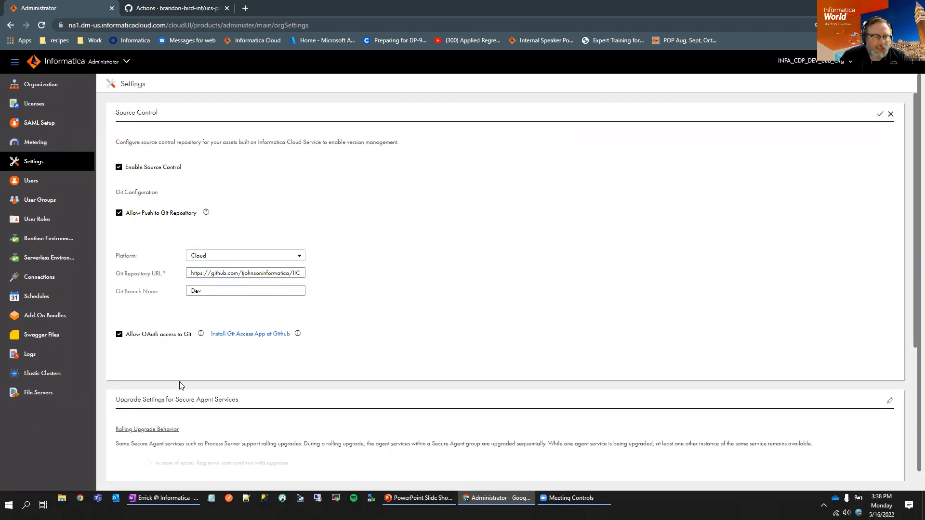
mouse_move(807, 100)
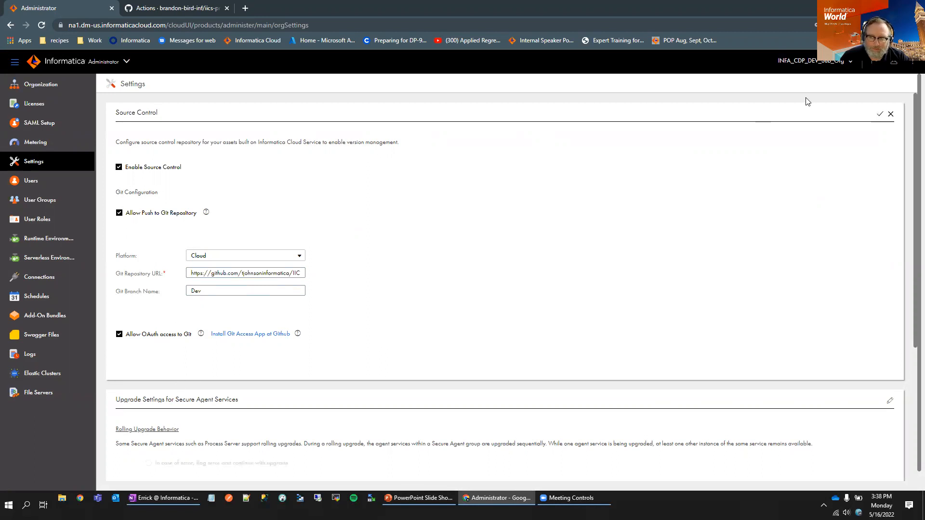
left_click(880, 114)
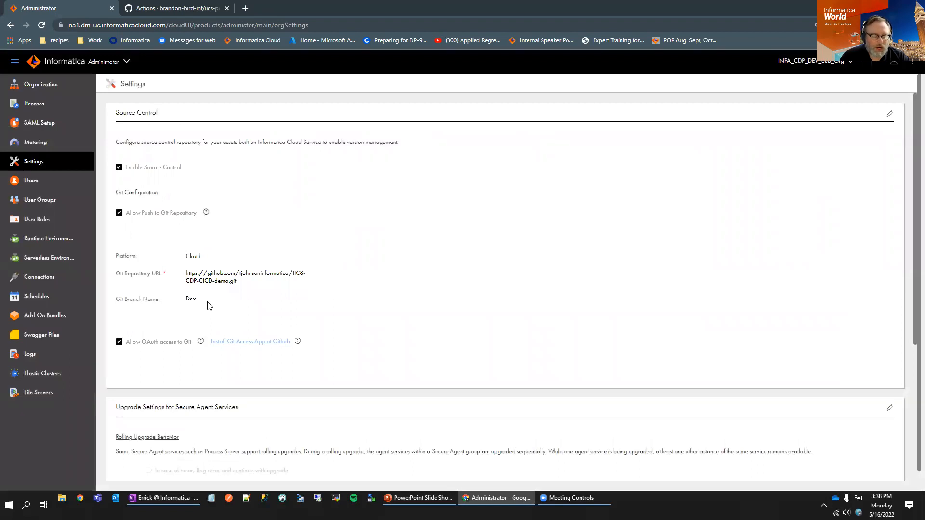
mouse_move(214, 240)
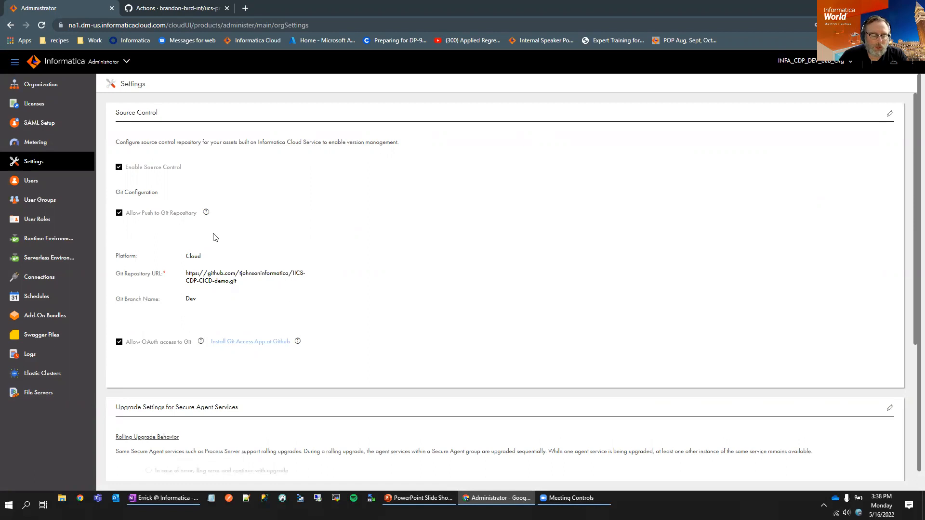
mouse_move(223, 249)
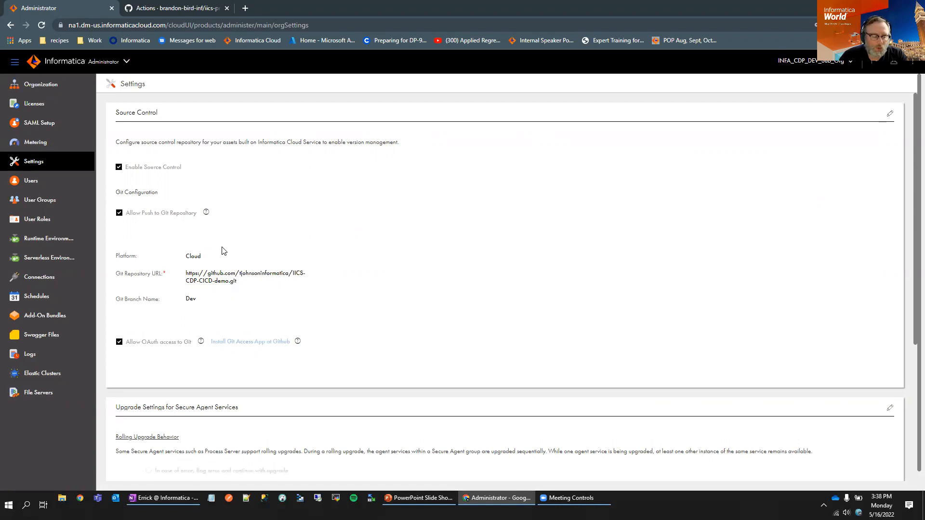
mouse_move(144, 101)
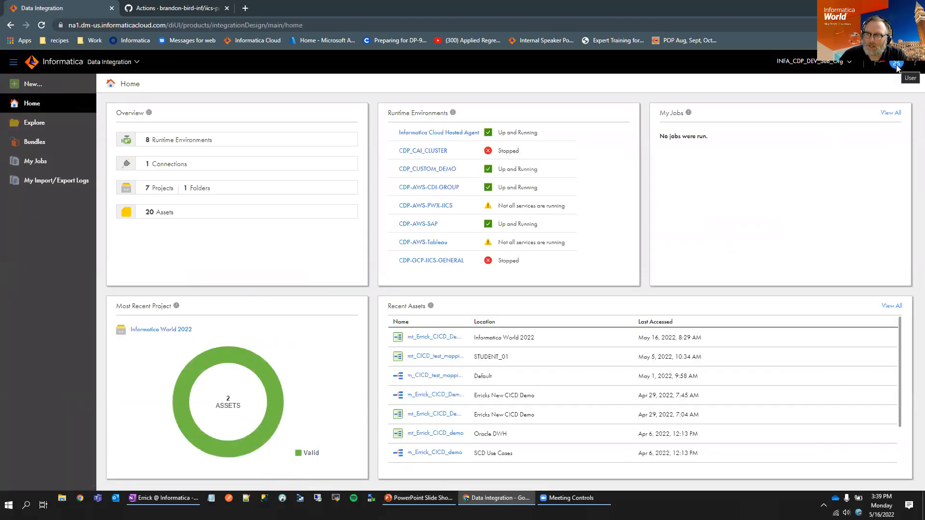
left_click(897, 64)
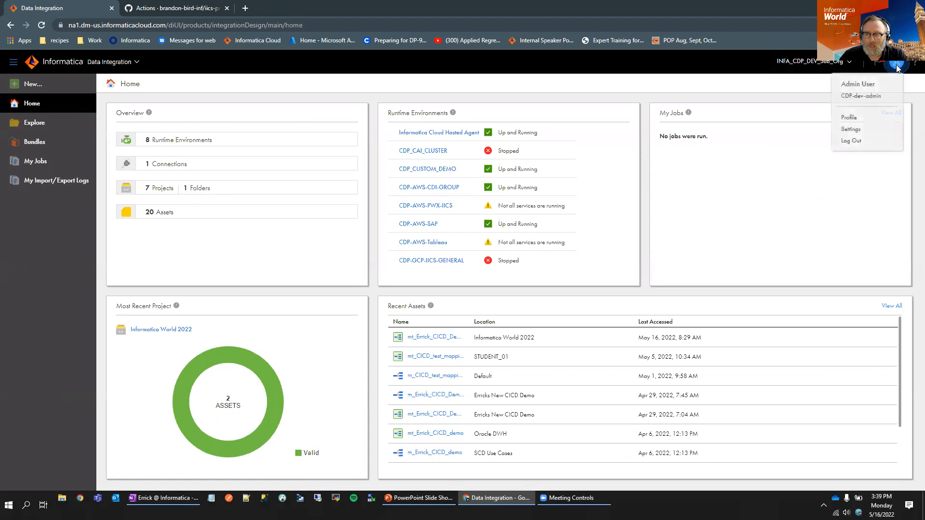
left_click(851, 129)
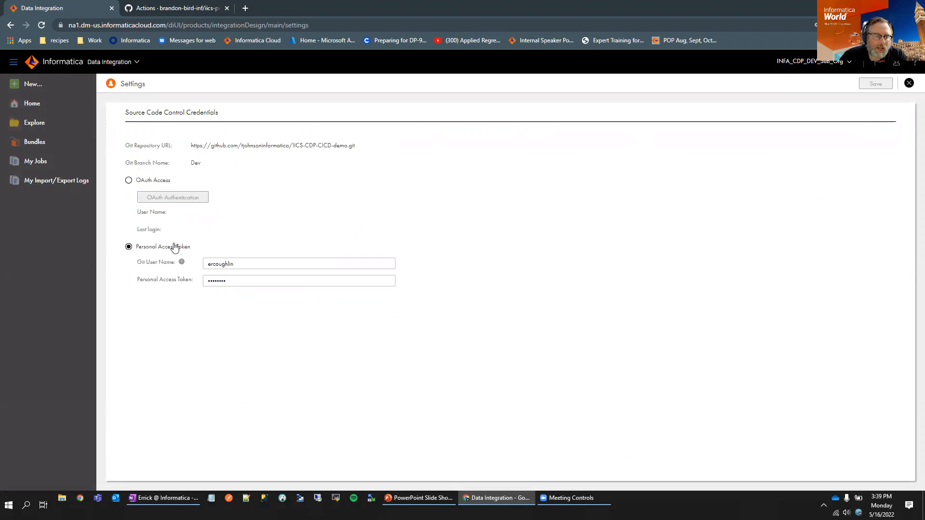
mouse_move(145, 254)
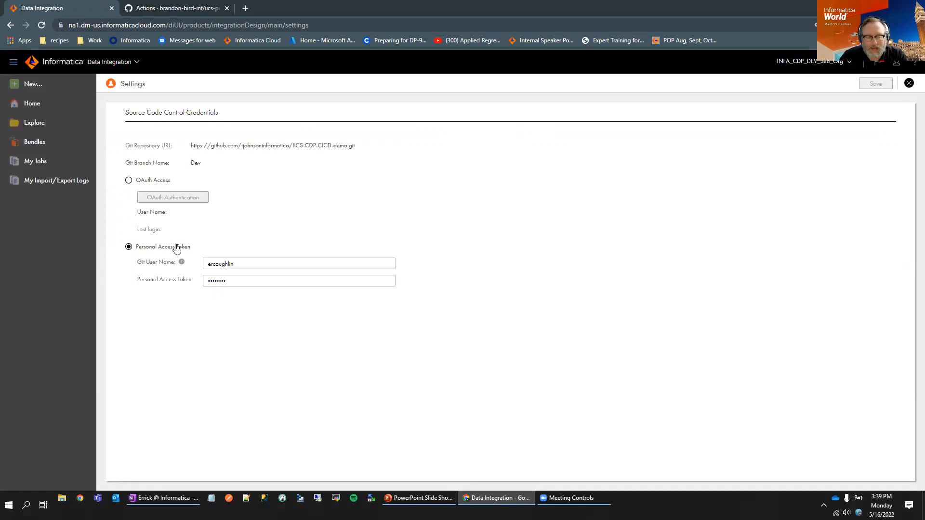
left_click(298, 264)
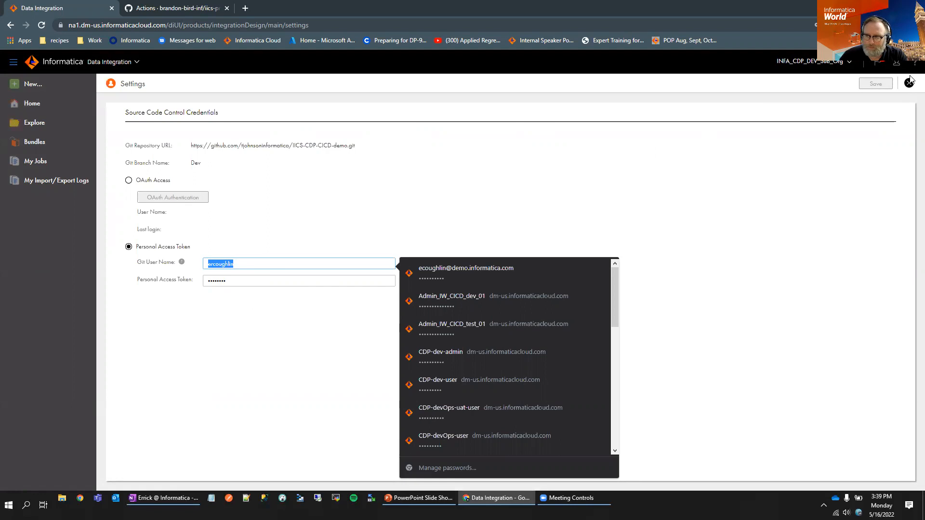
left_click(32, 103)
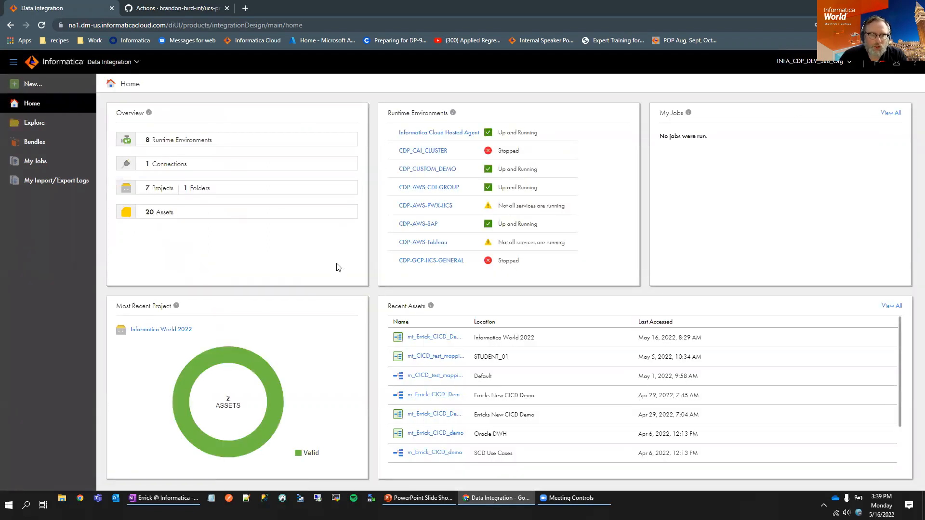
mouse_move(336, 284)
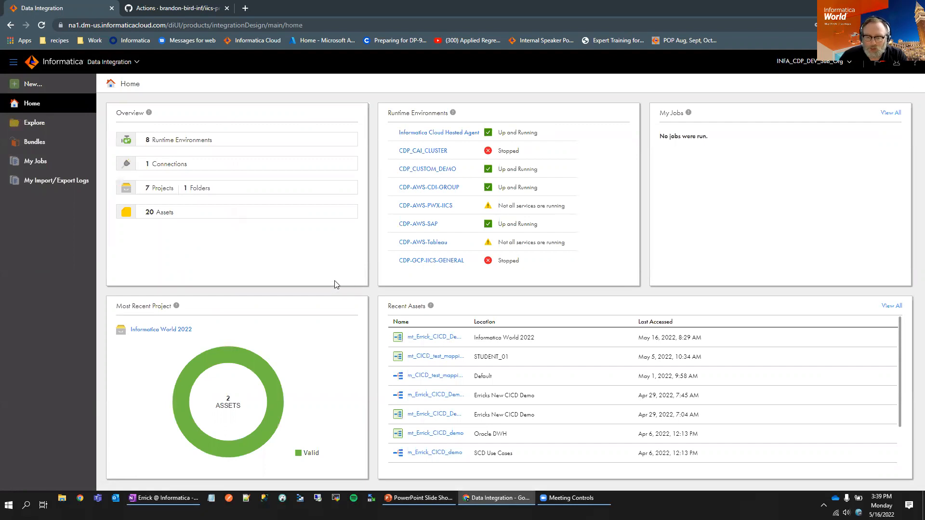
mouse_move(341, 274)
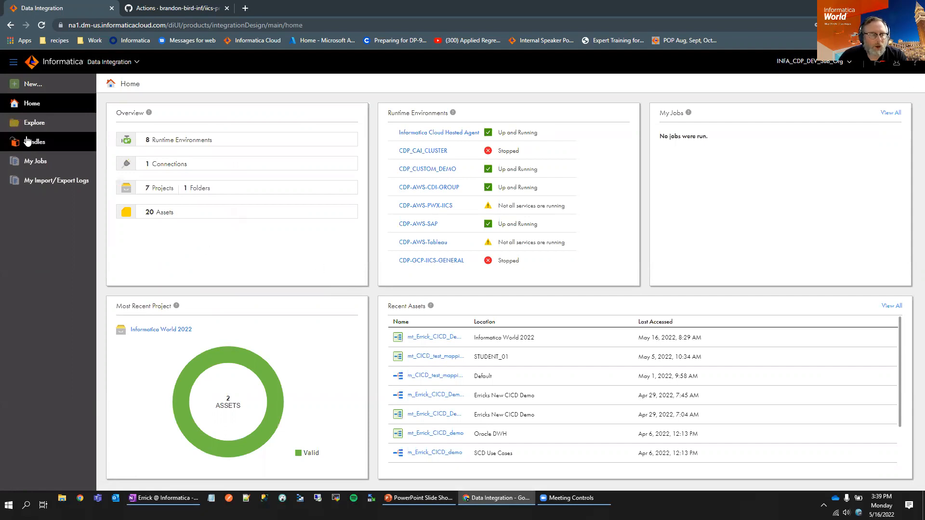
View mt_Errick_CICD_Demo_Contact from the Informatica World 2022 project in Explore.
left_click(35, 123)
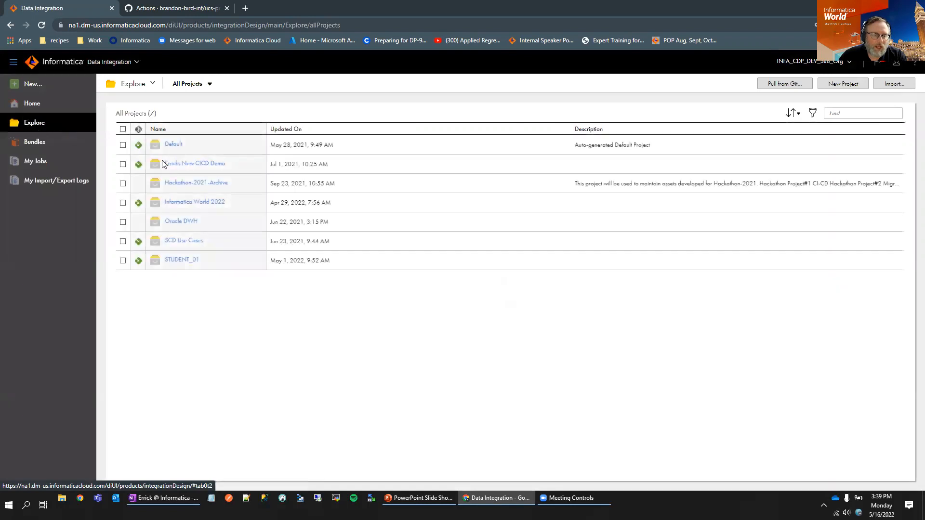
mouse_move(206, 208)
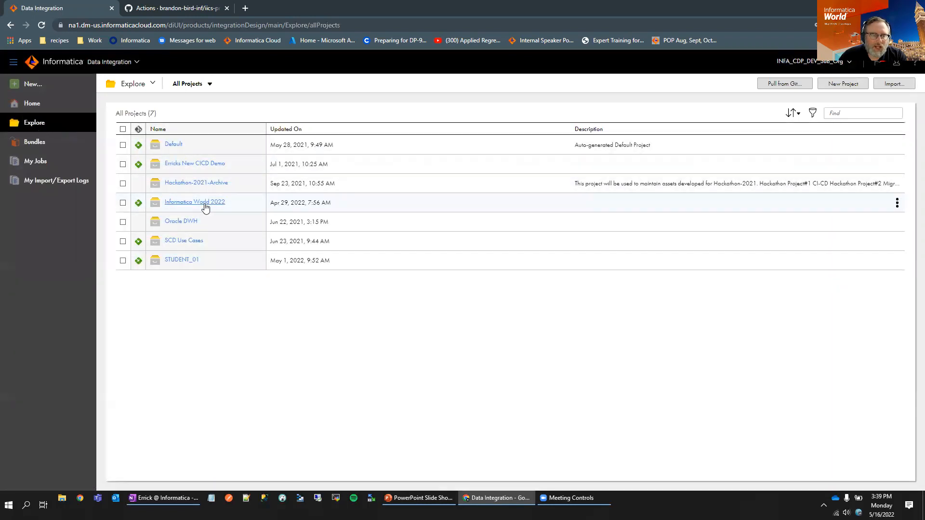
left_click(194, 202)
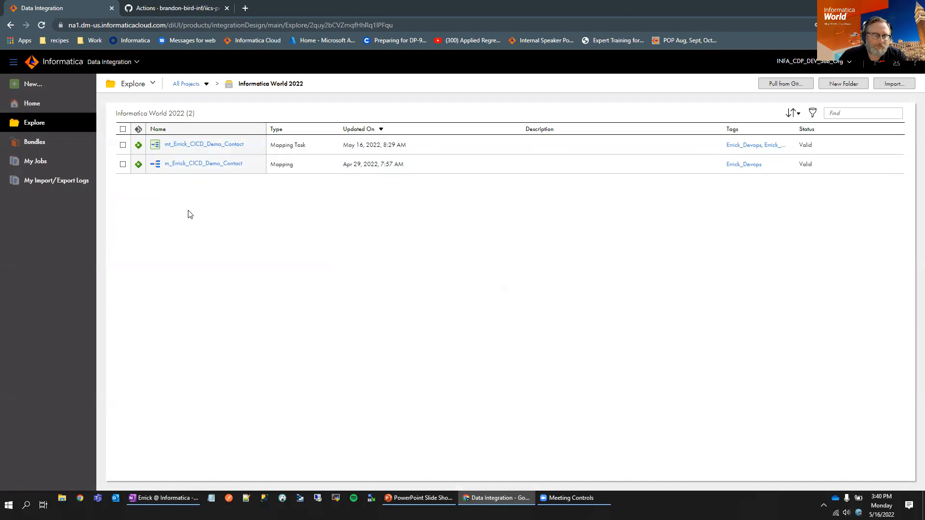
mouse_move(214, 145)
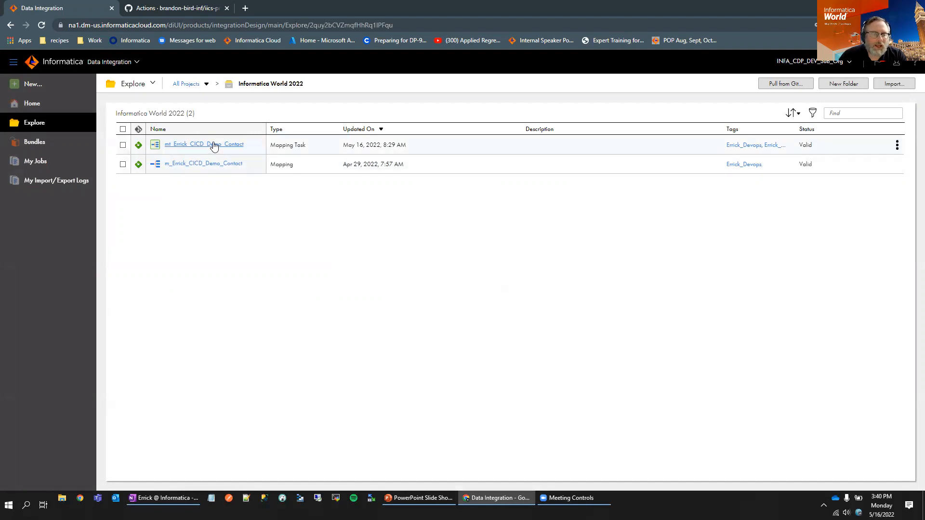
right_click(215, 145)
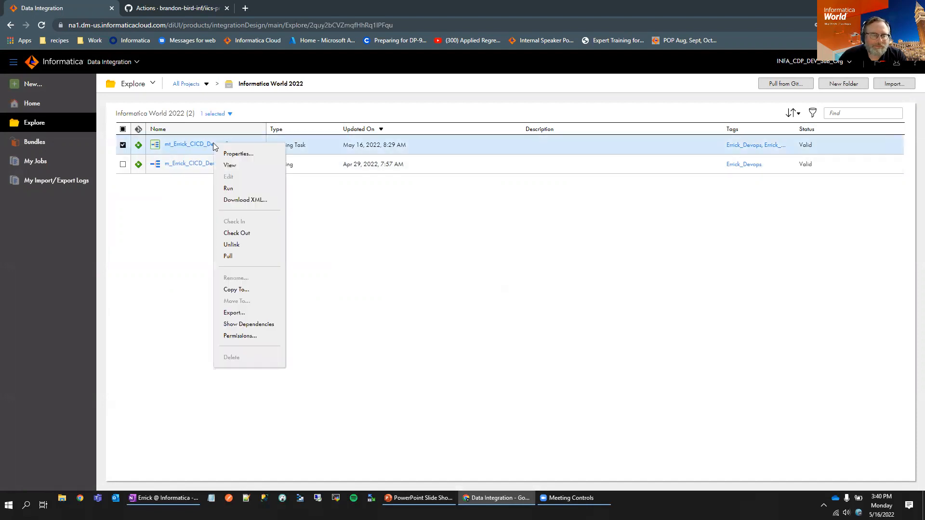
left_click(242, 221)
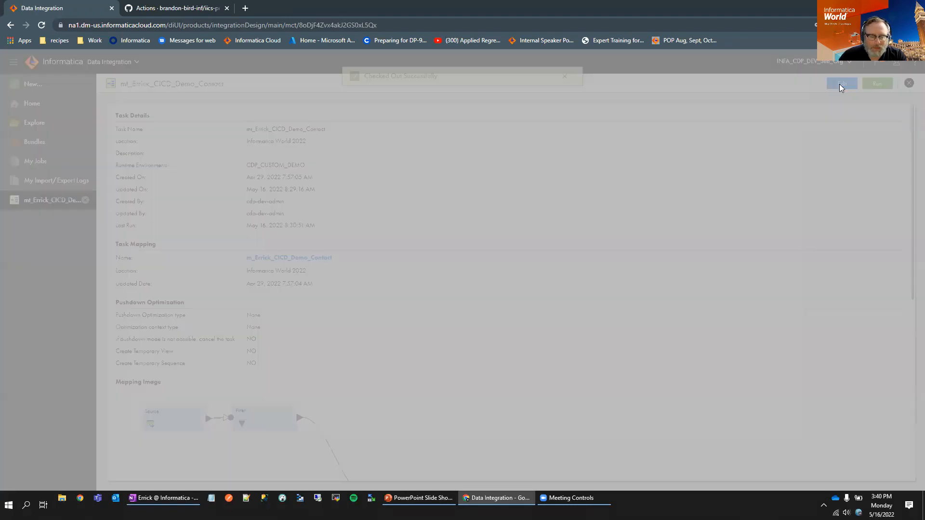
Edit the task, set Maximum Number of Log Files to 33 under Schedule, and finish.
left_click(842, 83)
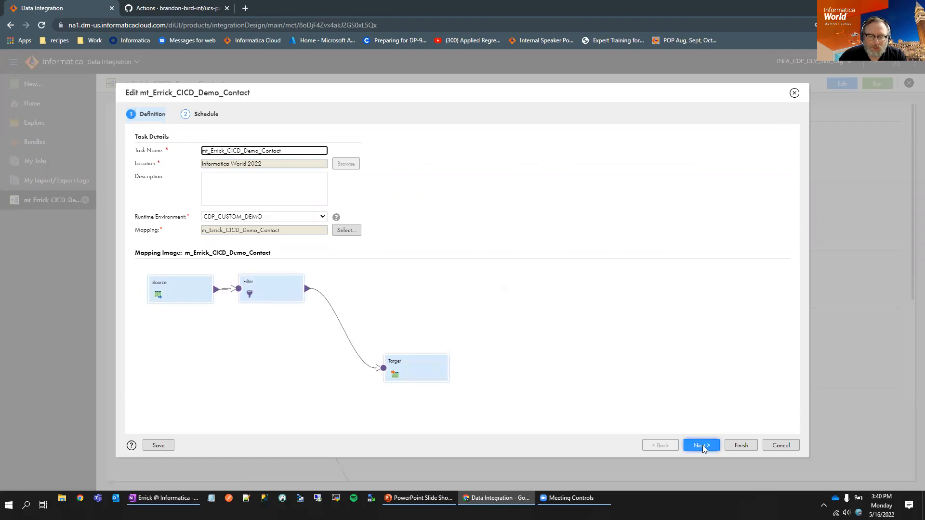
left_click(701, 445)
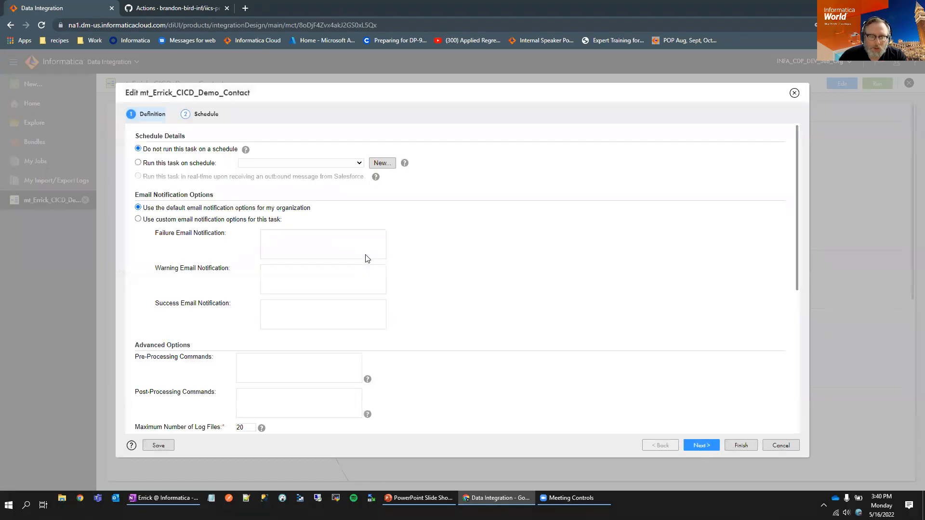
left_click(701, 445)
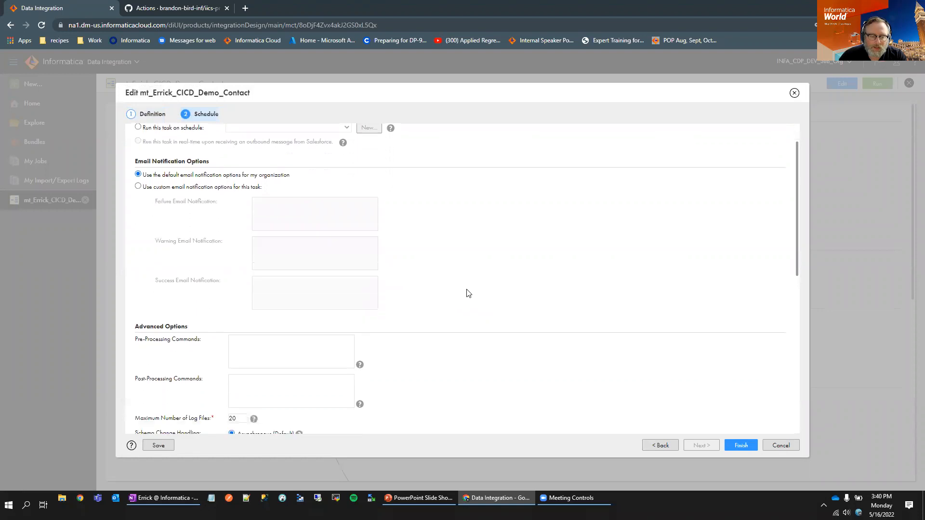
scroll("down", 3)
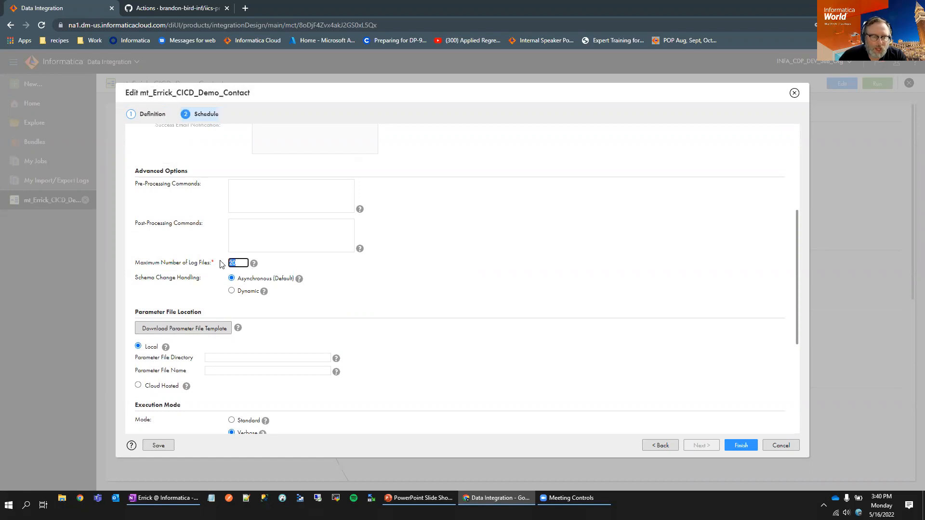
mouse_move(435, 310)
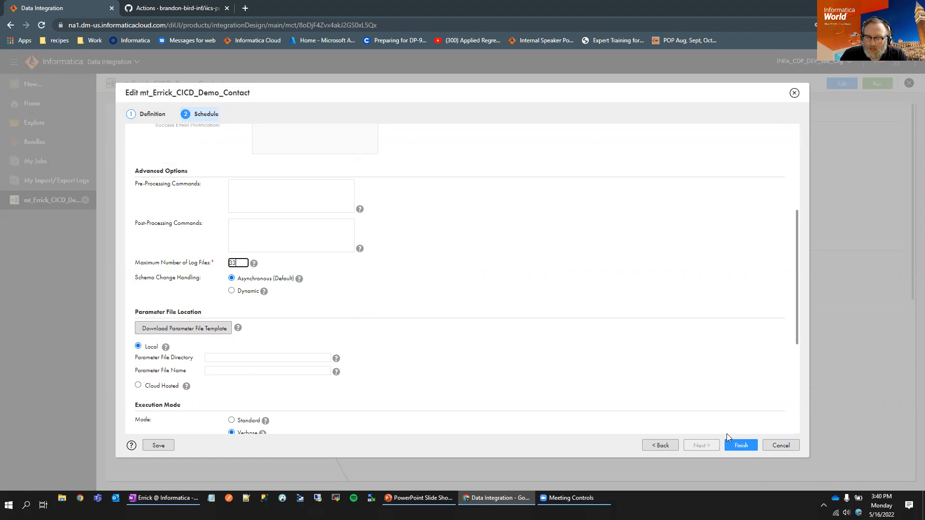
left_click(741, 445)
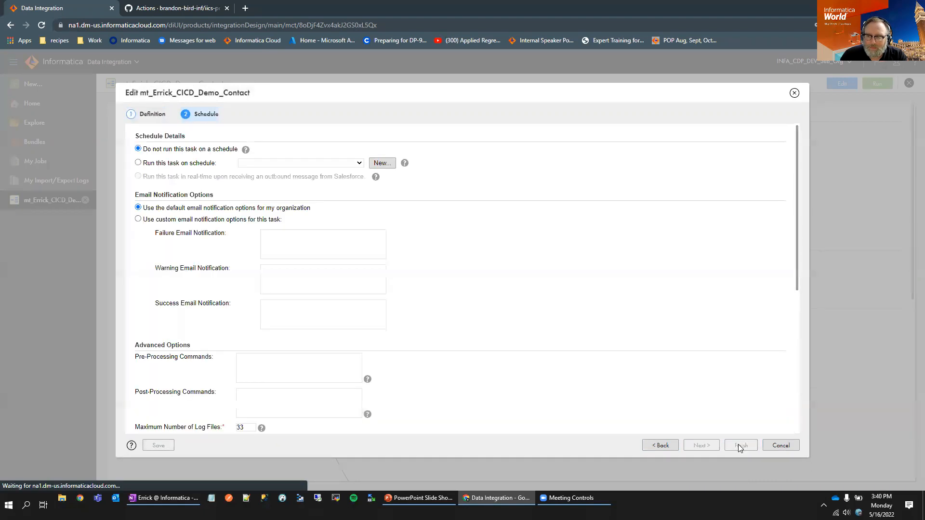
left_click(741, 445)
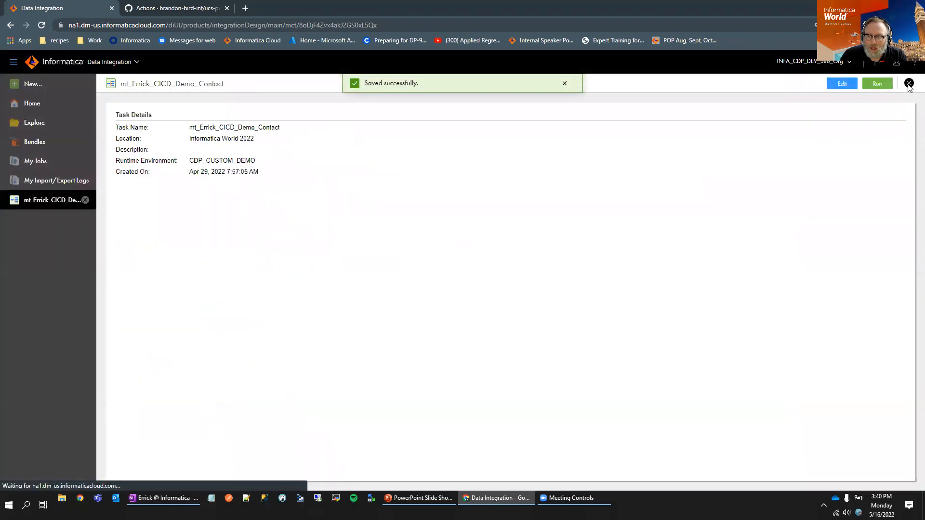
Close the task view and confirm the task status is Checked Out by Me.
left_click(909, 83)
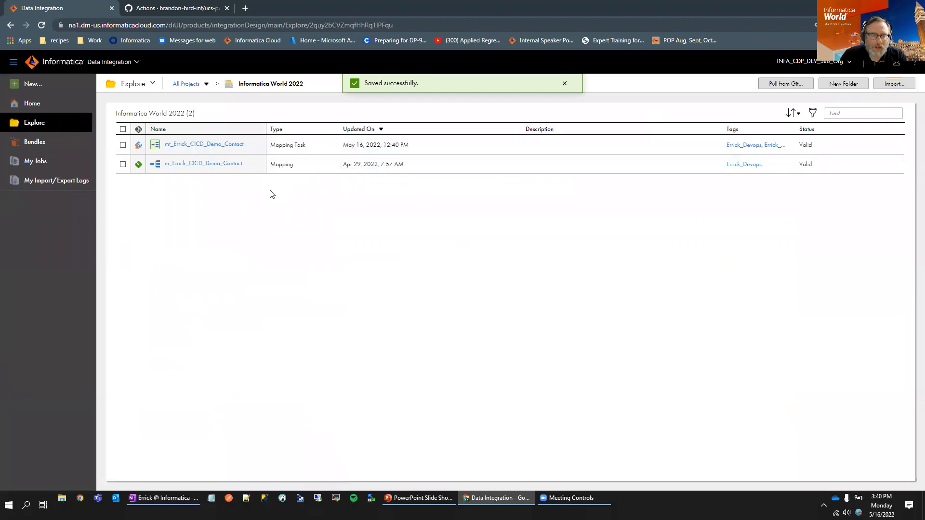
mouse_move(139, 145)
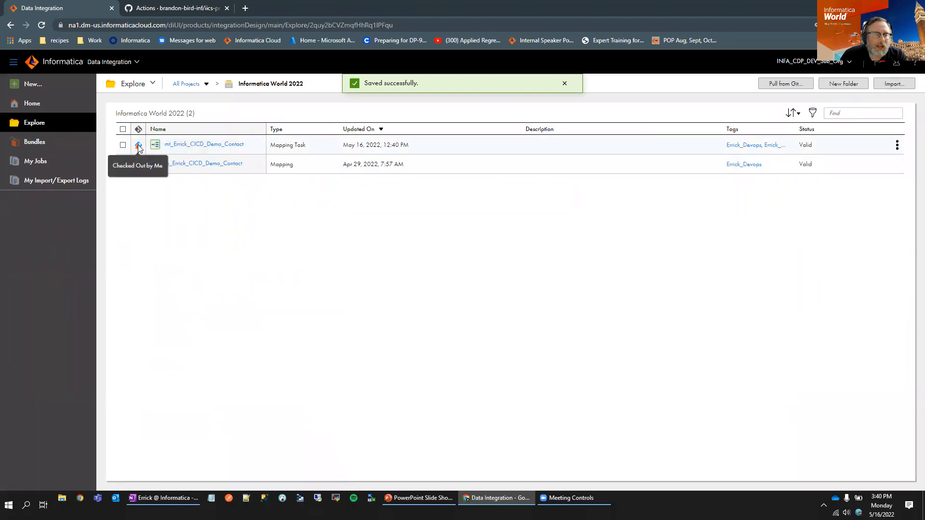
left_click(564, 83)
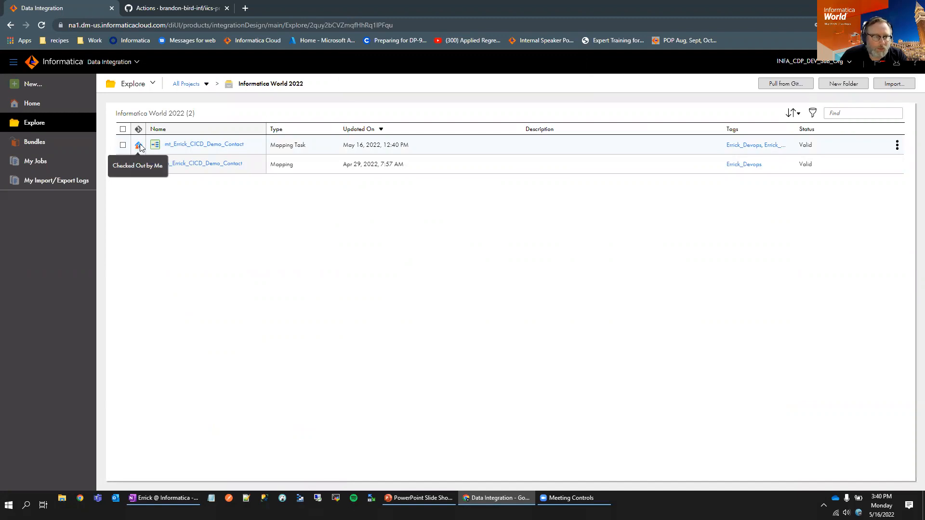
mouse_move(152, 150)
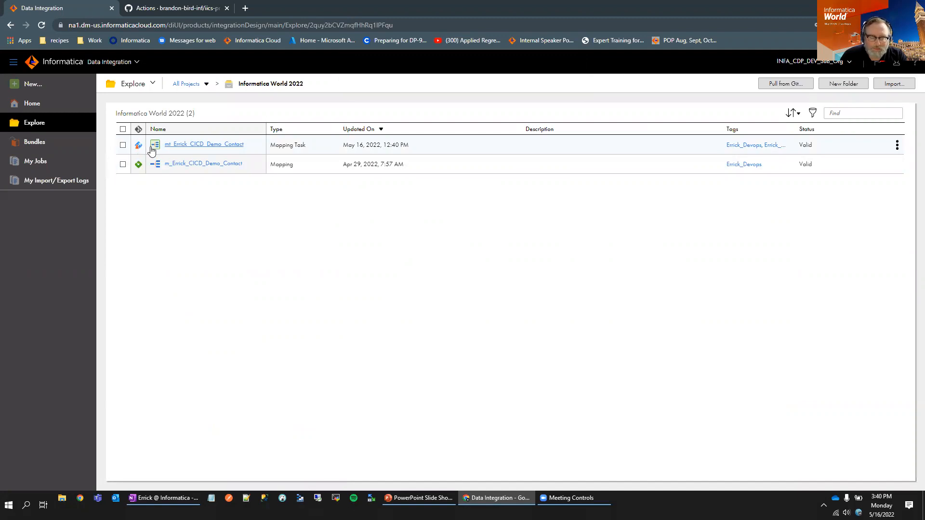
Check in the task with summary 'Deploy - We changed the mapping task logs to 33.'.
right_click(204, 144)
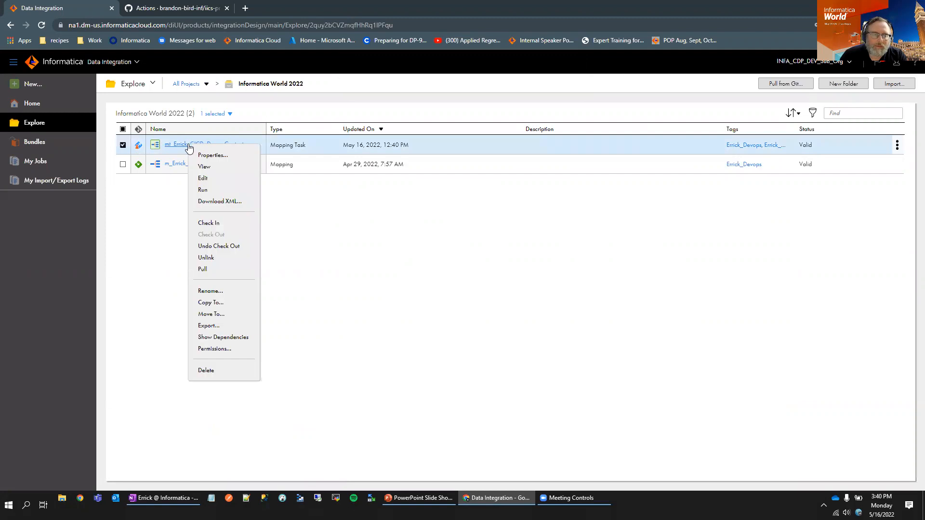
left_click(209, 223)
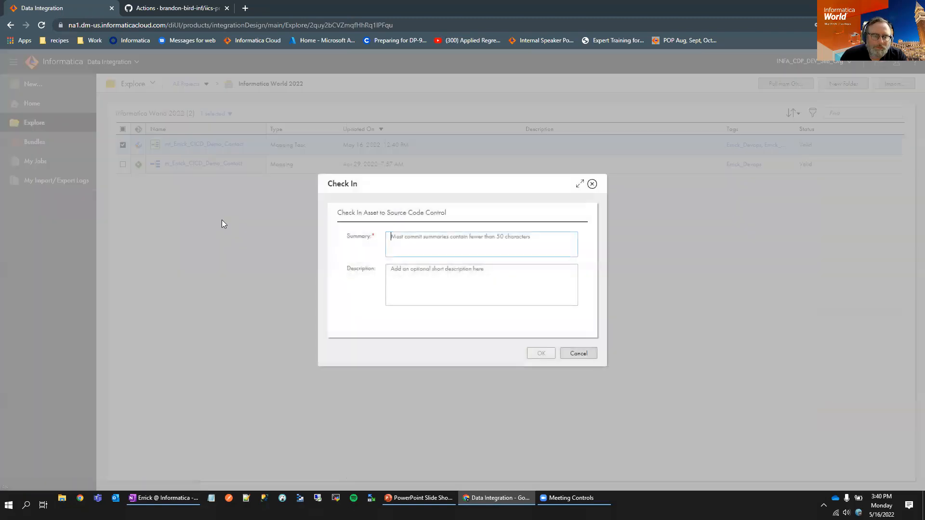
type("Deploy -")
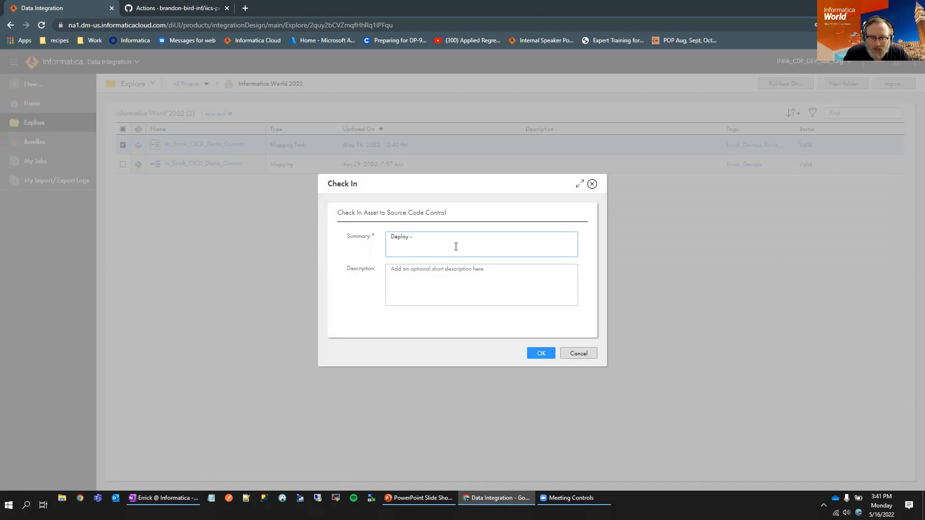
type("W")
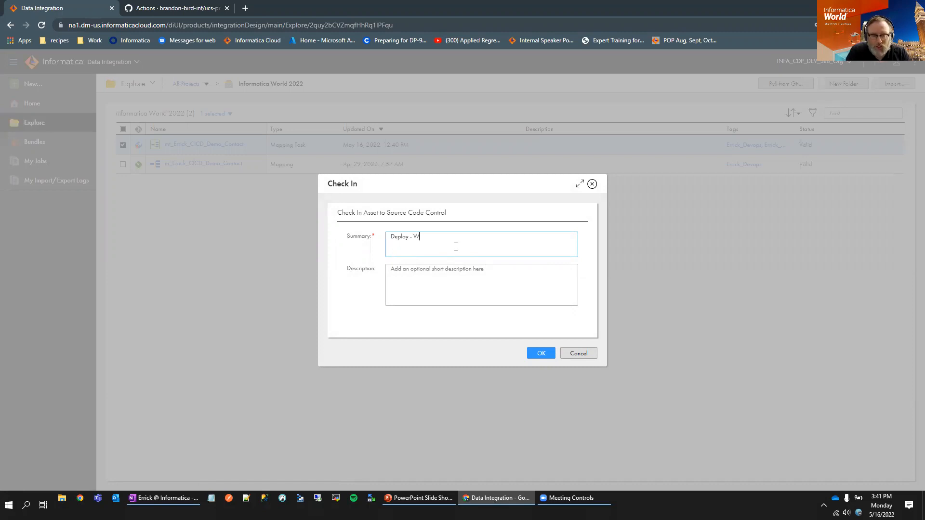
type("e changed the")
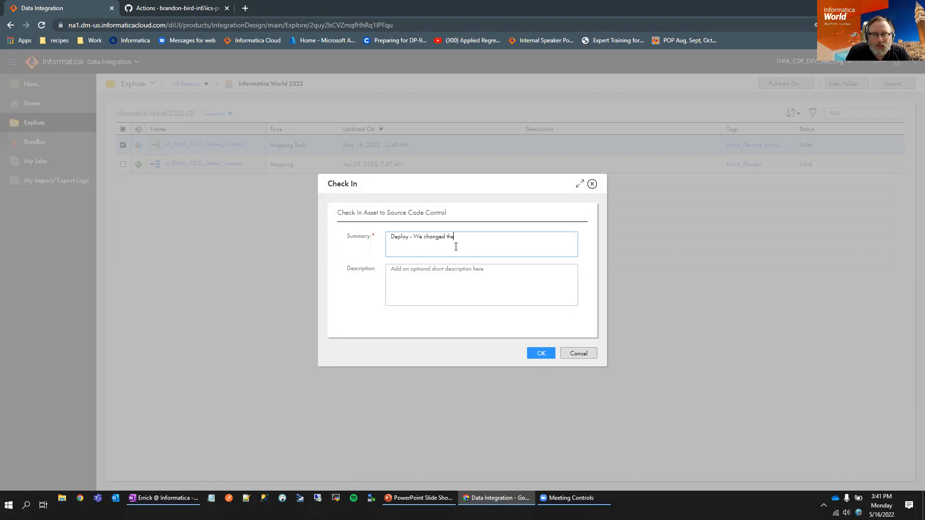
type("mapping tas")
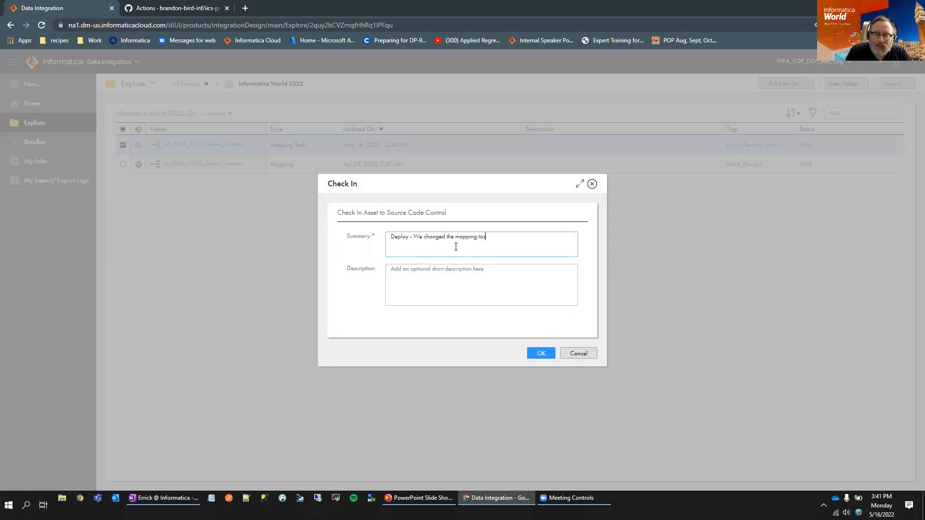
type("logs to 33.")
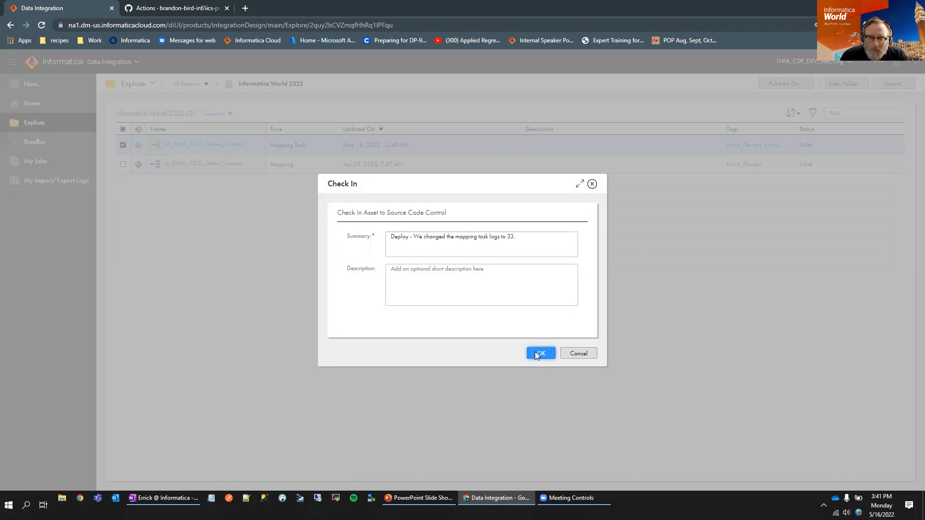
left_click(541, 353)
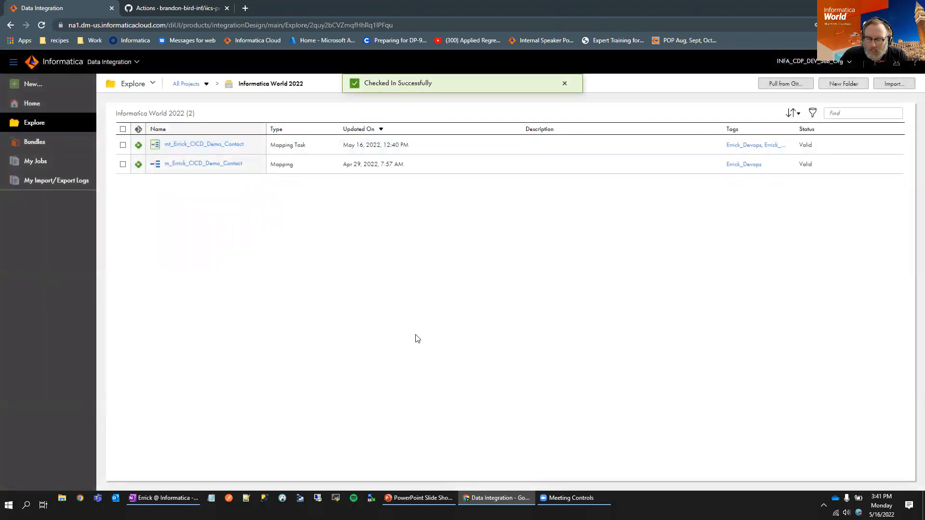
mouse_move(419, 337)
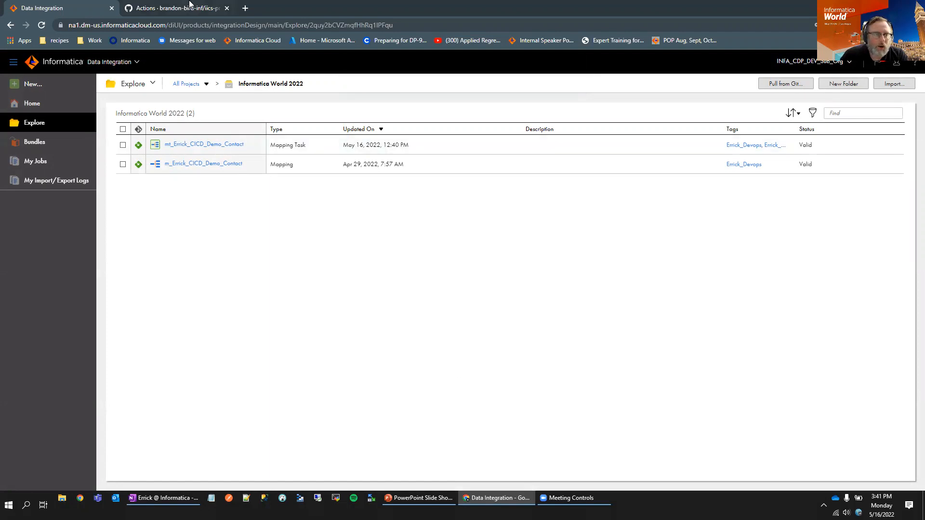
Open DEPLOY_MAPPING_TASK workflow run #117 in the GitHub Actions tab.
left_click(169, 8)
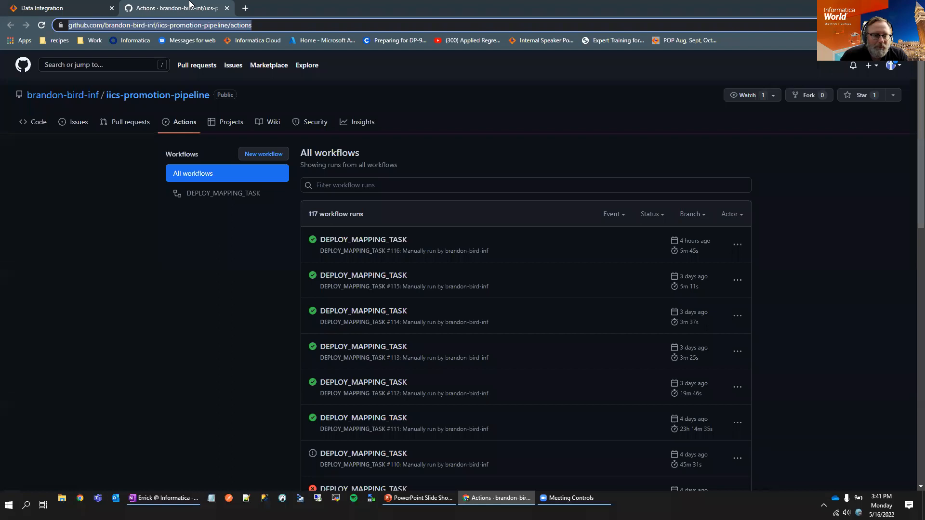
mouse_move(268, 312)
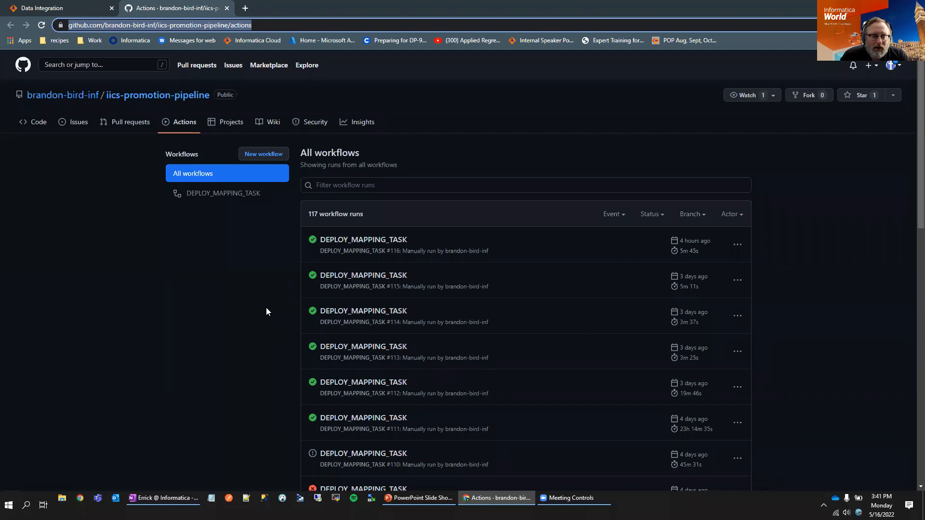
left_click(41, 26)
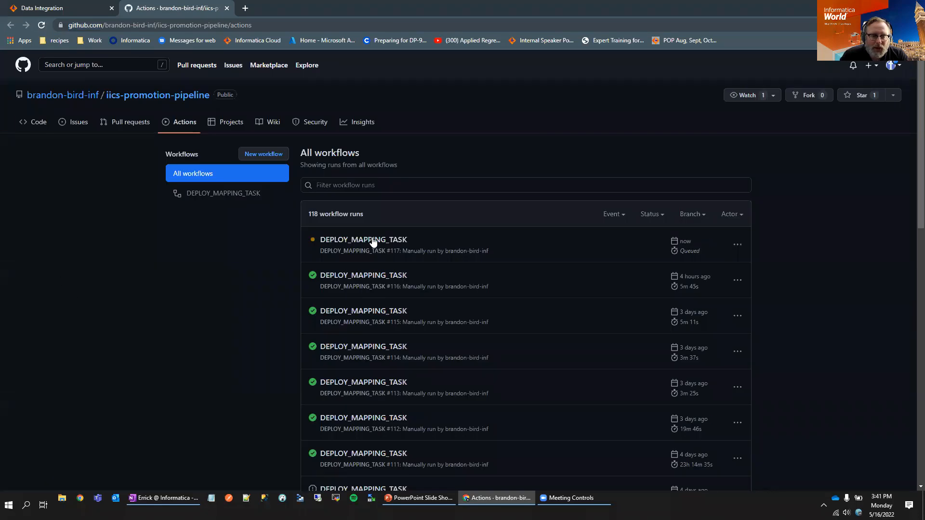
mouse_move(312, 241)
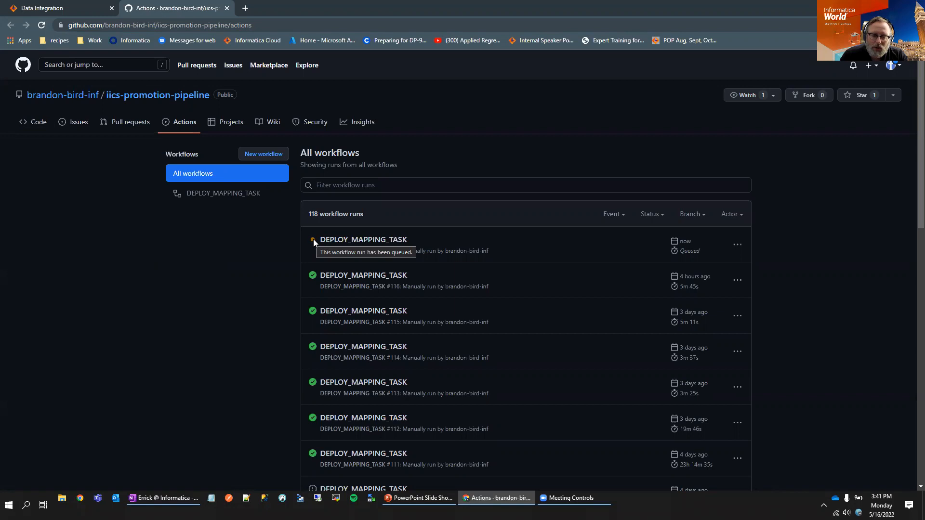
mouse_move(353, 241)
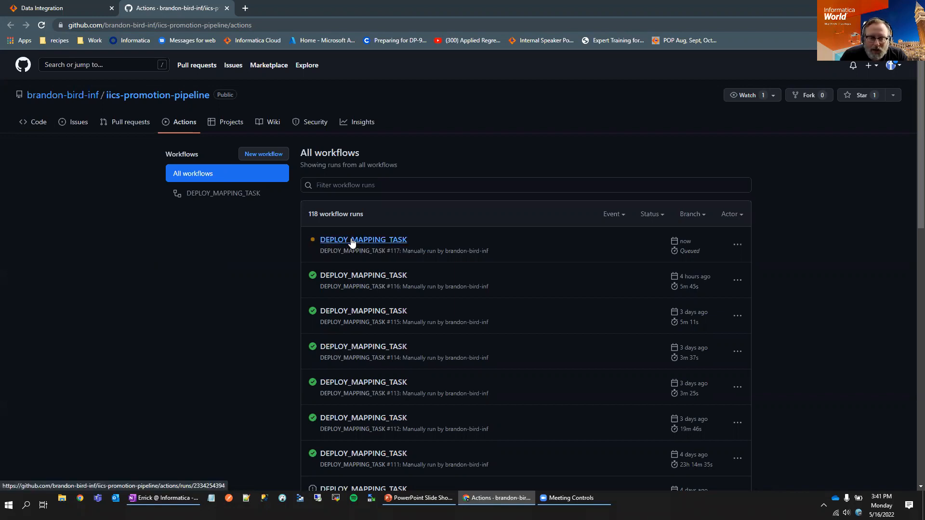
left_click(363, 240)
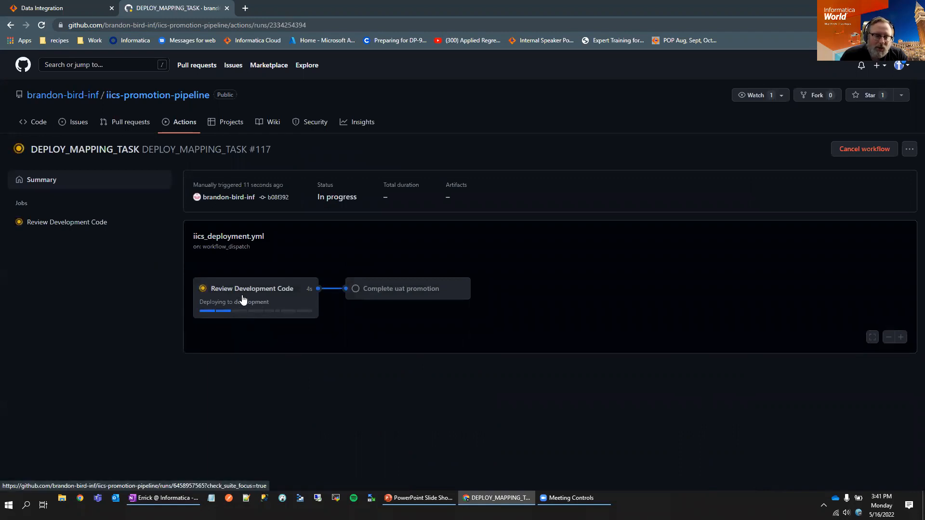
Open the in-progress Review Development Code job of run #117.
left_click(252, 288)
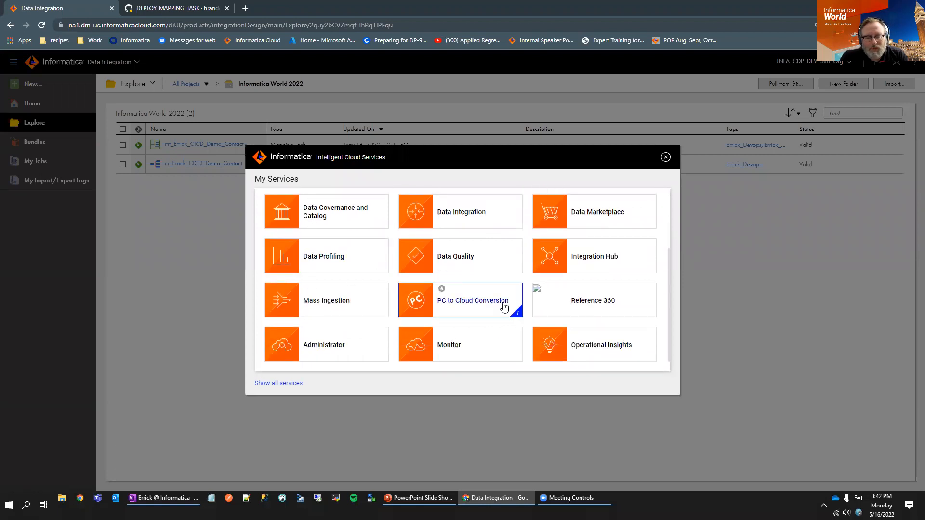
Open the Monitor service in a new browser tab and close the services list.
right_click(449, 344)
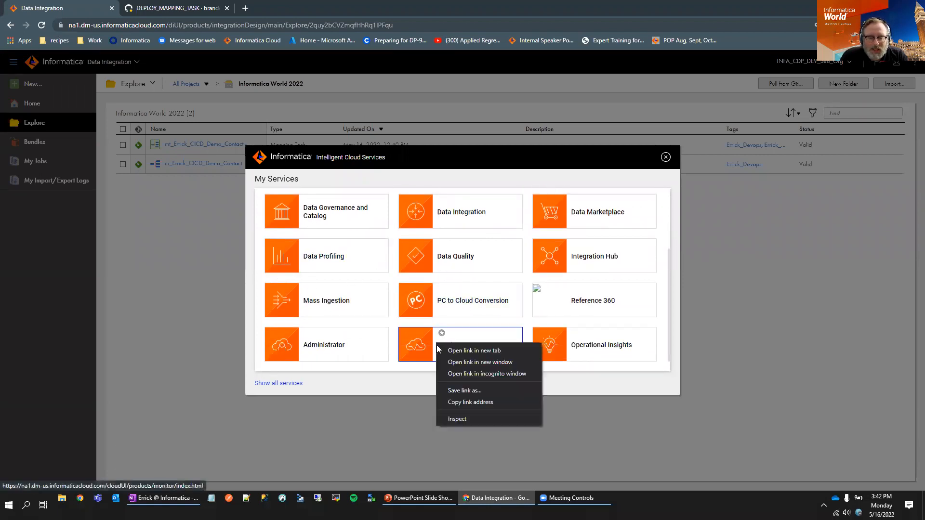
left_click(474, 351)
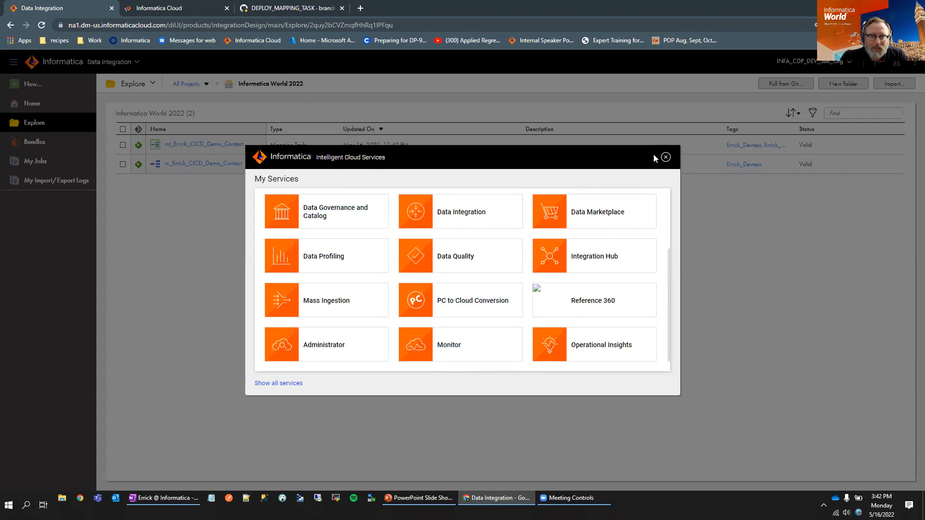
left_click(666, 157)
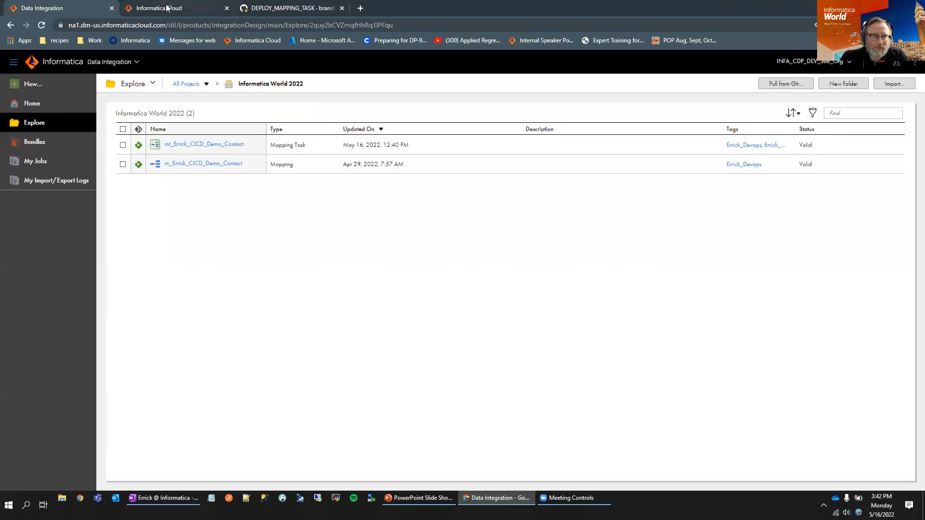
Check the pipeline log until Monitor shows mt_Errick_CICD_Demo_Contact-21 succeeded with 1332 rows.
left_click(166, 8)
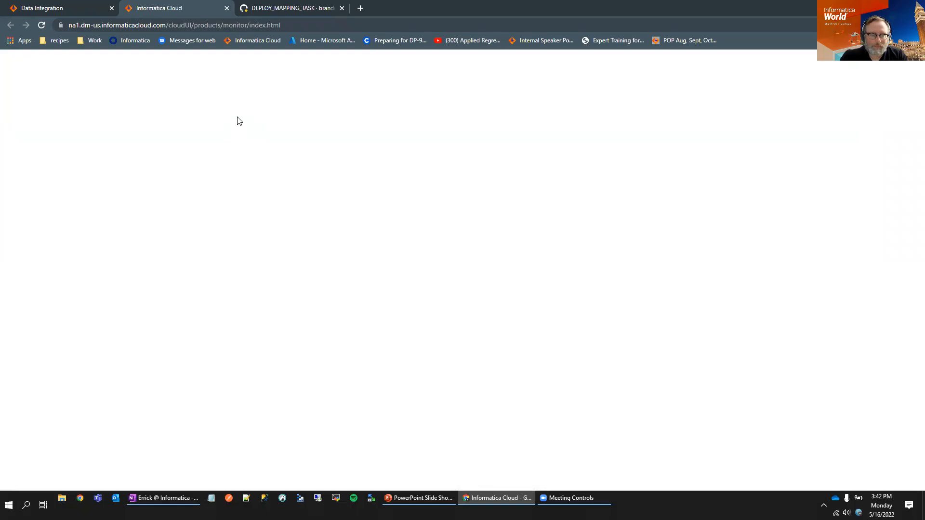
left_click(289, 8)
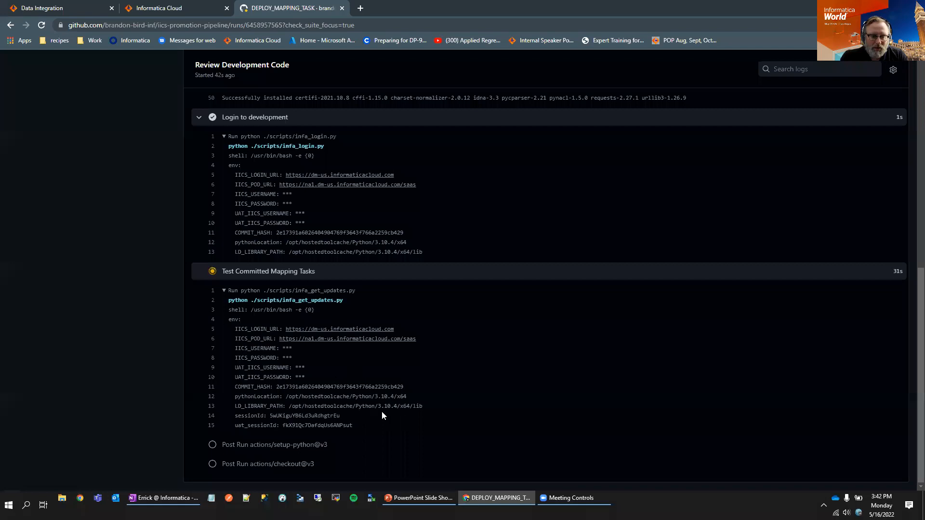
left_click(159, 9)
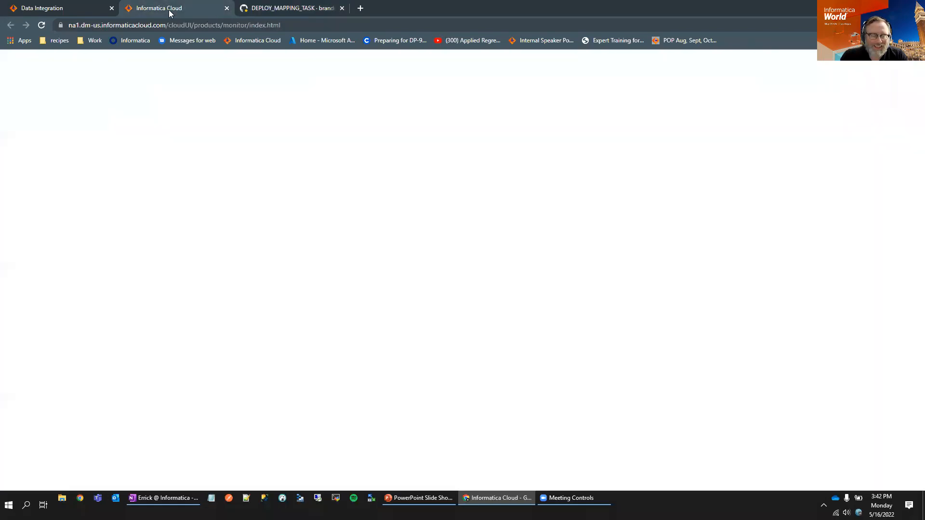
left_click(289, 9)
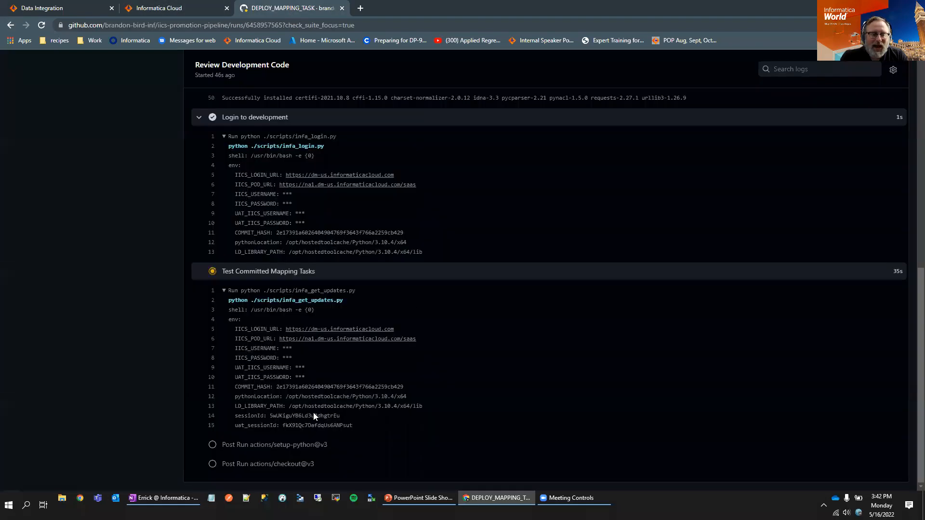
mouse_move(356, 400)
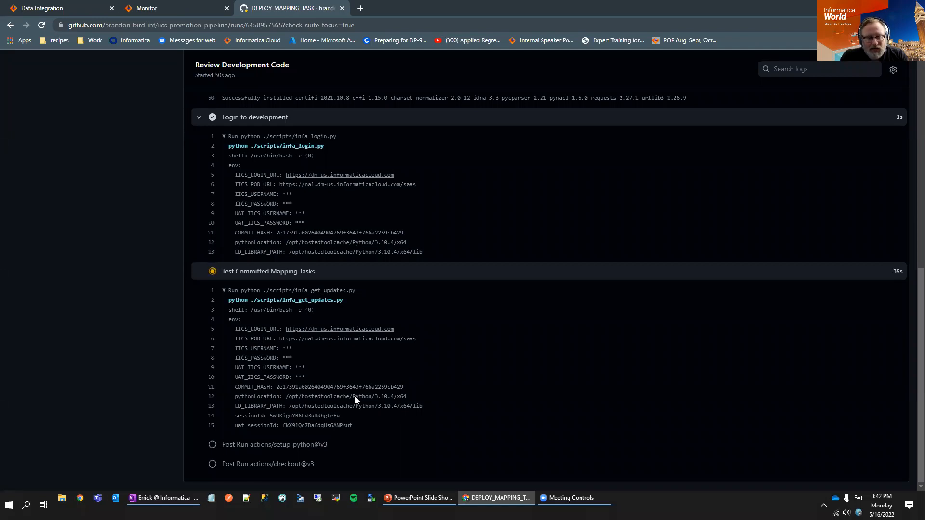
mouse_move(331, 403)
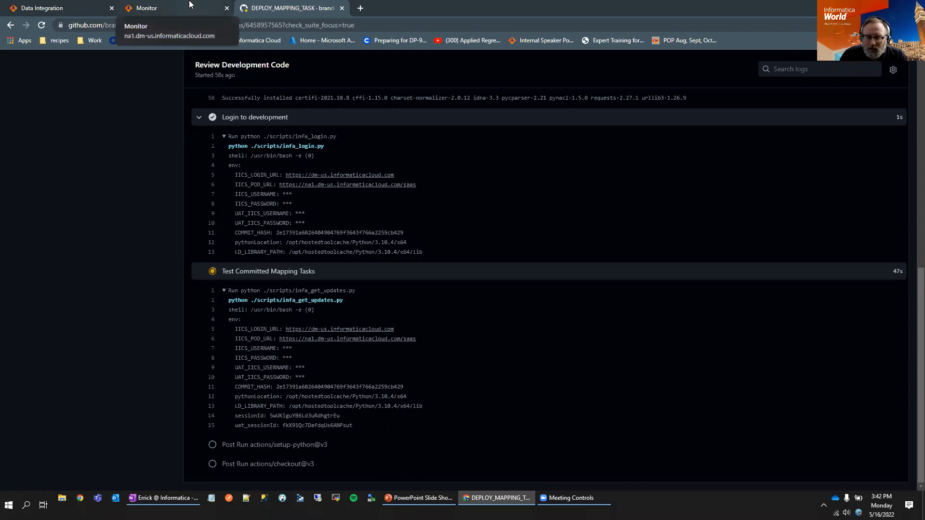
left_click(147, 8)
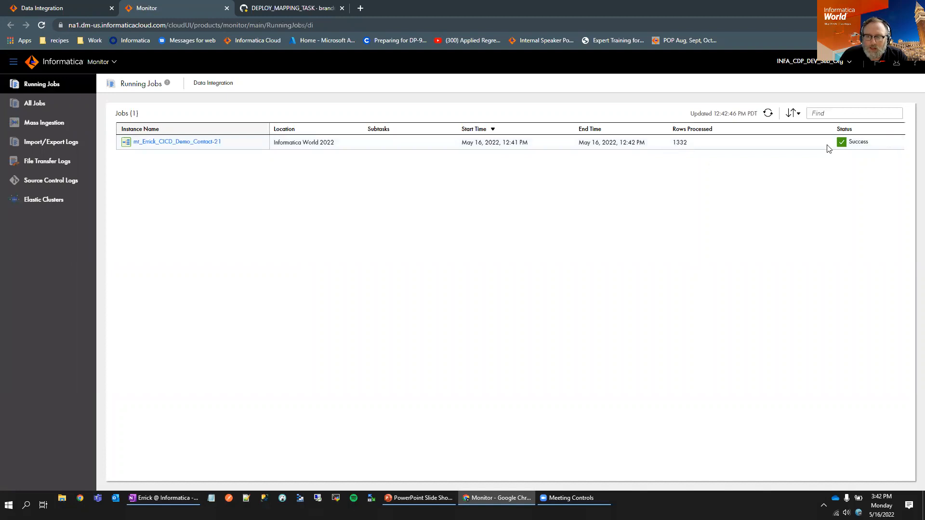
left_click(294, 9)
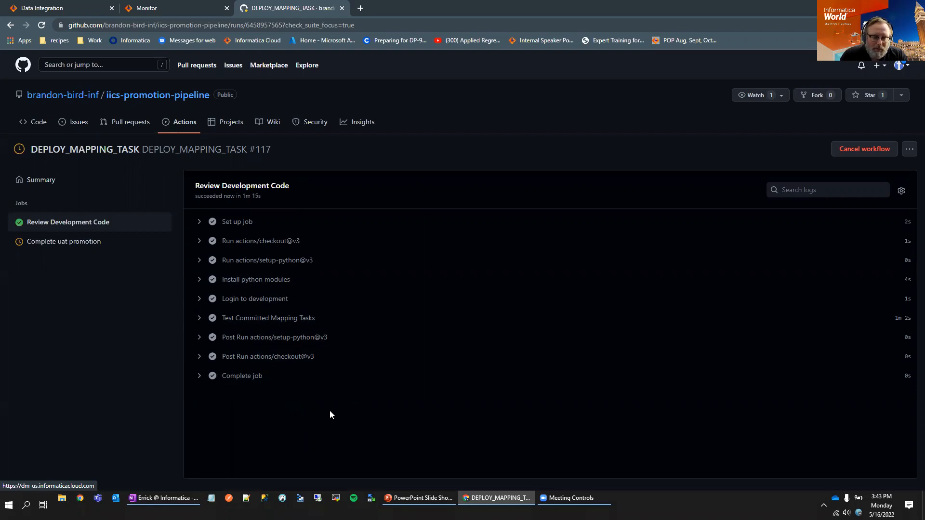
mouse_move(112, 308)
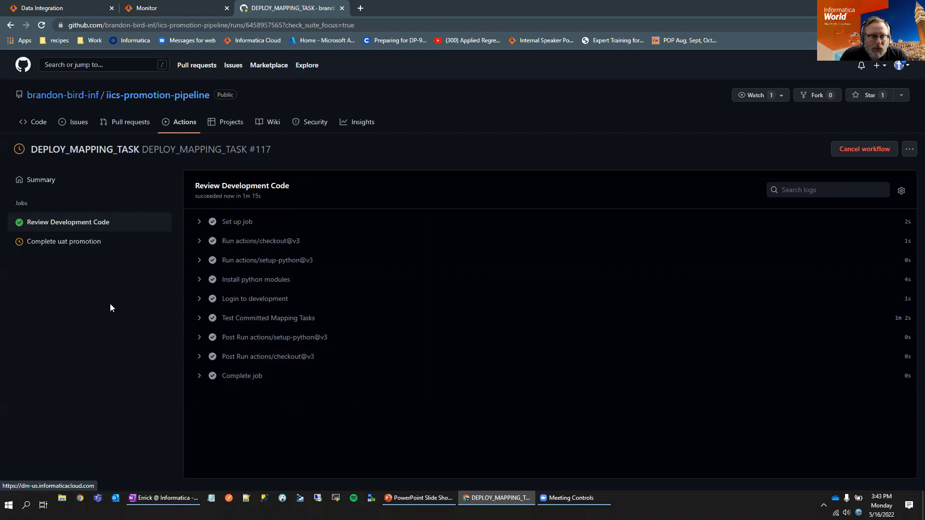
mouse_move(45, 241)
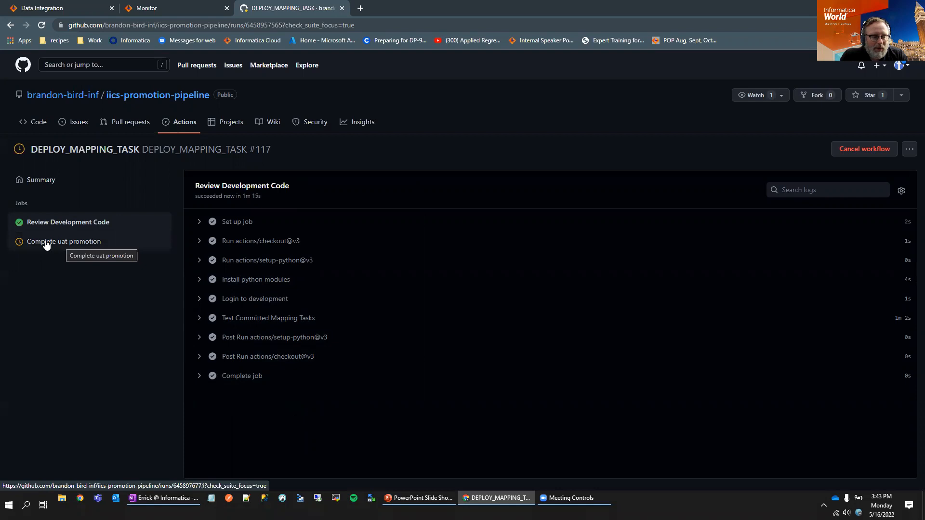
Open the Complete uat promotion job from the Jobs sidebar.
left_click(63, 241)
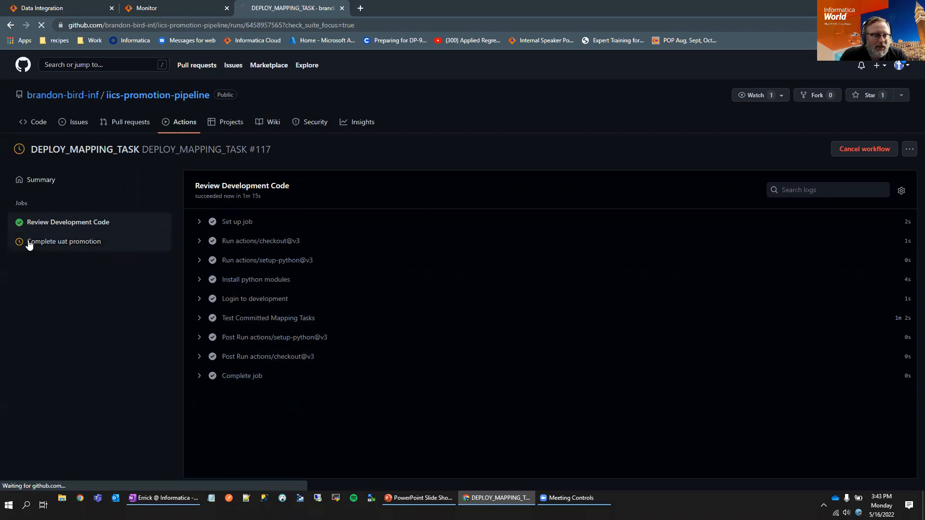
left_click(64, 241)
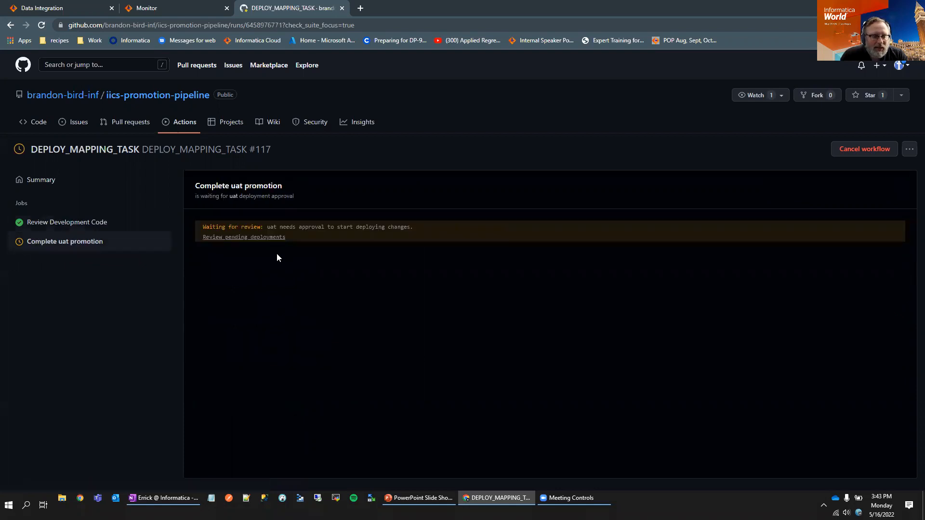
mouse_move(253, 239)
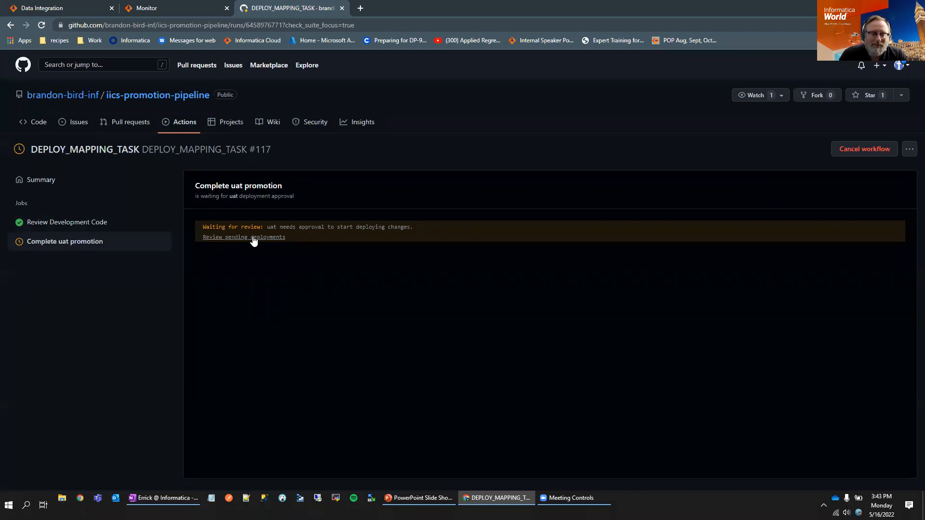
Approve the uat deployment with comment 'I Errick approve of this deployment'.
left_click(244, 237)
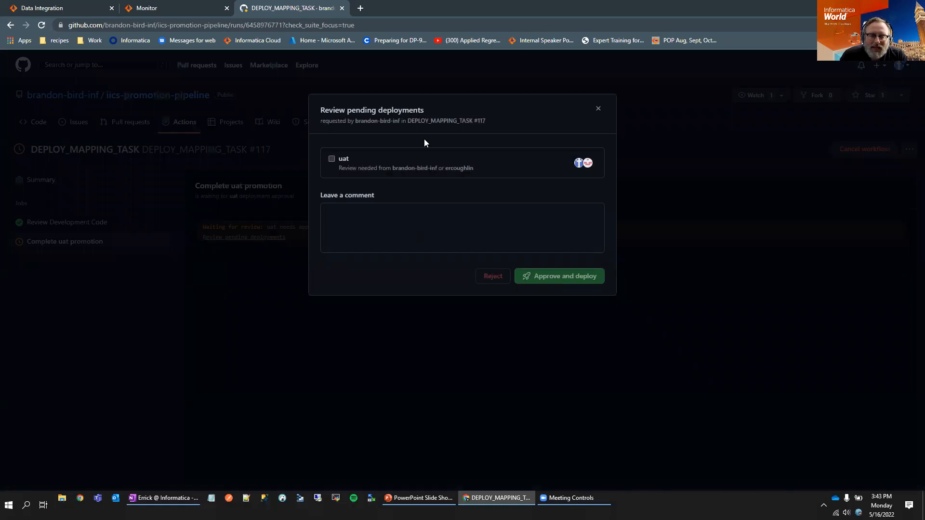
mouse_move(572, 163)
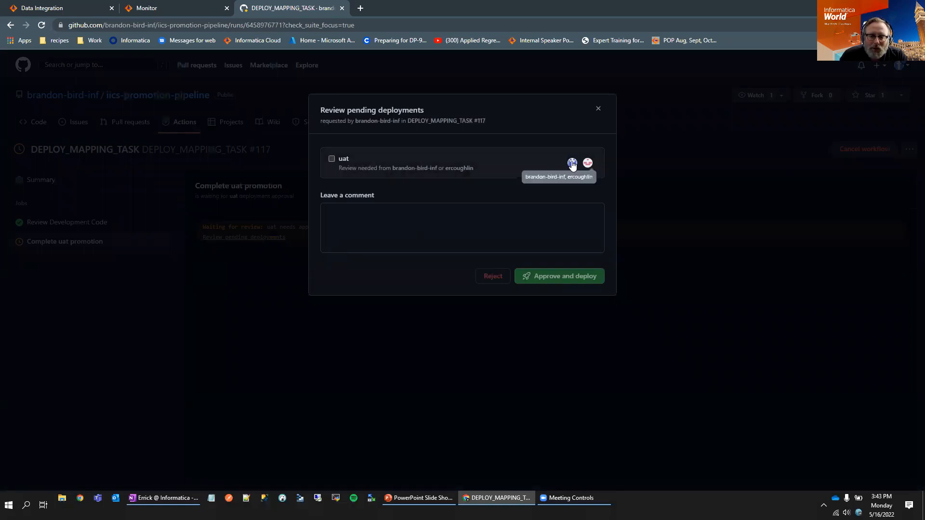
mouse_move(466, 202)
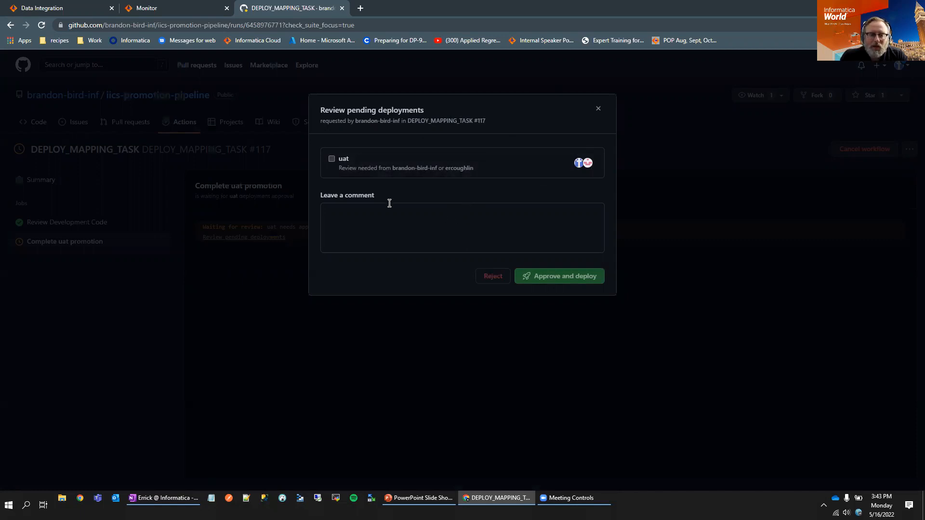
left_click(332, 158)
type("I Errick ap[p")
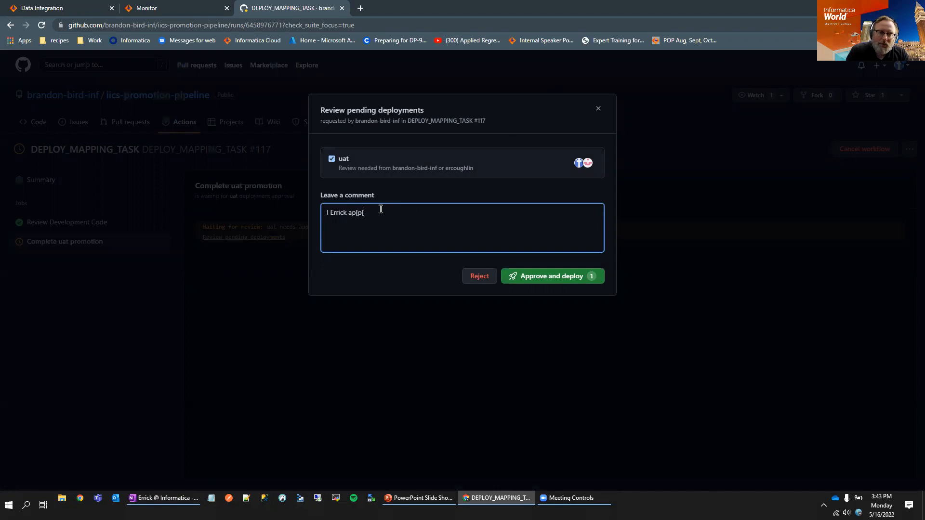
key("Backspace")
type("rove of this deployment")
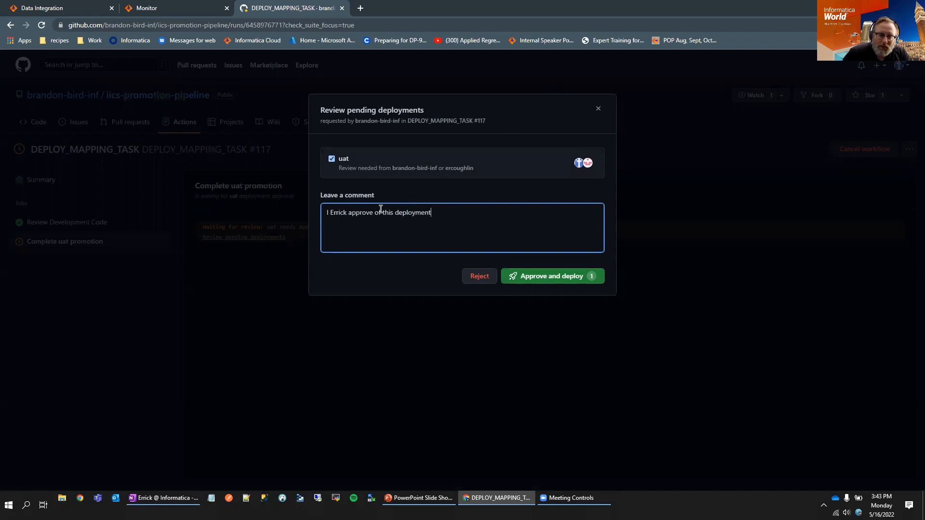
left_click(552, 276)
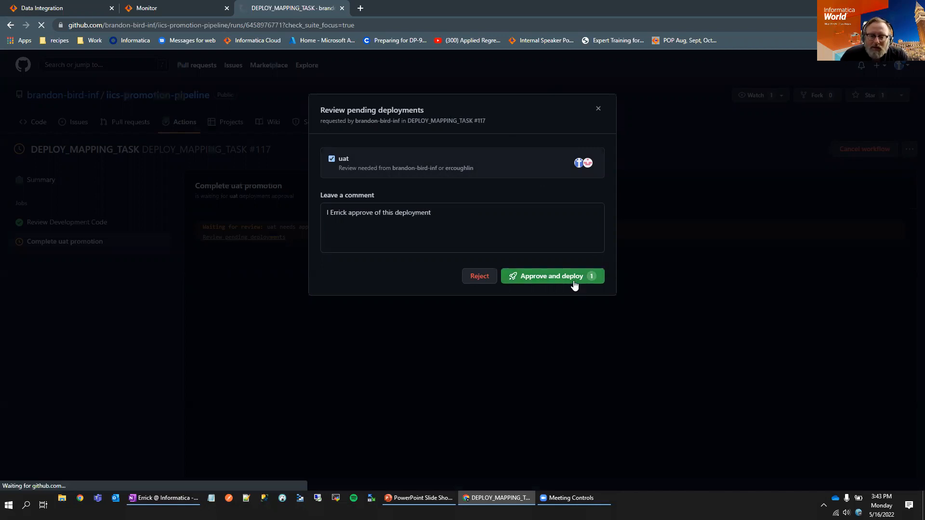
left_click(552, 276)
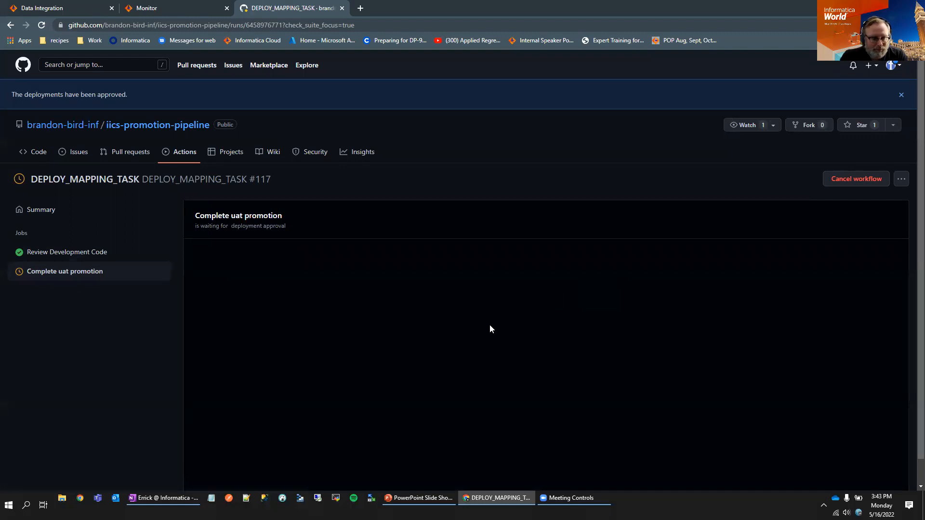
mouse_move(34, 303)
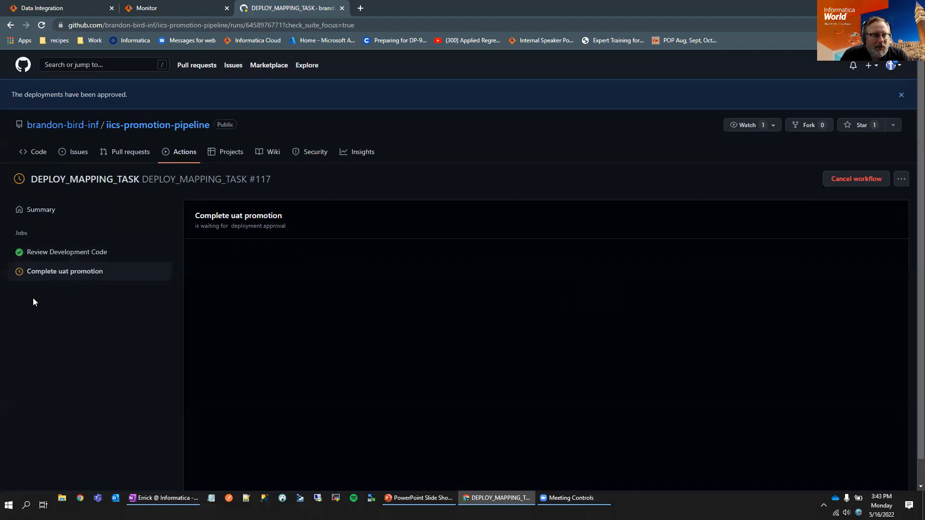
mouse_move(41, 280)
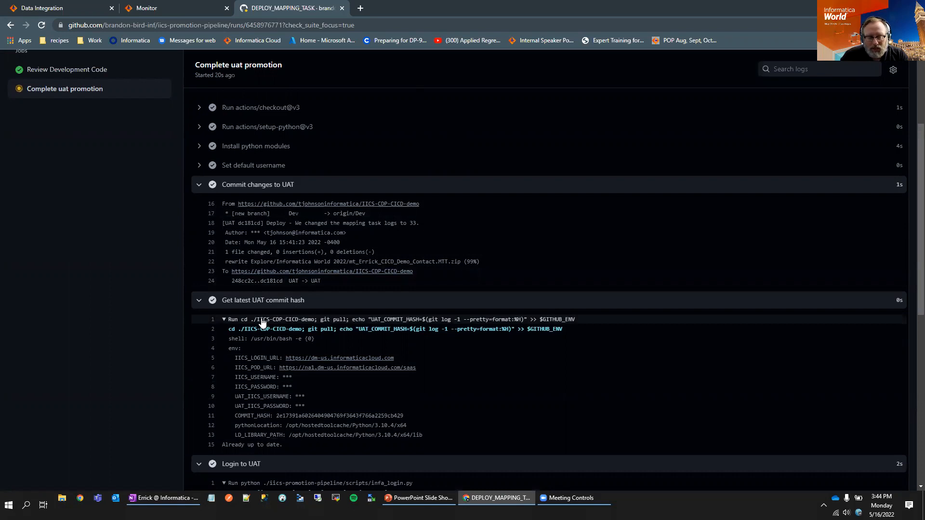
mouse_move(269, 325)
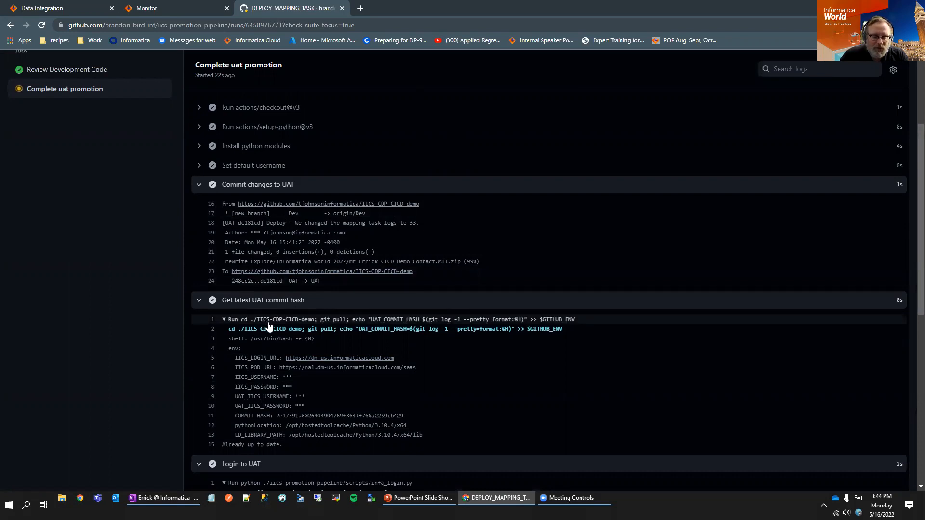
Scroll through the uat promotion step logs as Sync and test UAT deployment runs.
scroll("down", 3)
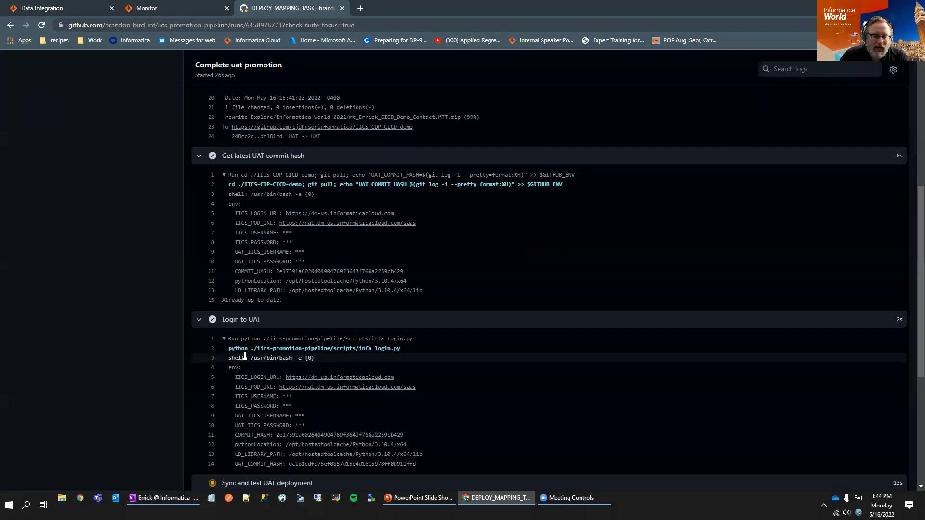
scroll("down", 3)
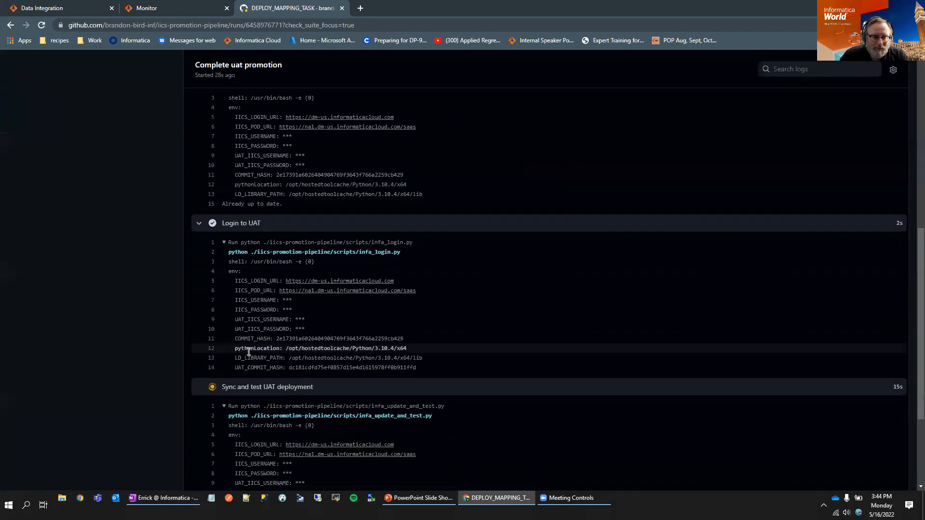
scroll("down", 3)
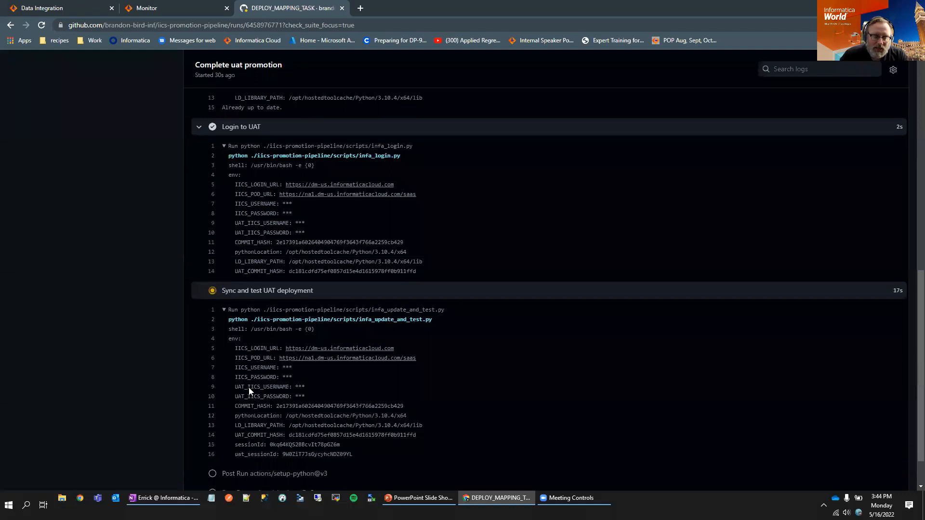
scroll("down", 3)
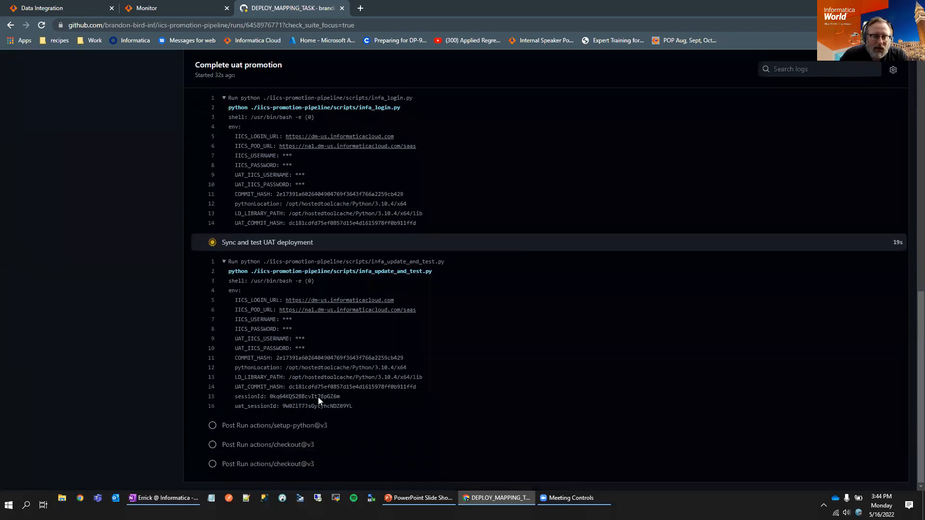
mouse_move(307, 399)
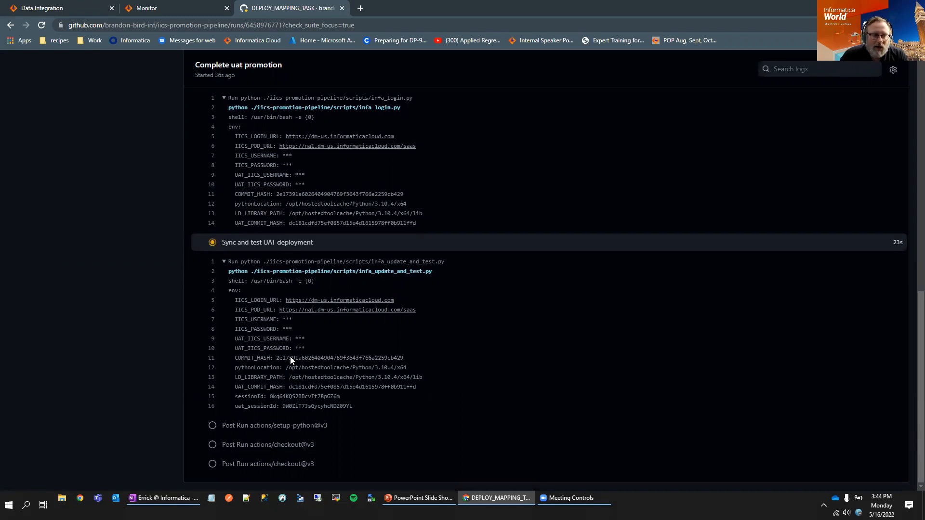
mouse_move(82, 5)
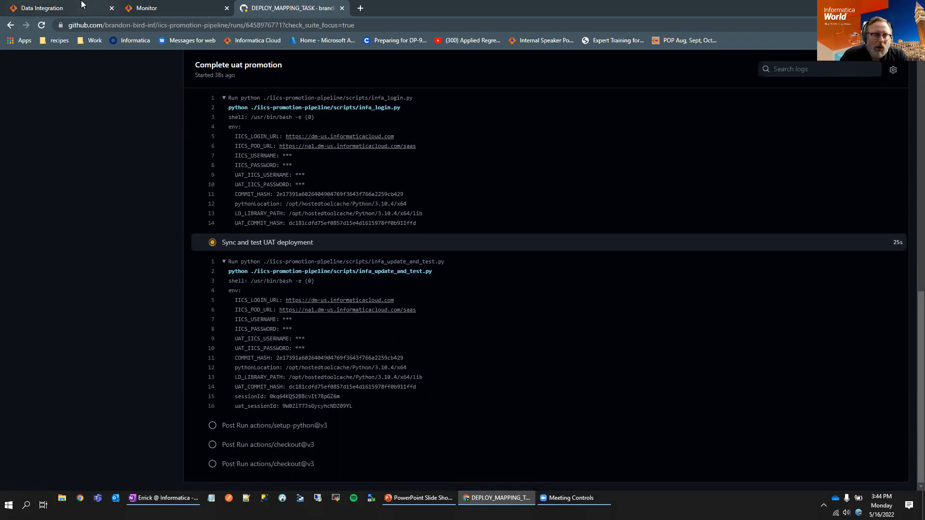
Log out of the dev org from Data Integration and sign in with the UAT account.
left_click(50, 8)
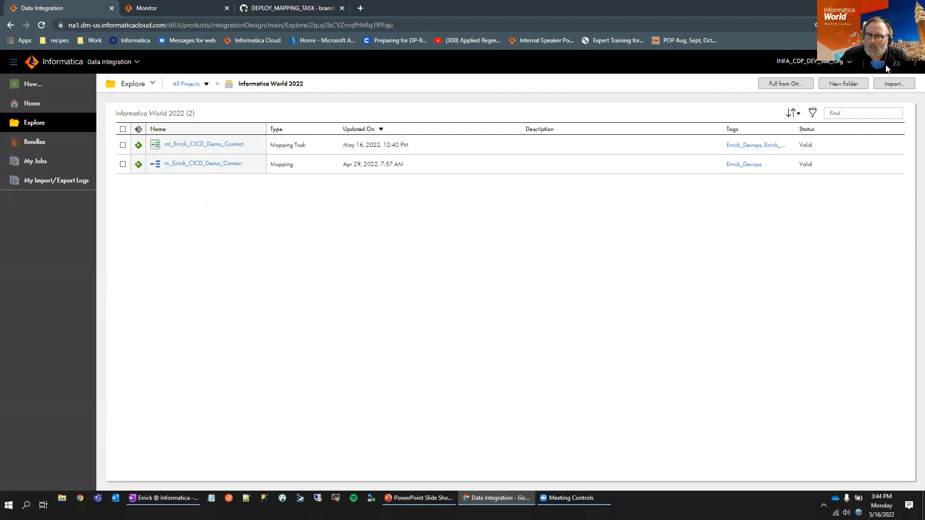
left_click(895, 63)
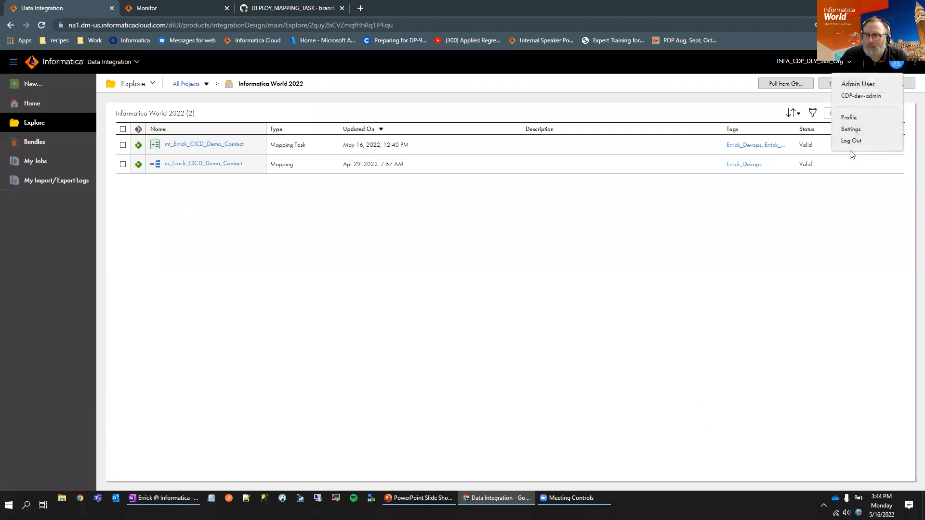
left_click(851, 141)
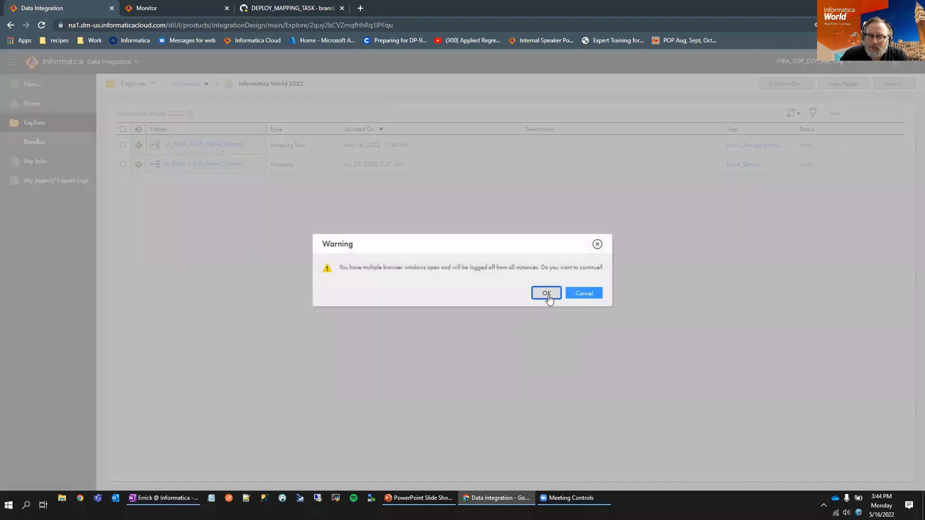
left_click(547, 293)
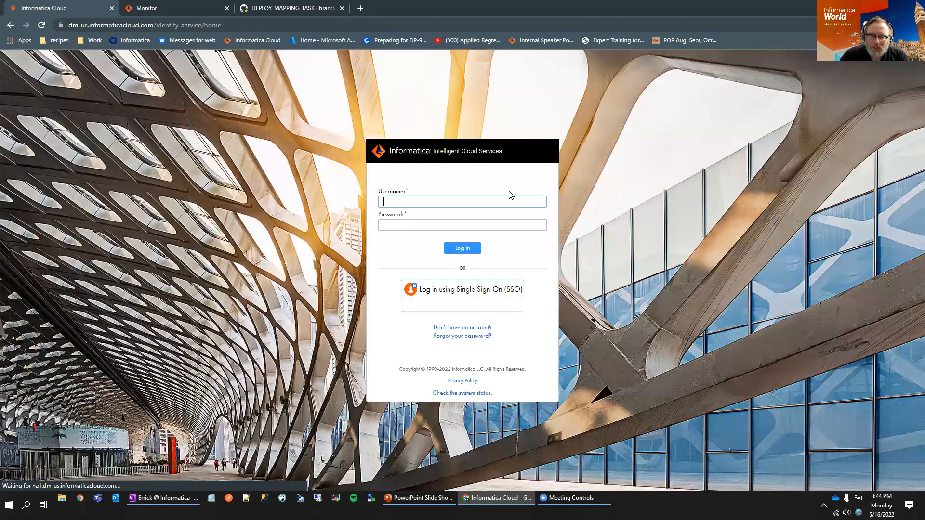
left_click(462, 202)
type("CDP-devOps-uat-user")
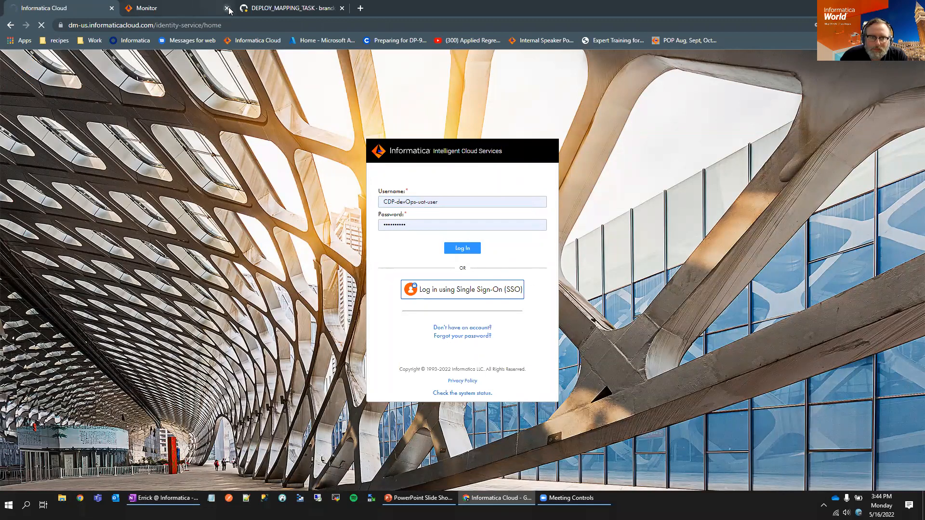
left_click(462, 249)
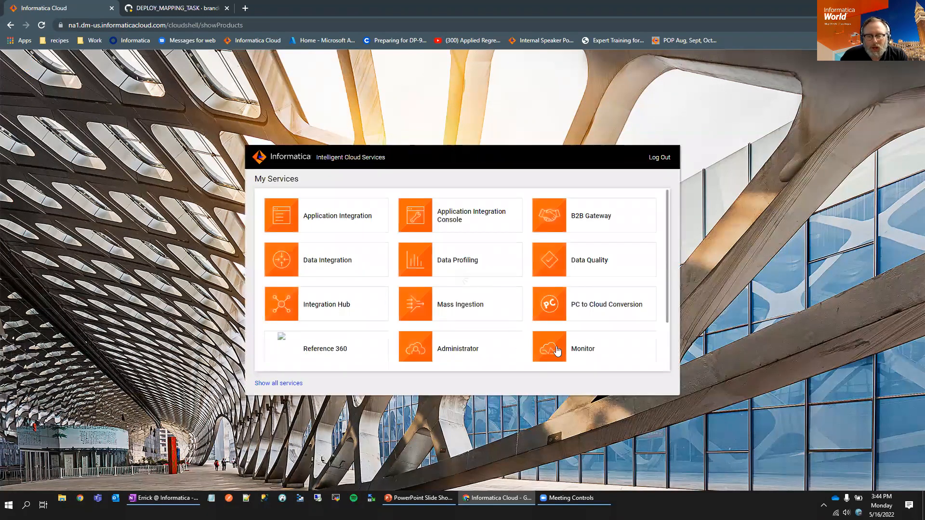
Check UAT Monitor for the demo contact task's successful 1332-row run, then return to GitHub Actions.
left_click(583, 348)
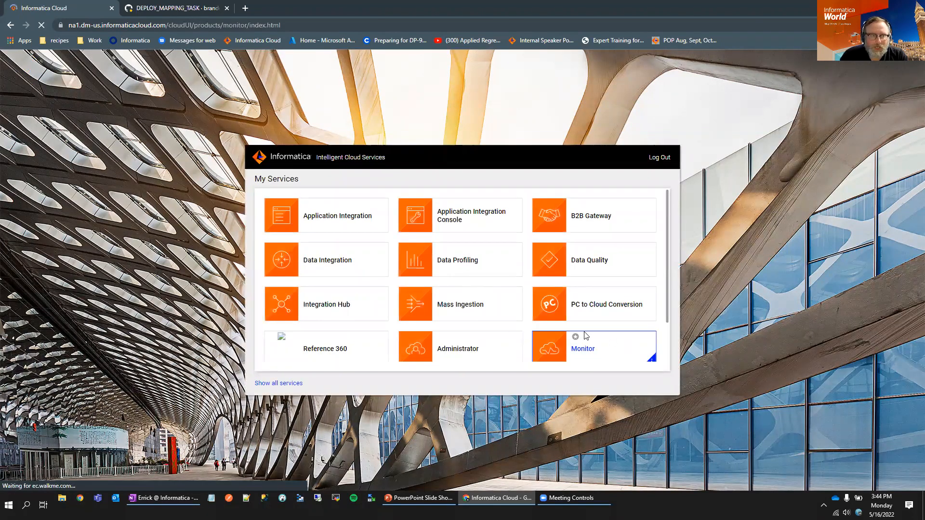
left_click(583, 349)
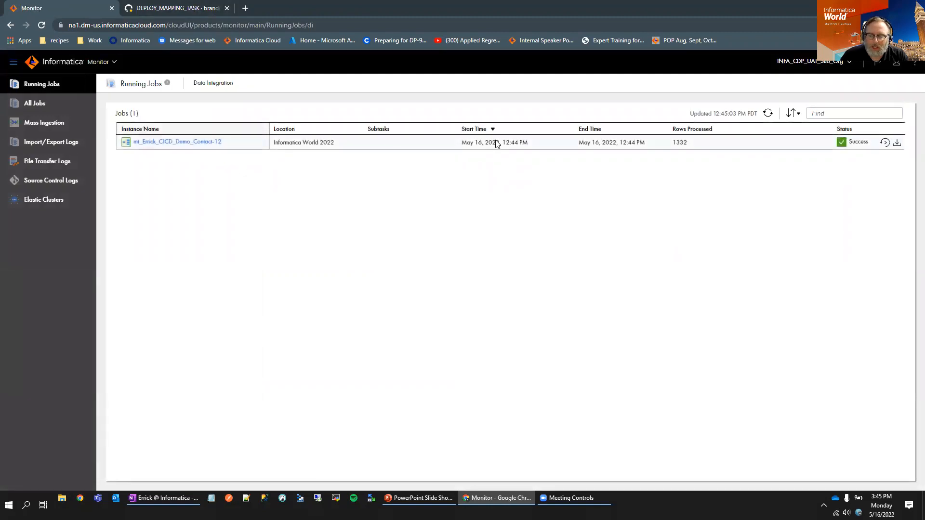
mouse_move(530, 143)
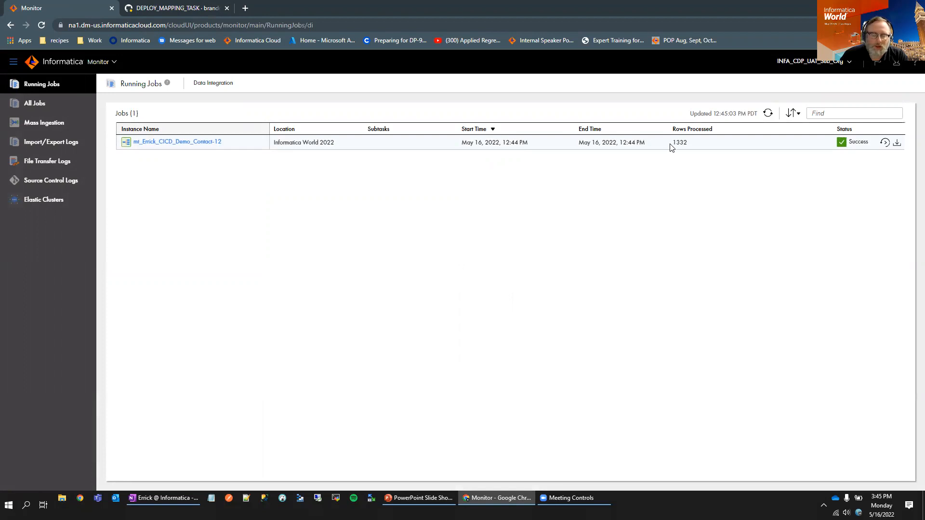
left_click(183, 8)
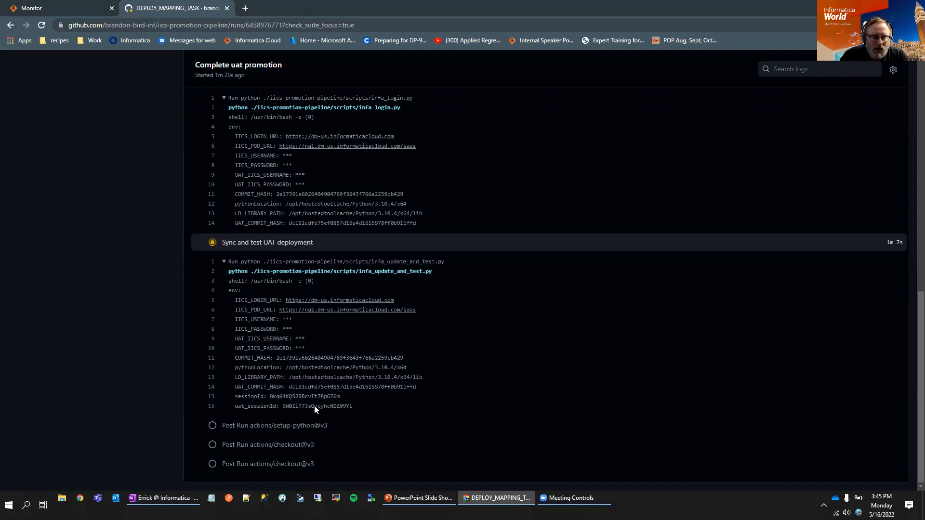
mouse_move(341, 394)
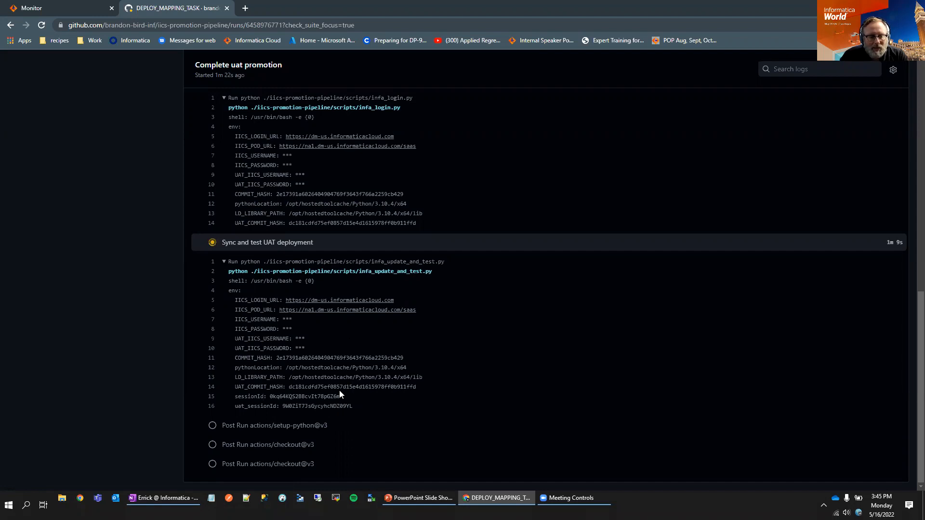
mouse_move(190, 363)
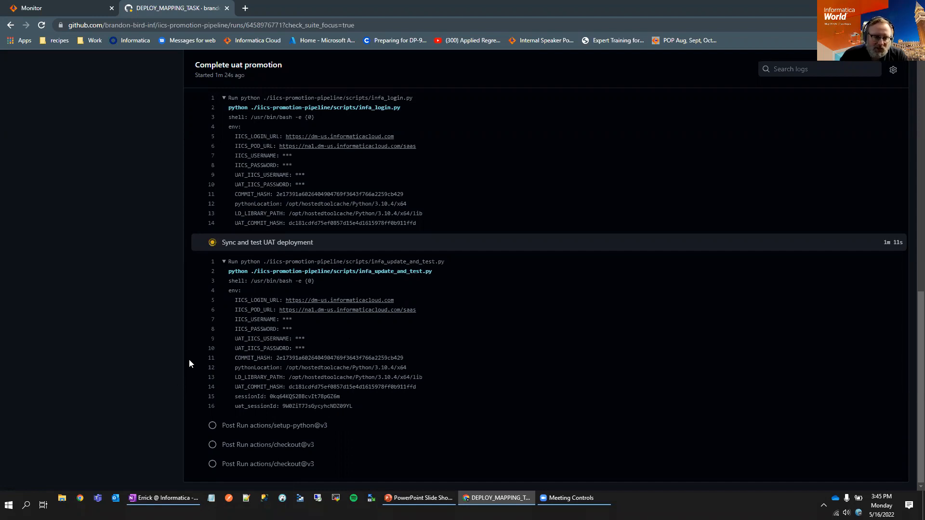
mouse_move(268, 413)
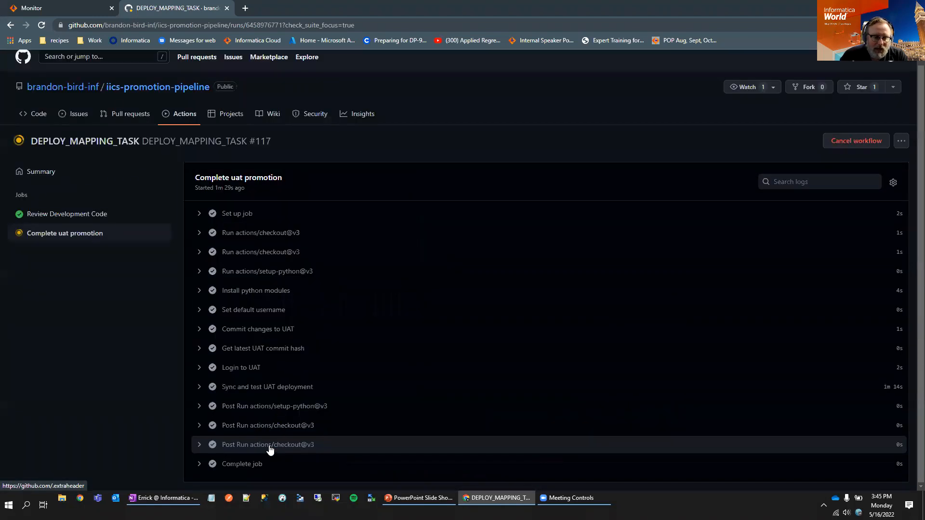
mouse_move(450, 464)
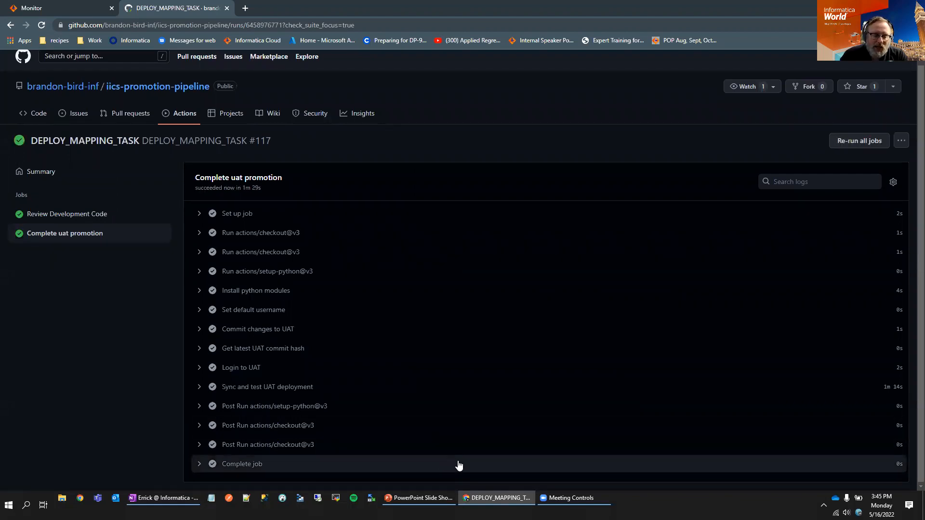
mouse_move(496, 498)
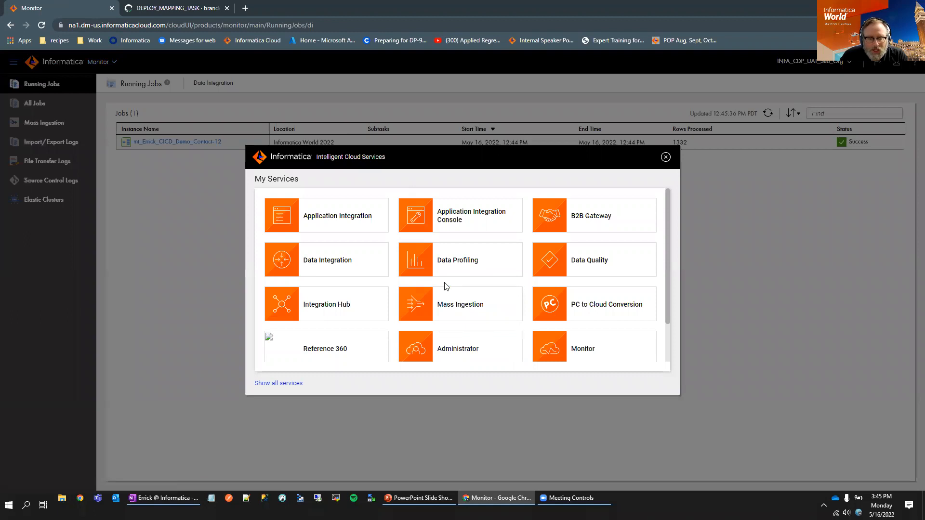
mouse_move(337, 255)
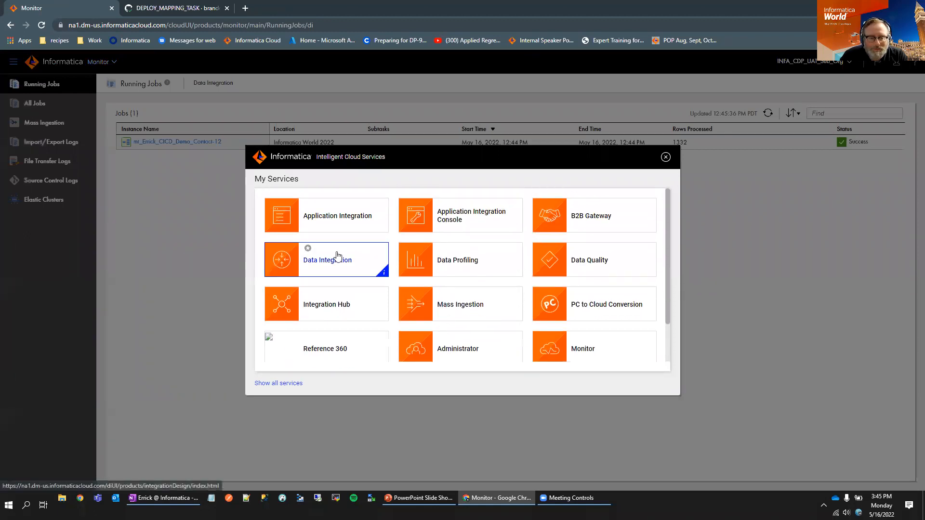
Open the Informatica World 2022 project from Explore in UAT Data Integration.
left_click(336, 260)
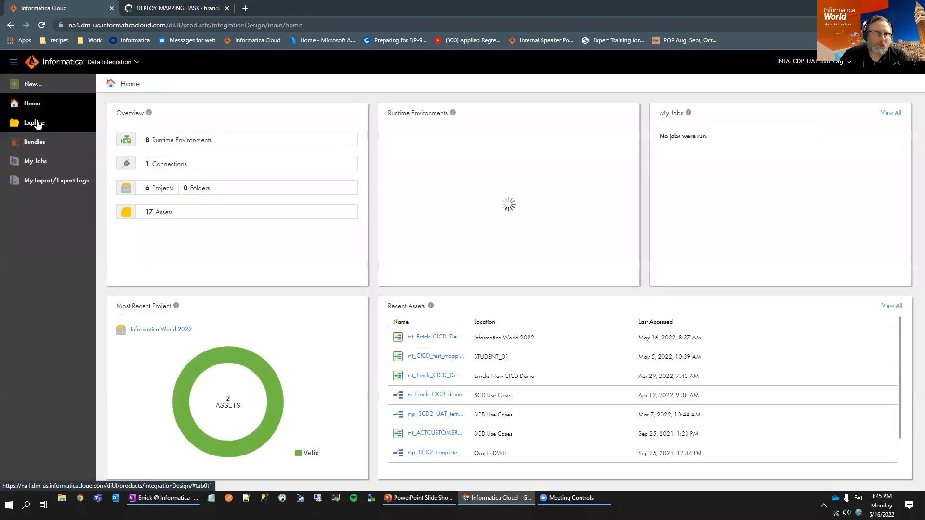
left_click(34, 122)
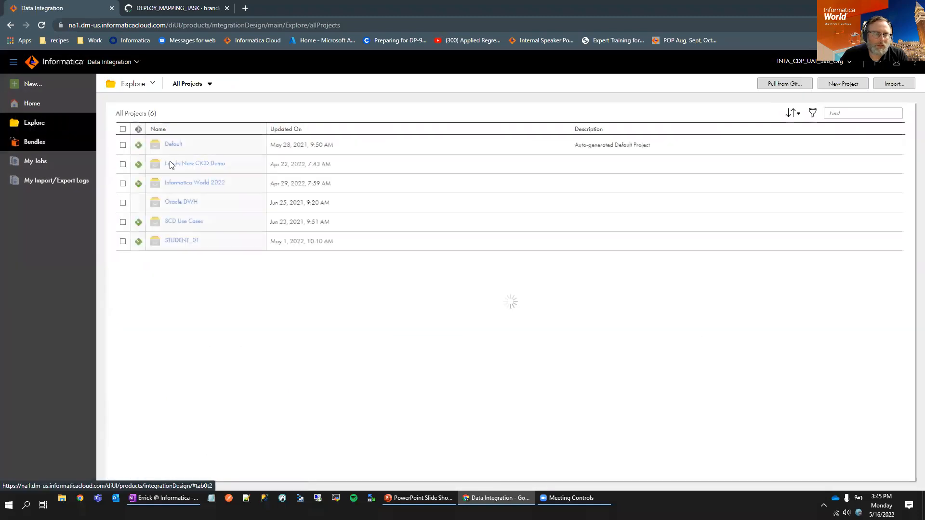
double_click(195, 183)
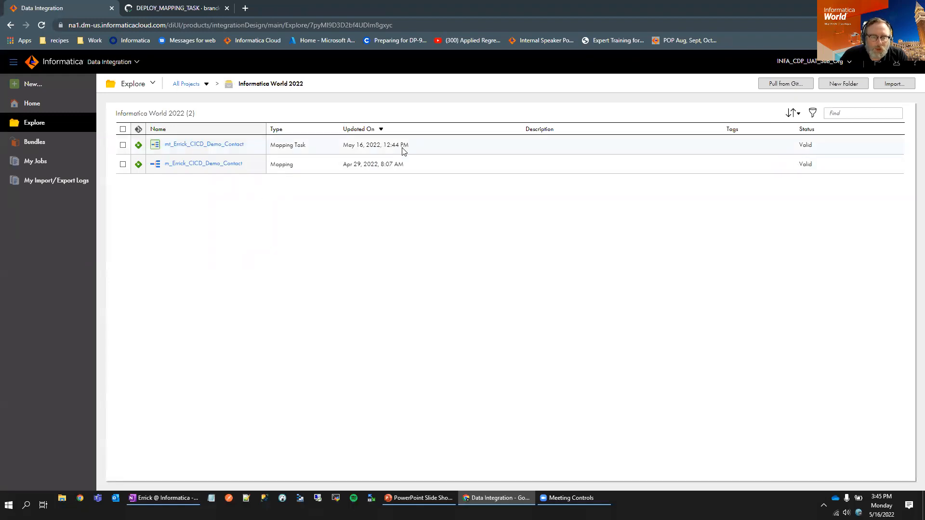
mouse_move(233, 147)
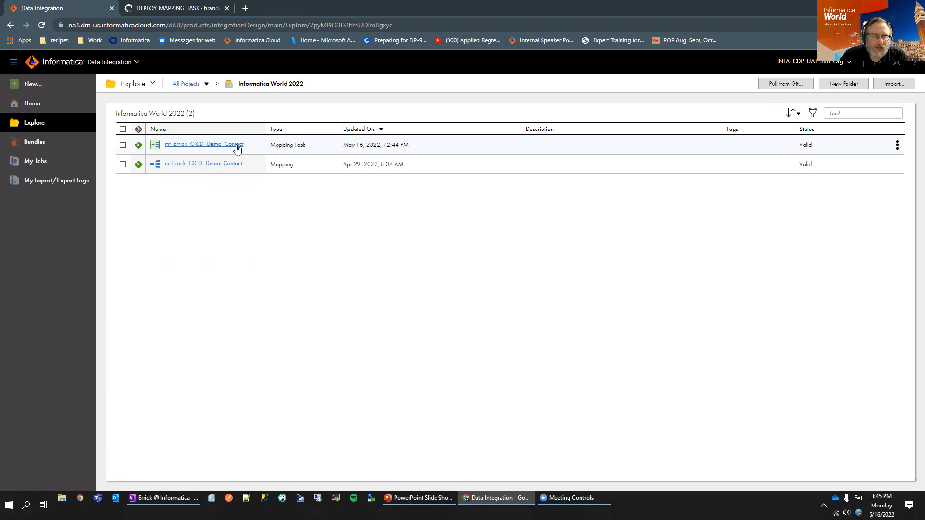
View mt_Errick_CICD_Demo_Contact's Advanced Options showing maximum log files 33.
left_click(203, 144)
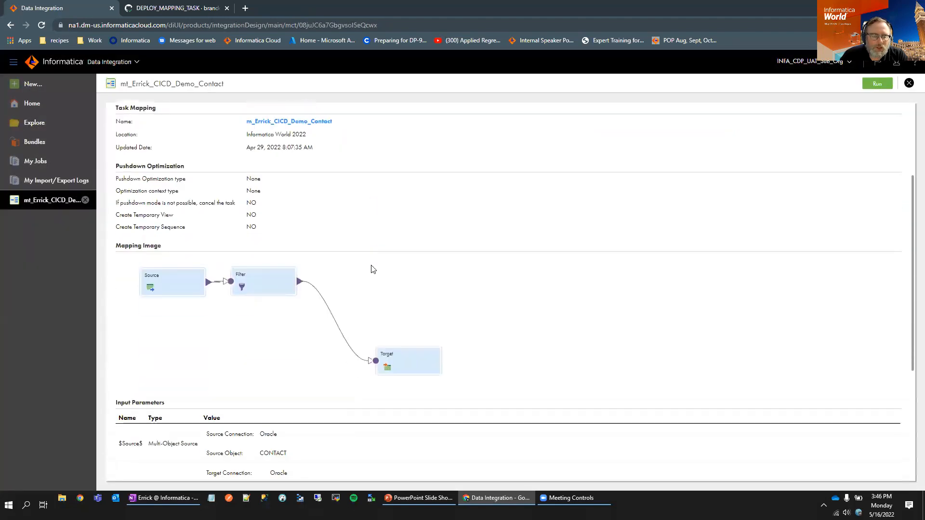
scroll("down", 3)
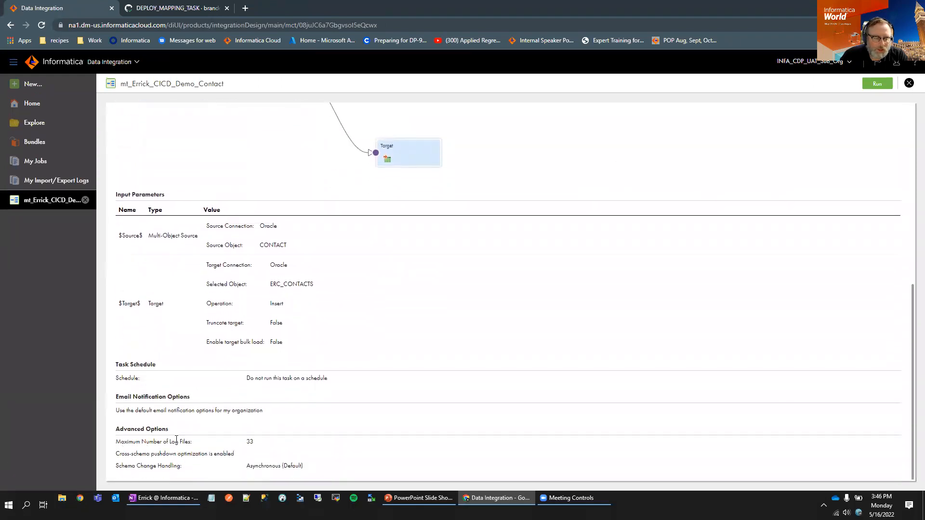
mouse_move(239, 443)
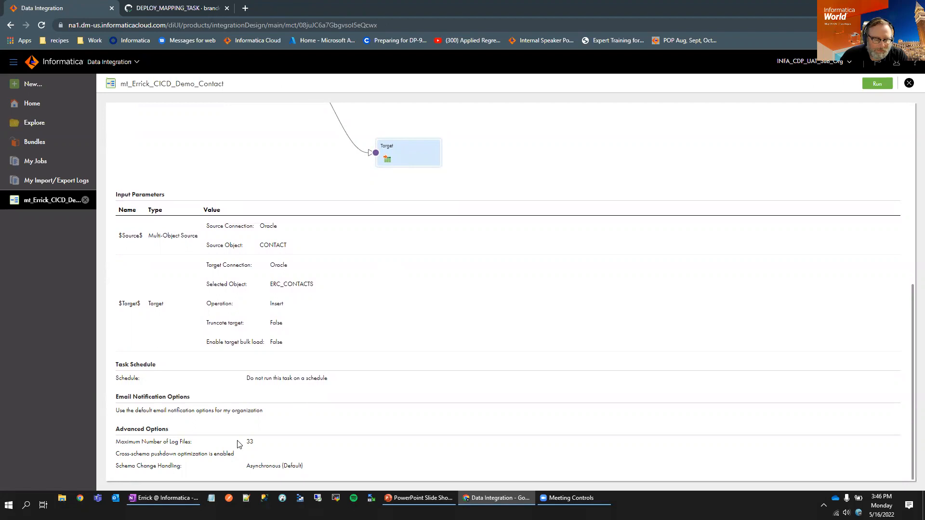
mouse_move(220, 433)
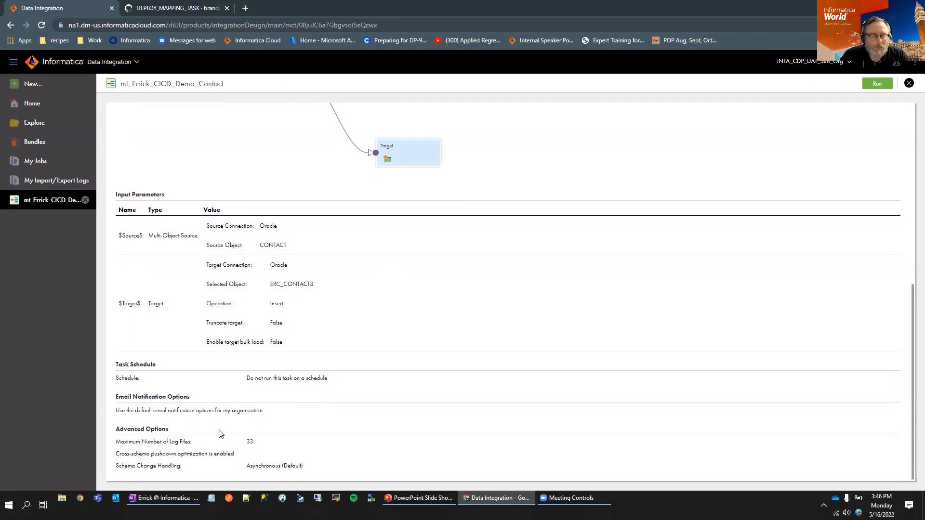
mouse_move(212, 427)
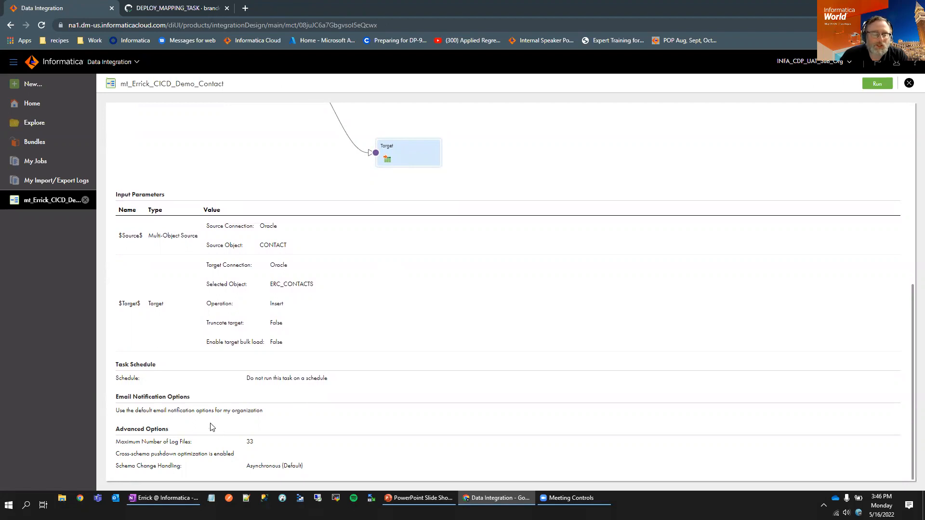
mouse_move(217, 430)
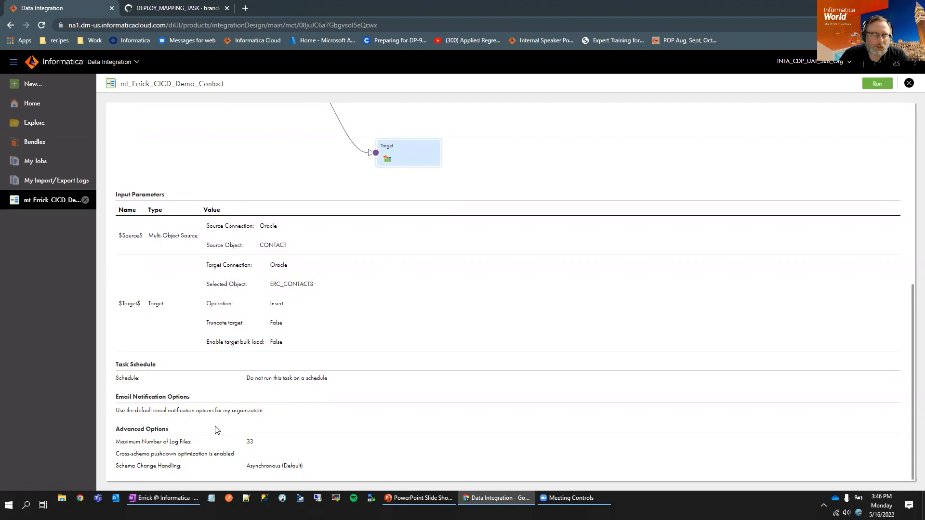
mouse_move(233, 397)
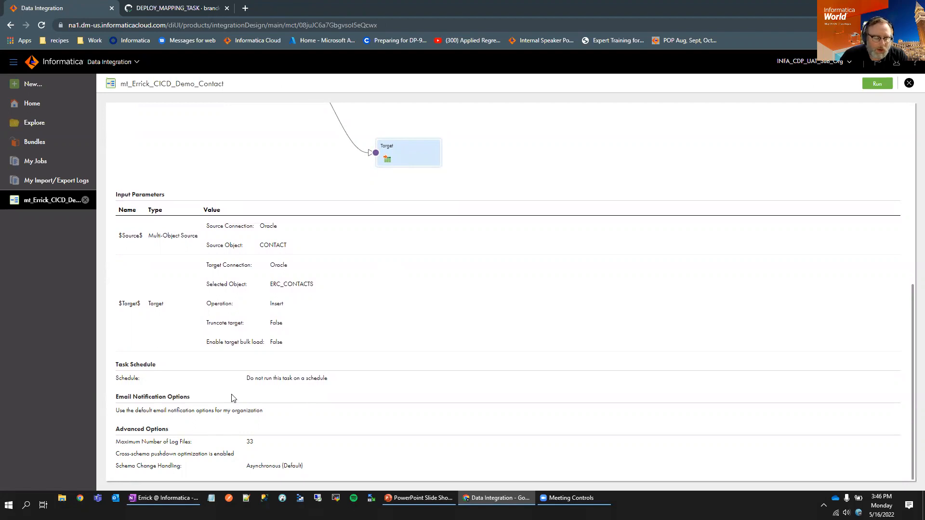
mouse_move(241, 354)
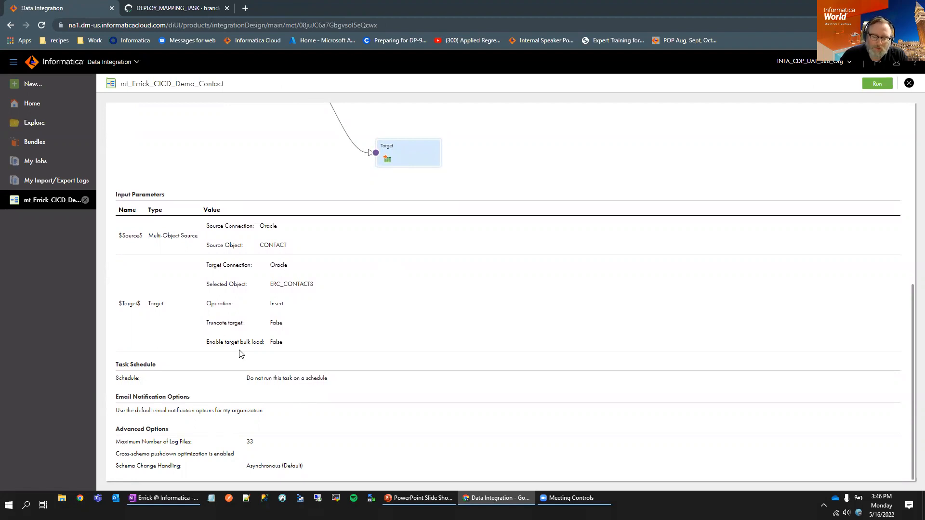
mouse_move(501, 312)
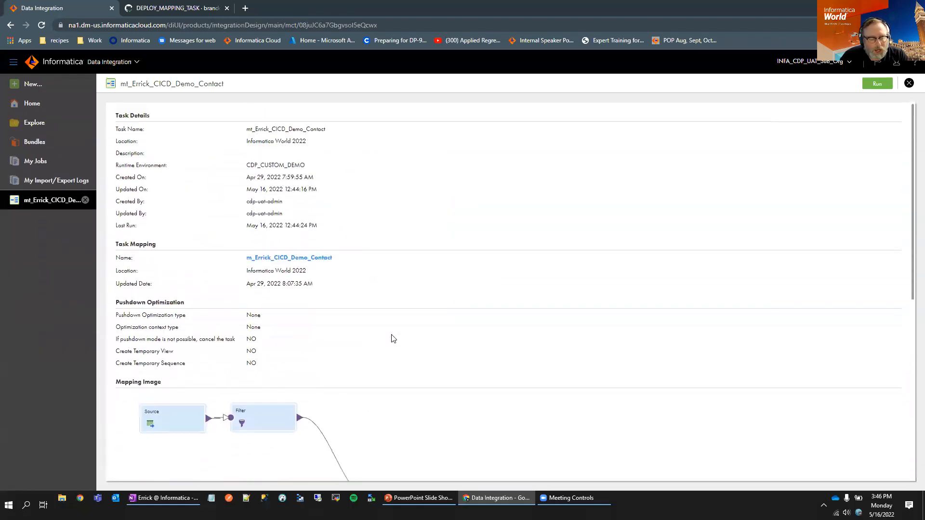
mouse_move(498, 307)
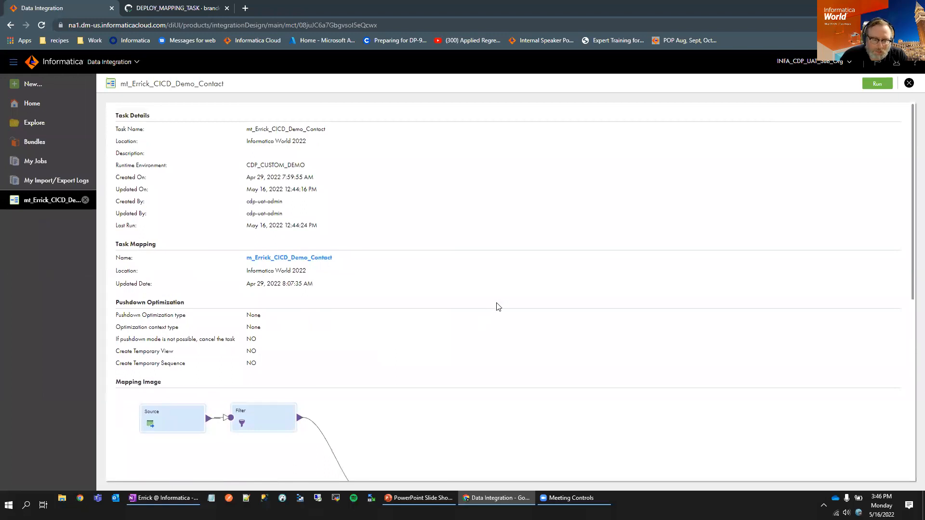
mouse_move(431, 305)
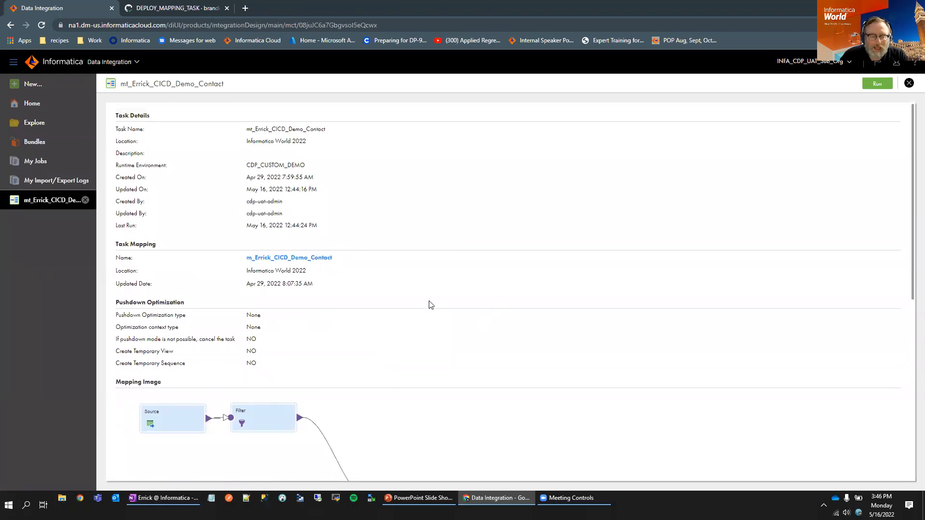
mouse_move(478, 306)
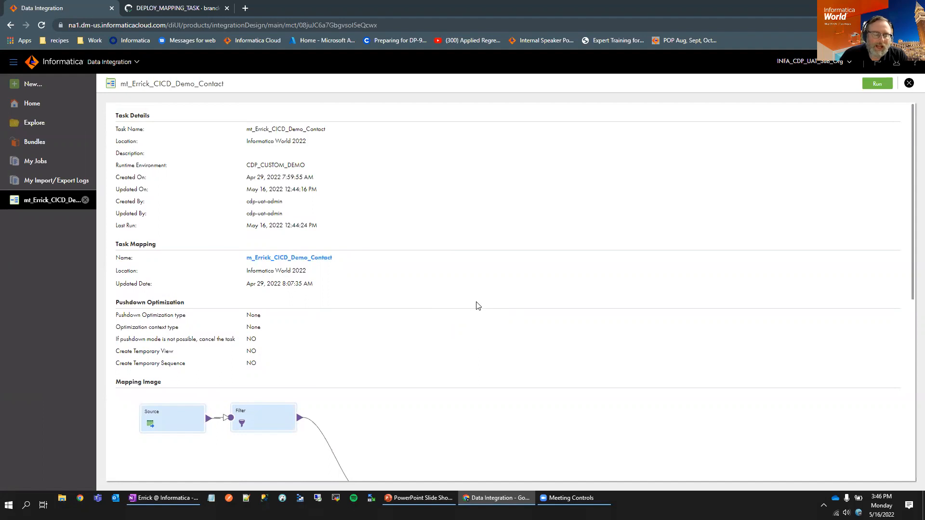
mouse_move(481, 301)
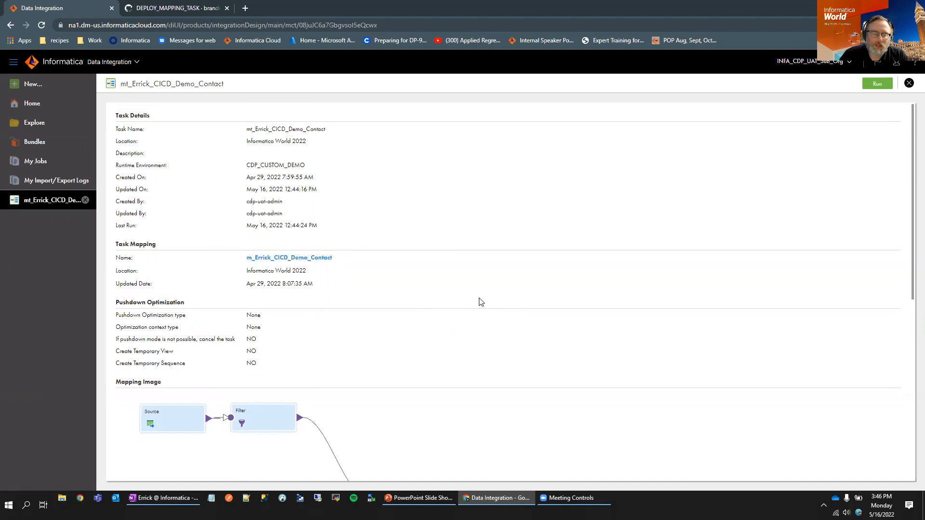
mouse_move(482, 299)
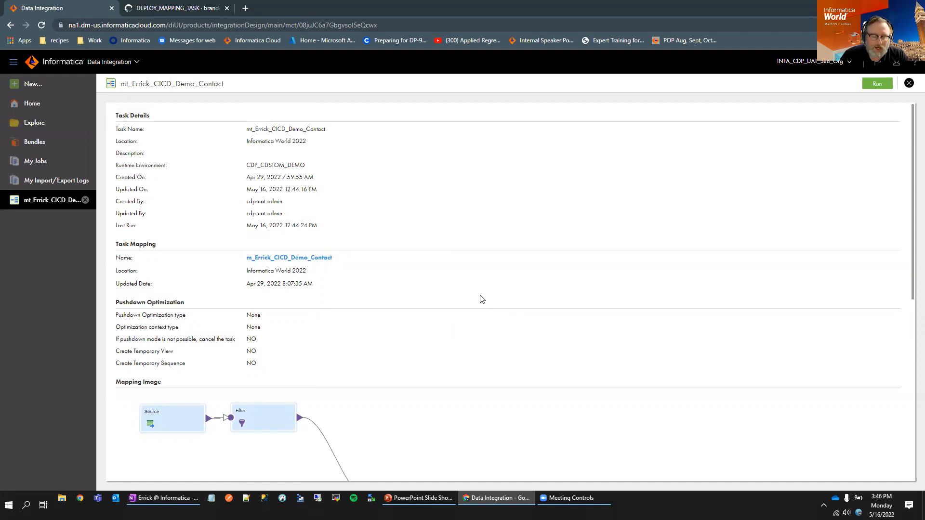
mouse_move(510, 295)
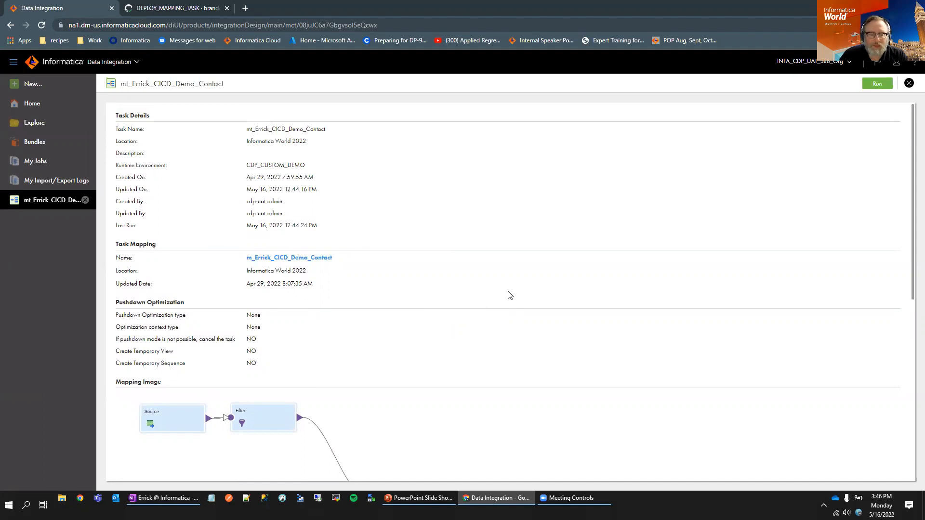
mouse_move(566, 301)
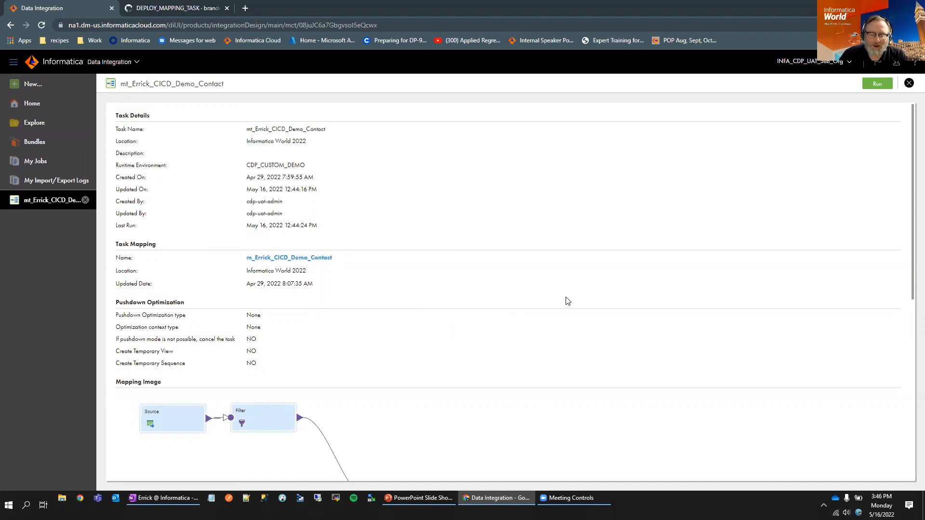
mouse_move(571, 301)
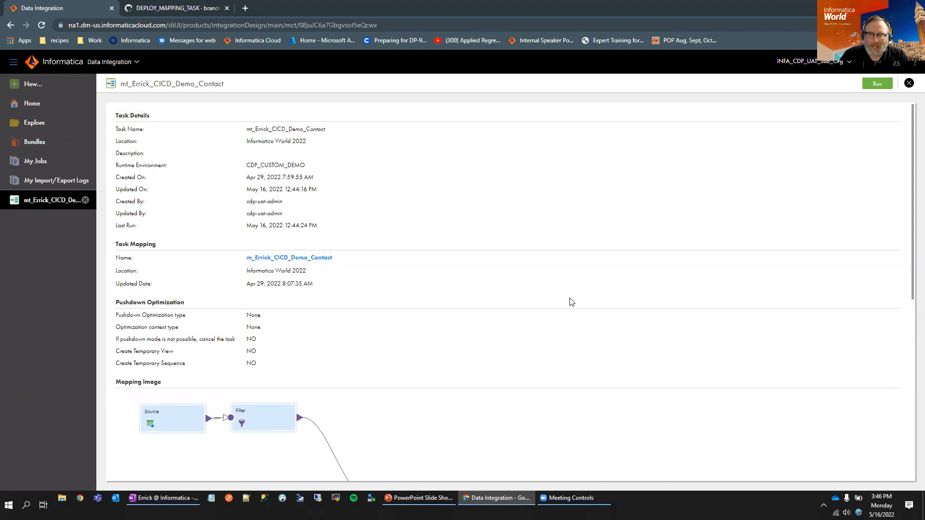